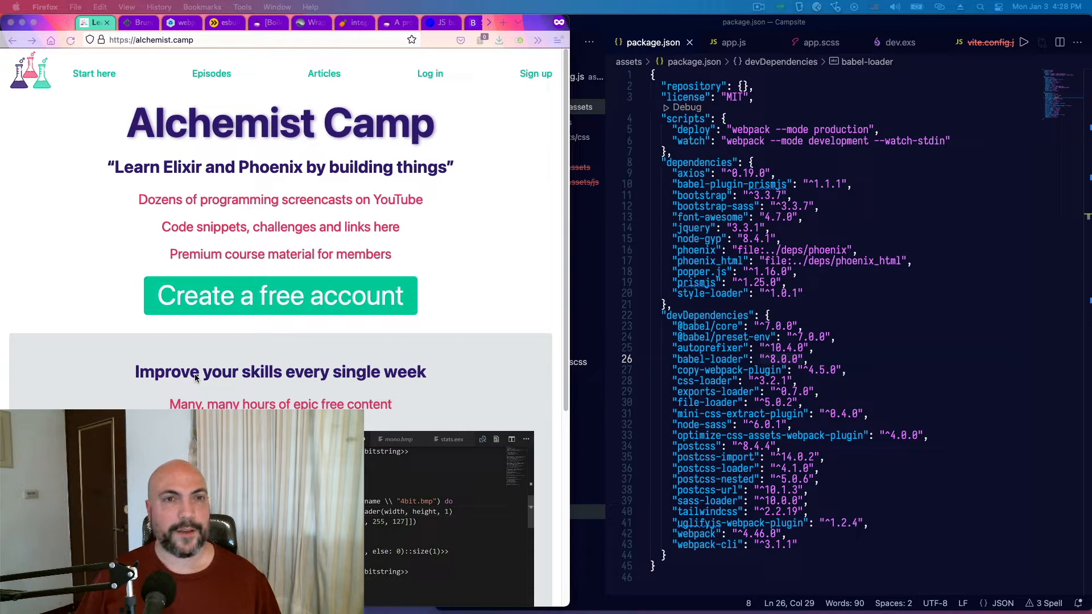
mouse_move(220, 361)
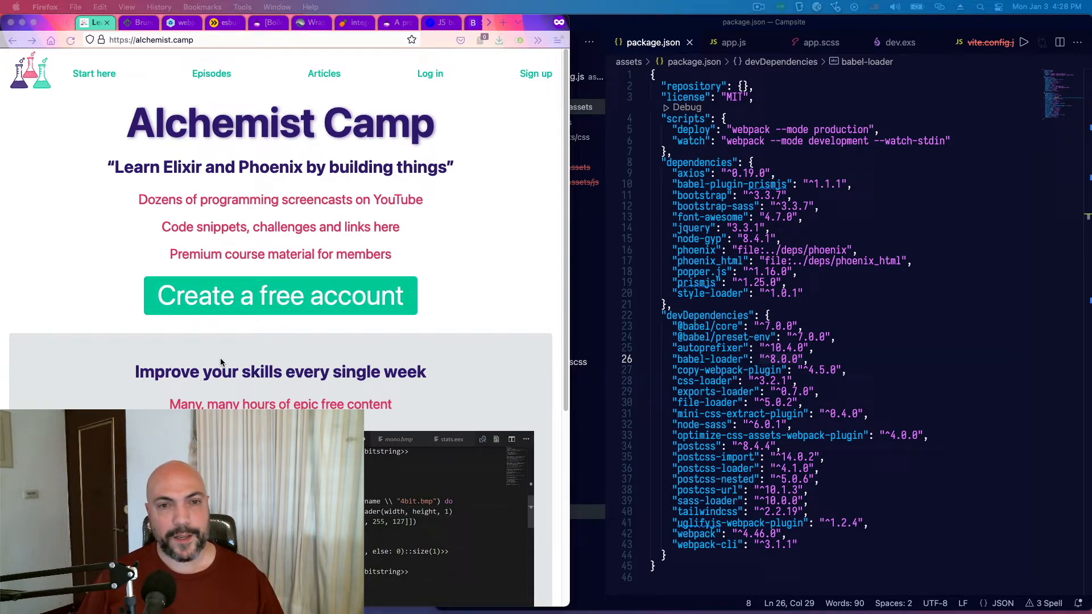
mouse_move(88, 167)
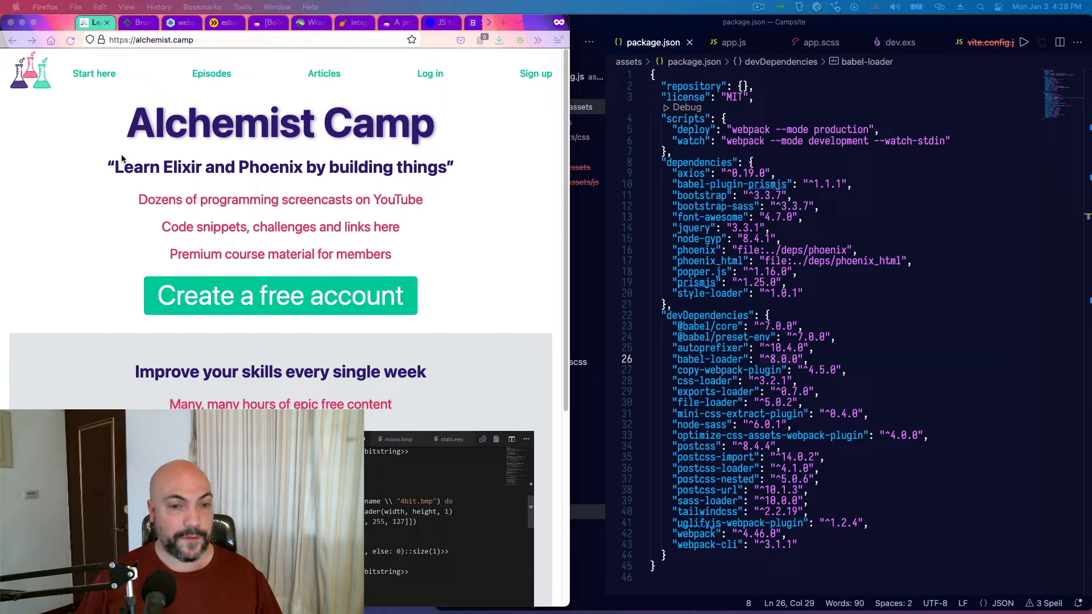
mouse_move(28, 116)
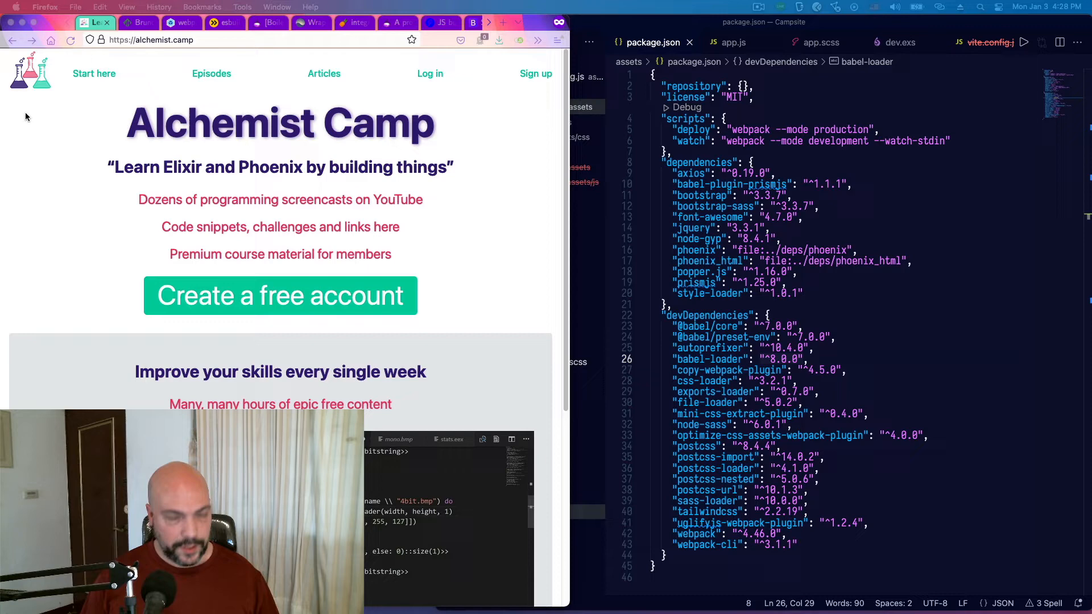
Step: Look over the Brunch build tool site and then the esbuild homepage
click(139, 23)
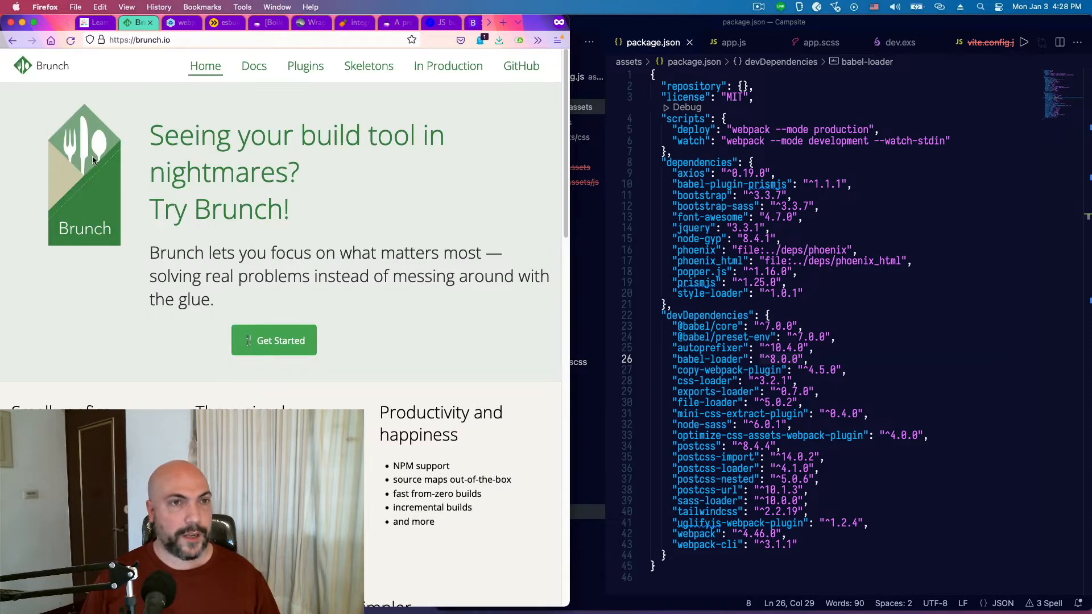
mouse_move(386, 198)
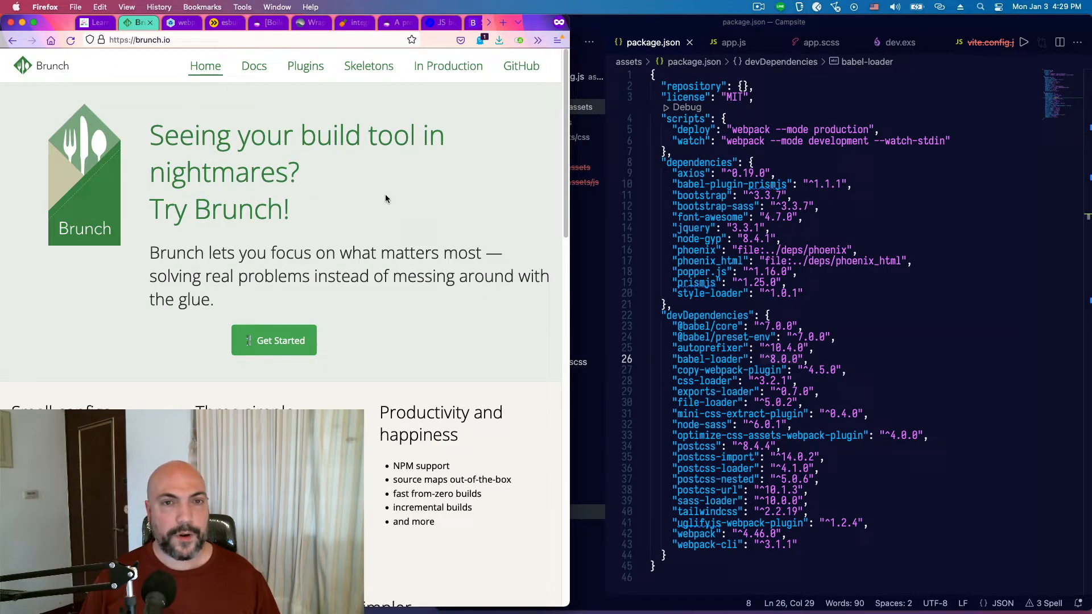
mouse_move(419, 204)
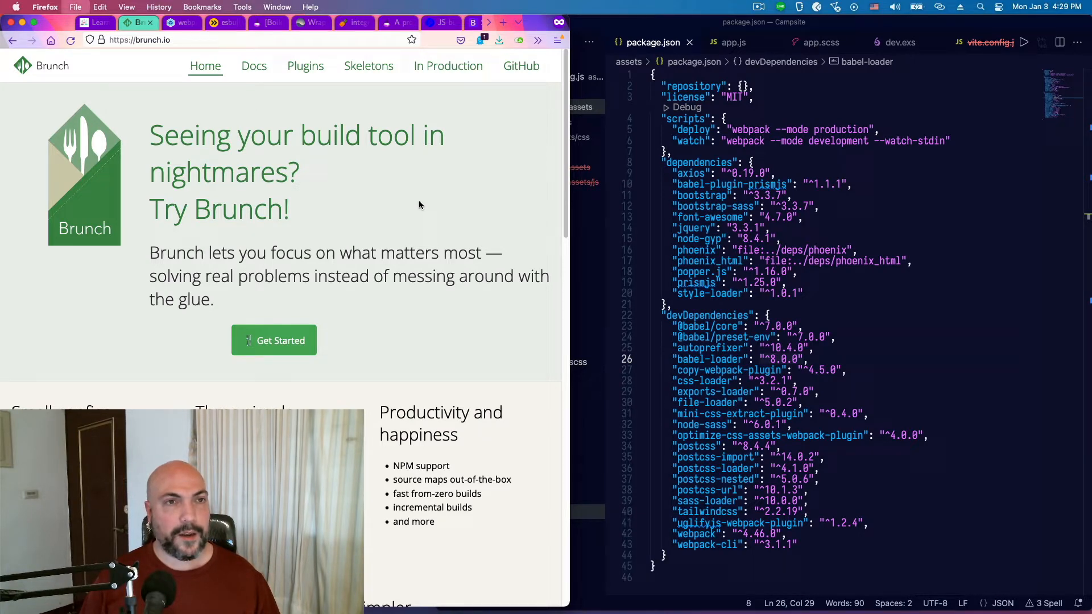
click(176, 22)
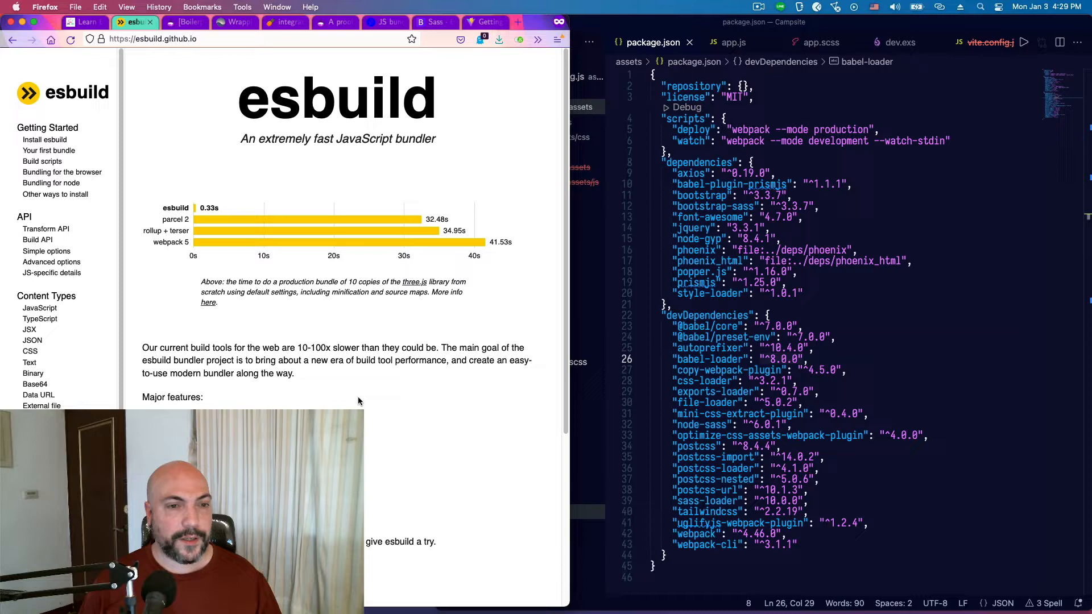
mouse_move(390, 264)
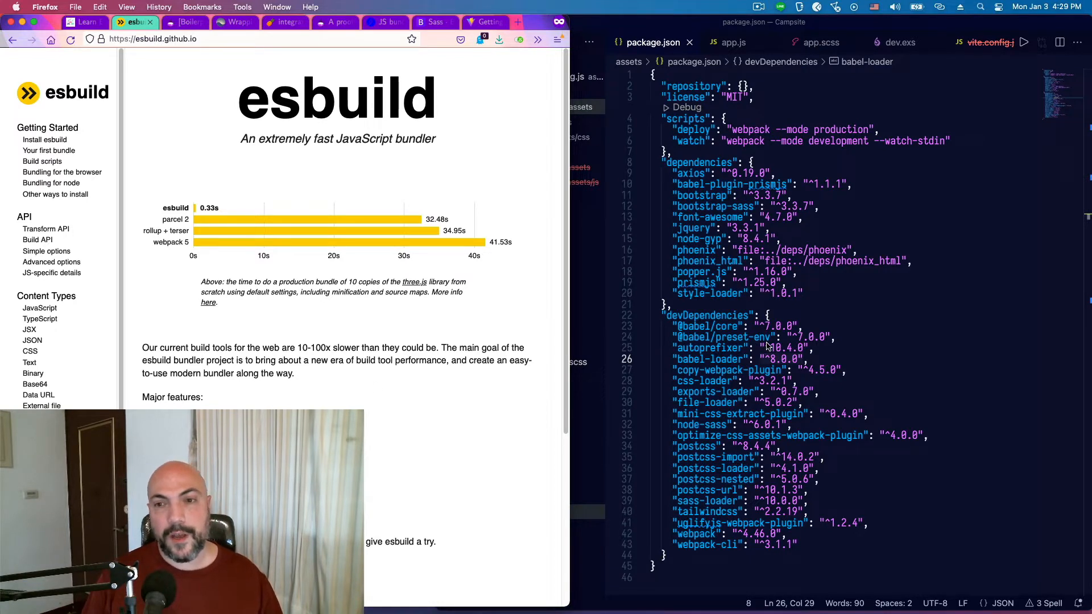
mouse_move(840, 350)
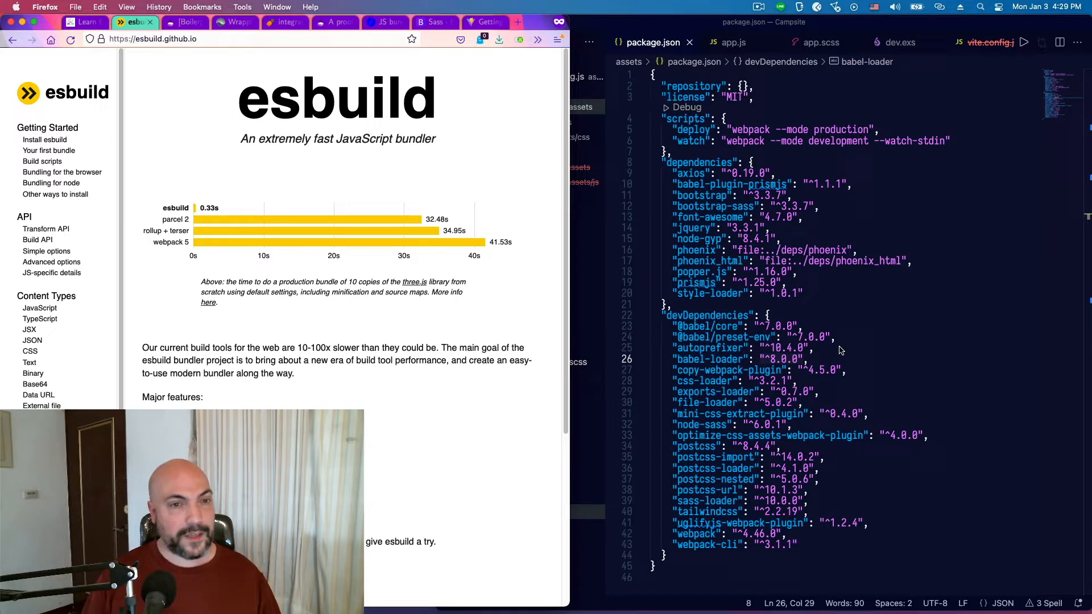
mouse_move(880, 334)
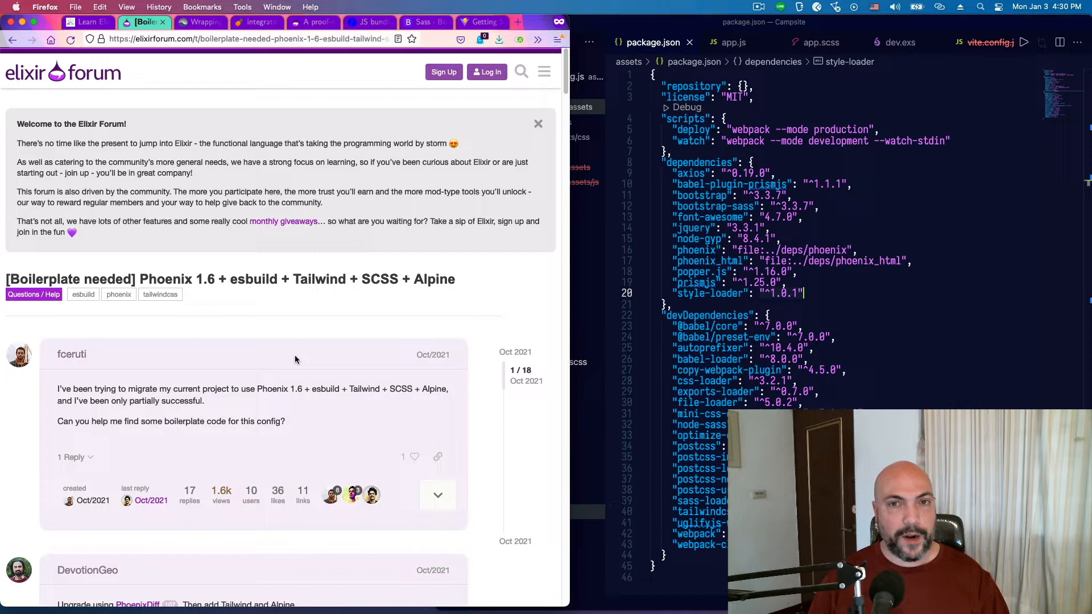
Step: Return to the Alchemist Camp homepage tab
click(88, 22)
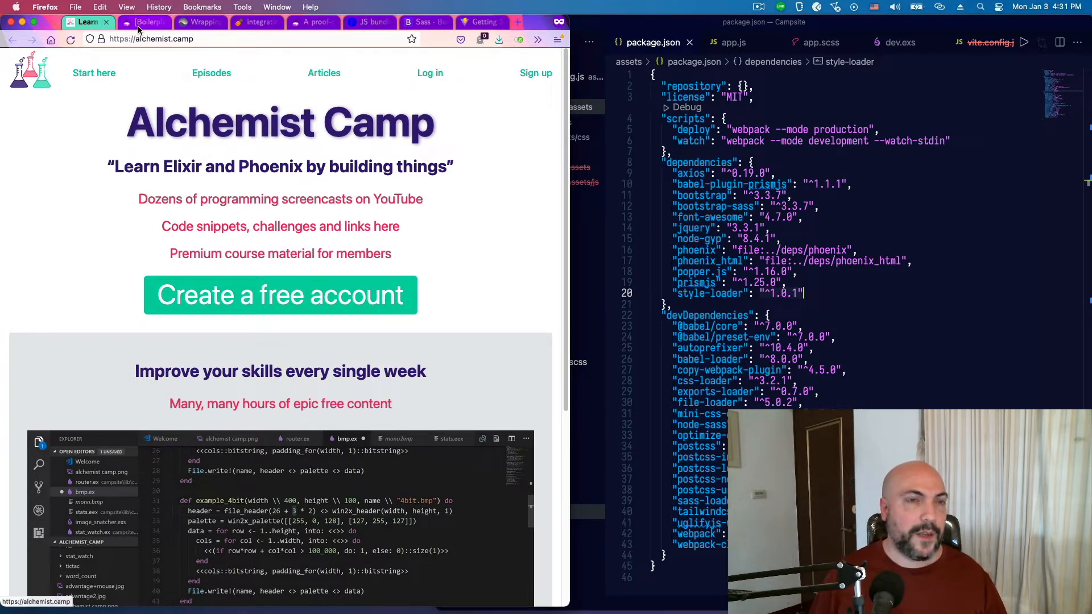
Step: Switch between the Phoenix 1.6 boilerplate forum thread and the Alchemist Camp homepage, ending on the thread
click(144, 23)
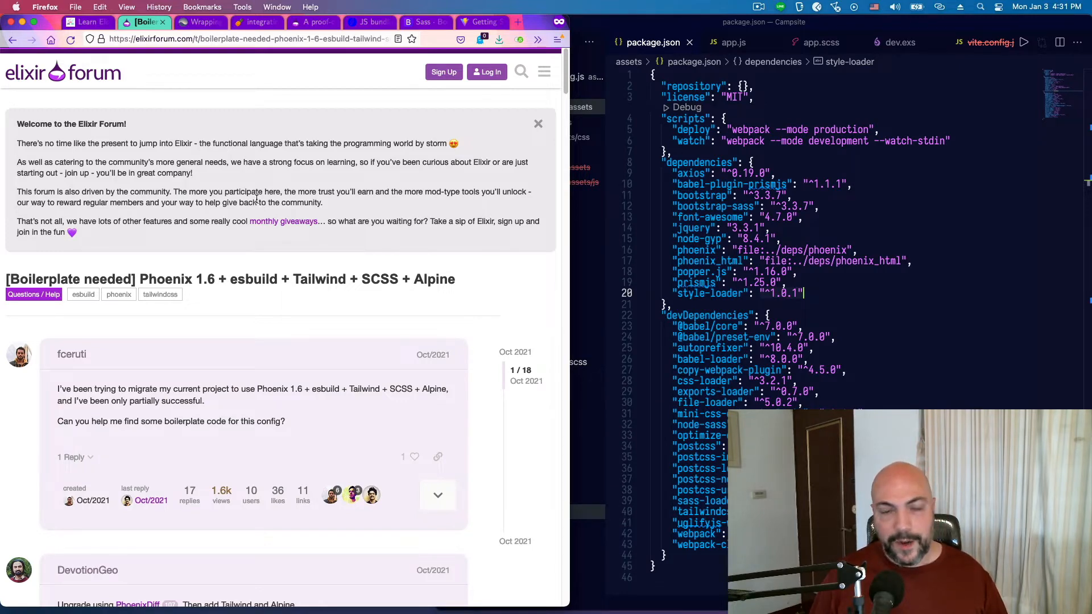
mouse_move(202, 249)
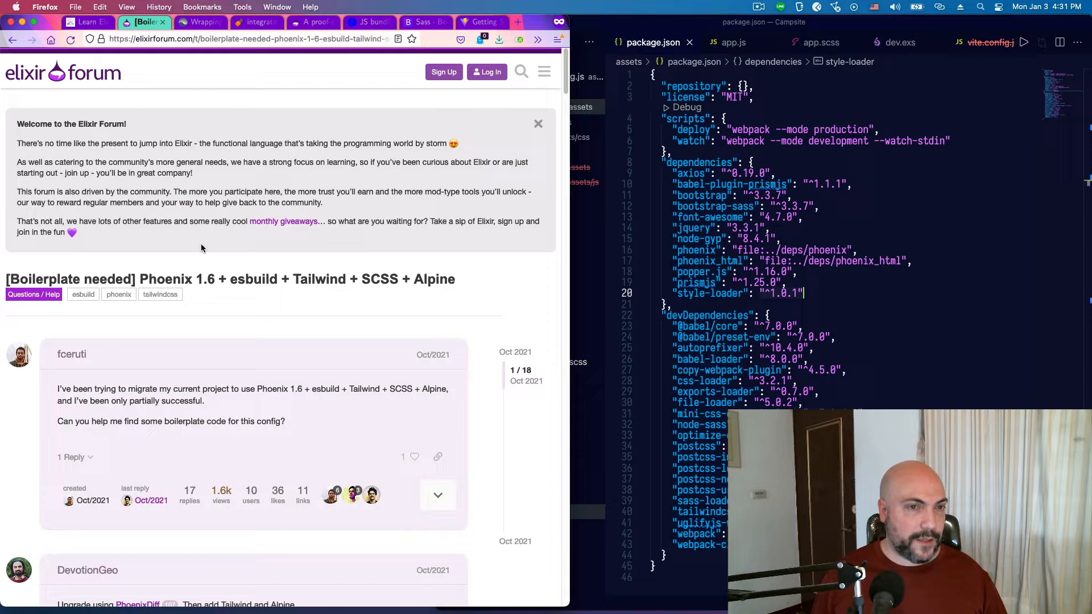
mouse_move(240, 272)
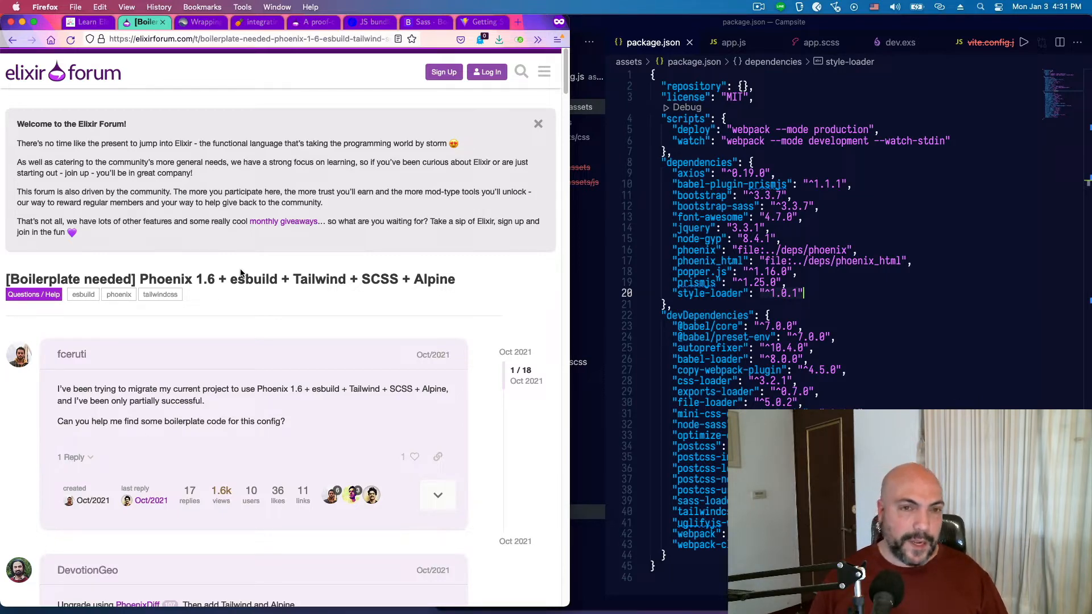
click(85, 22)
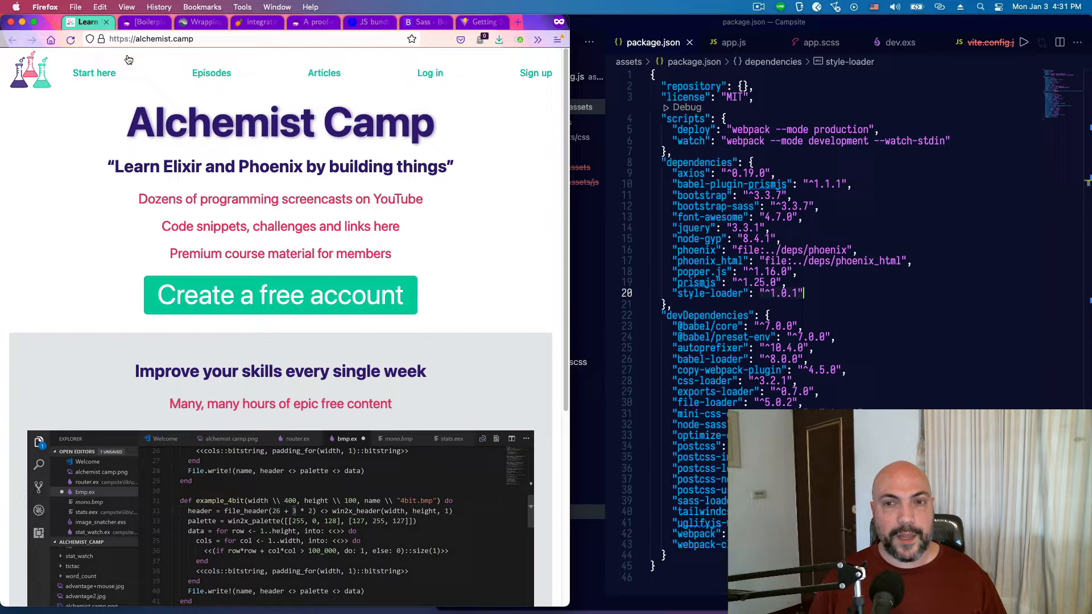
mouse_move(106, 219)
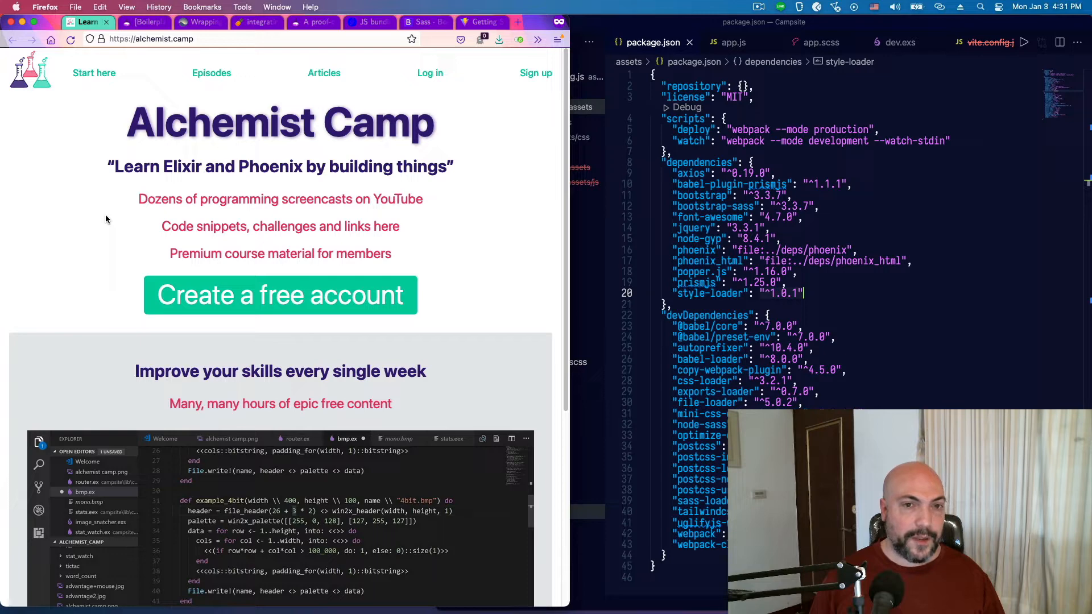
mouse_move(122, 222)
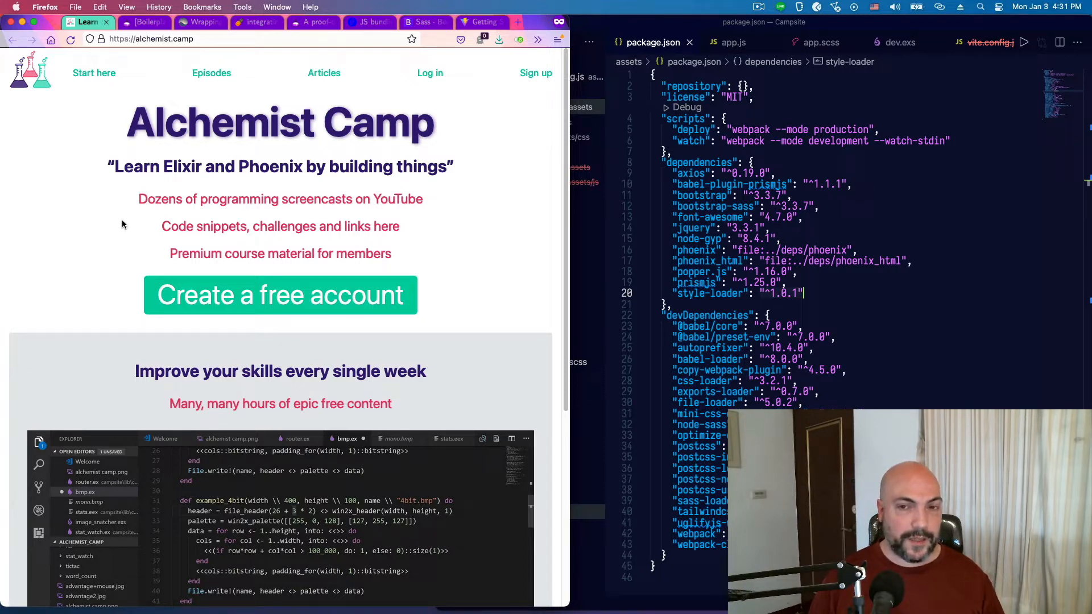
click(144, 22)
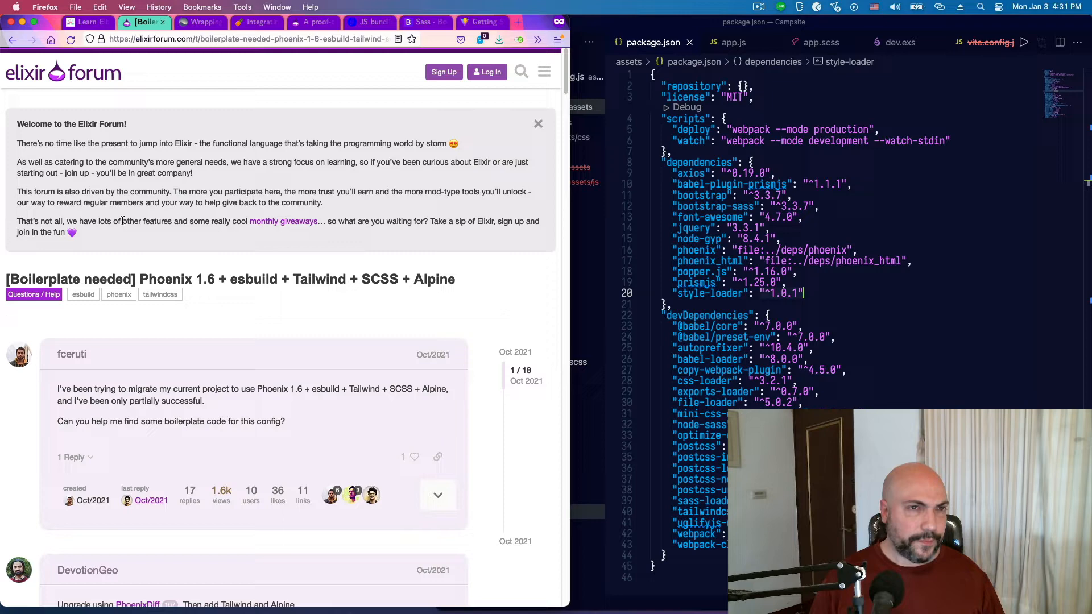
mouse_move(312, 333)
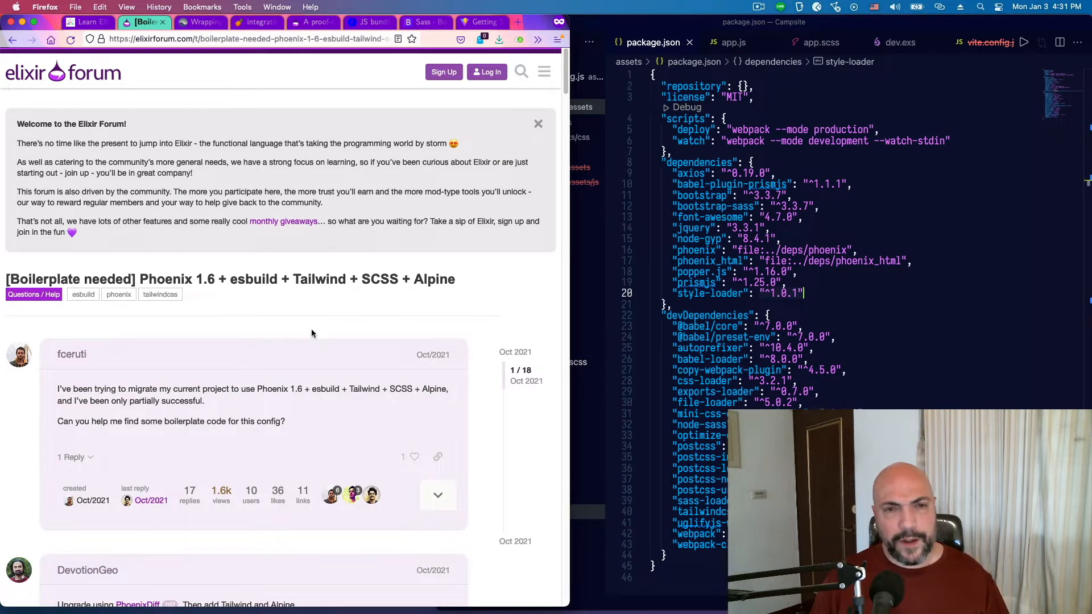
mouse_move(476, 281)
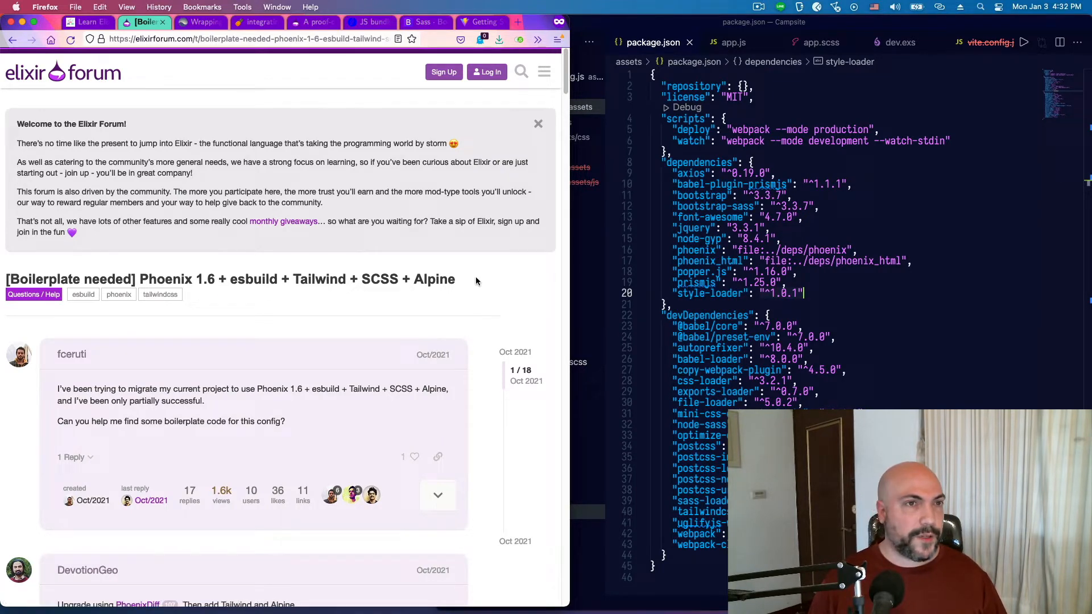
mouse_move(6, 286)
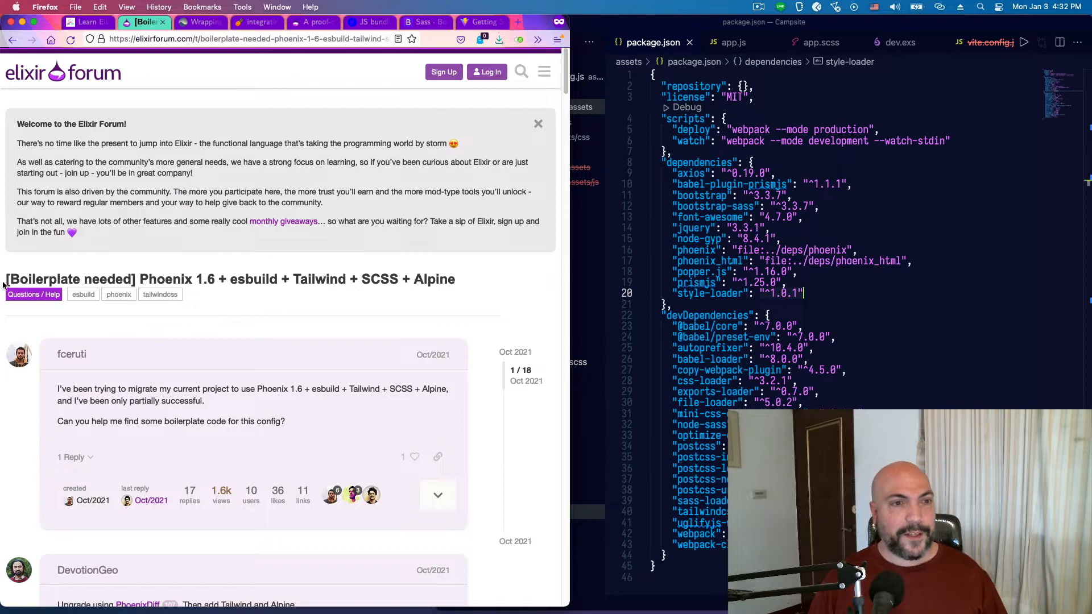
mouse_move(239, 301)
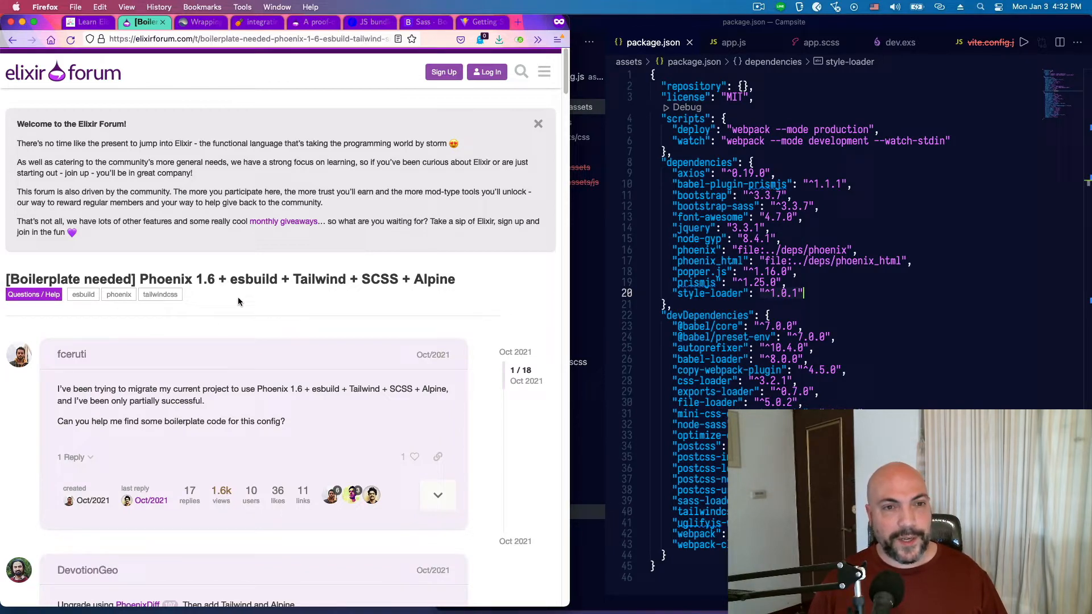
mouse_move(453, 291)
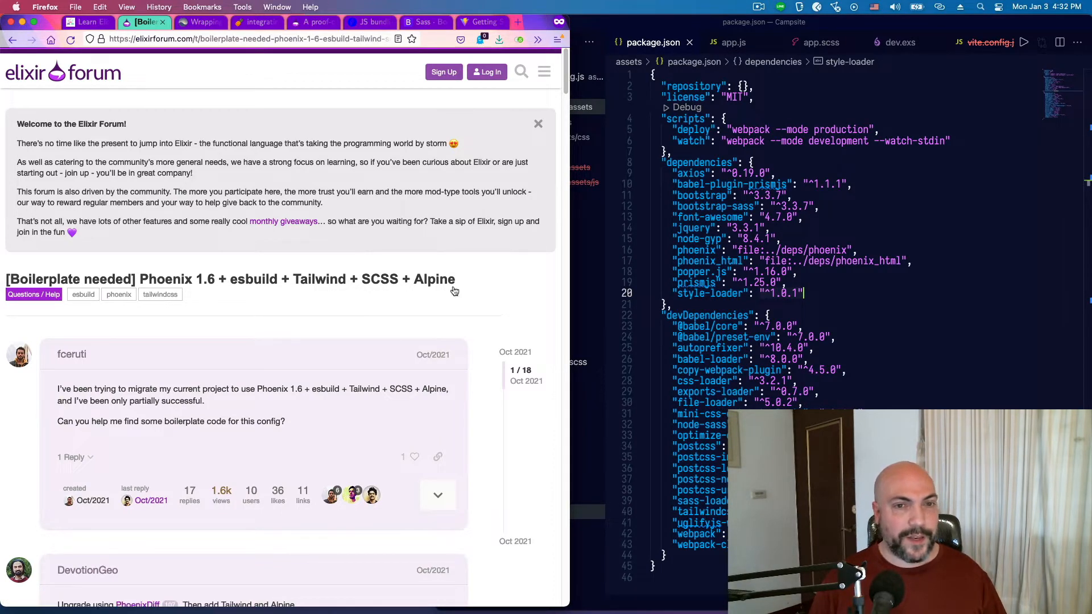
mouse_move(469, 287)
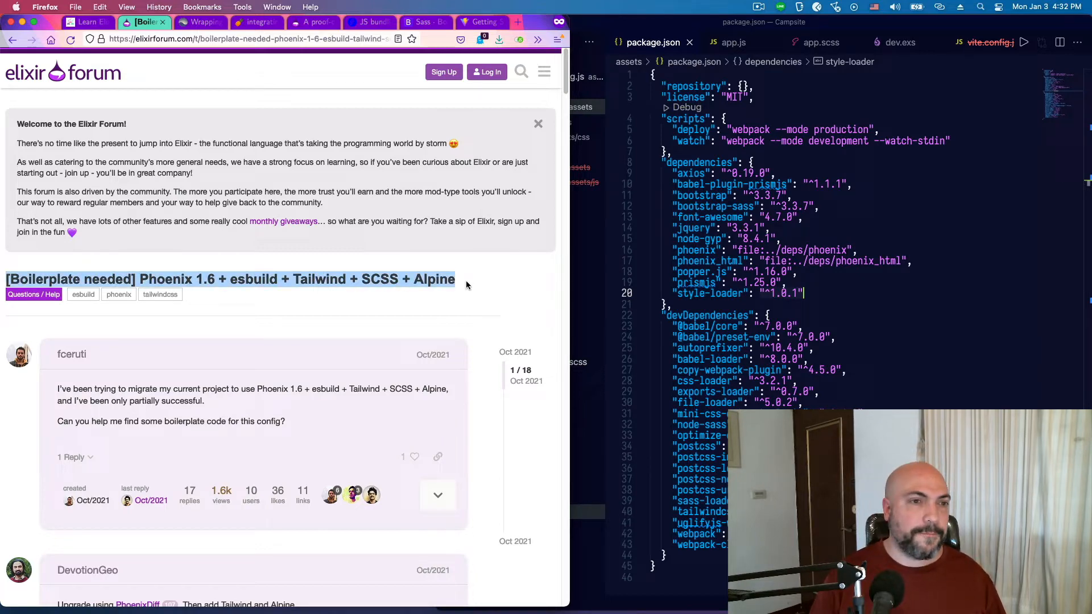
Step: Scroll the boilerplate thread down to the latest Tailwind and Vite replies and back to the top
scroll(down, 3)
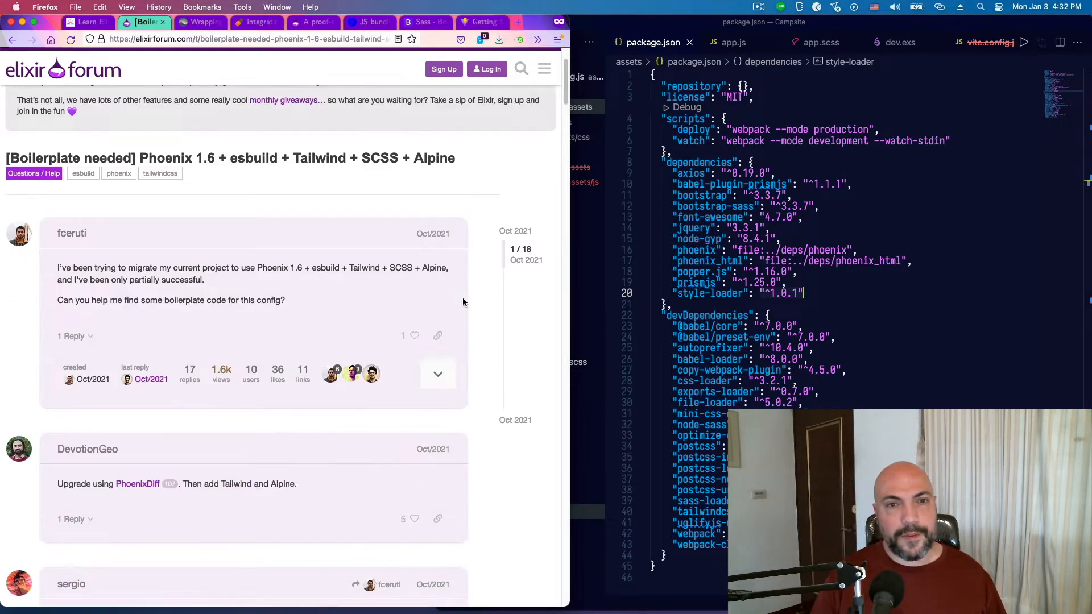
scroll(down, 3)
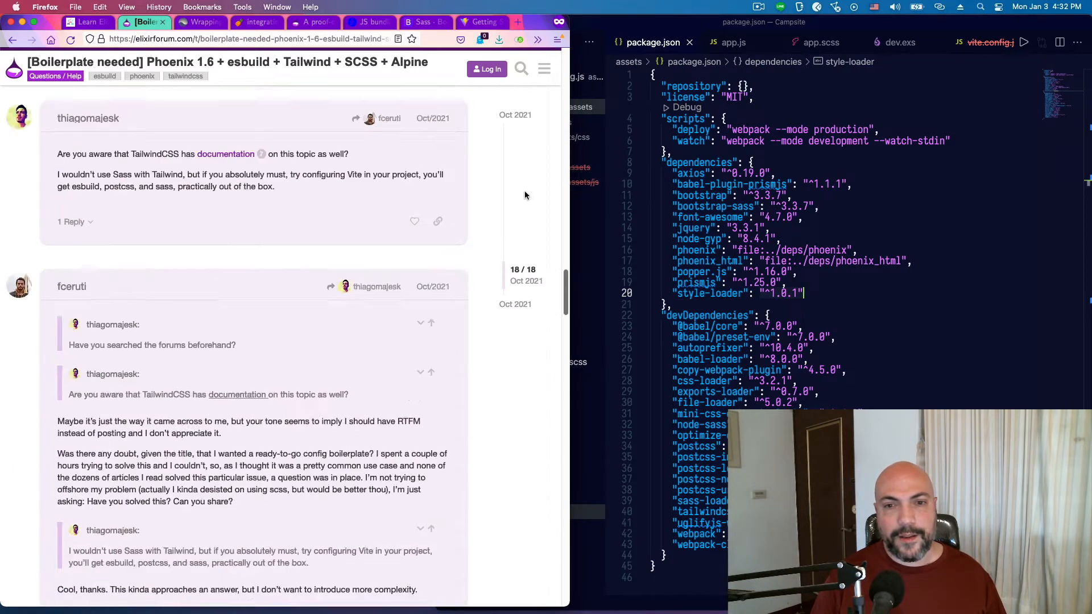
scroll(up, 3)
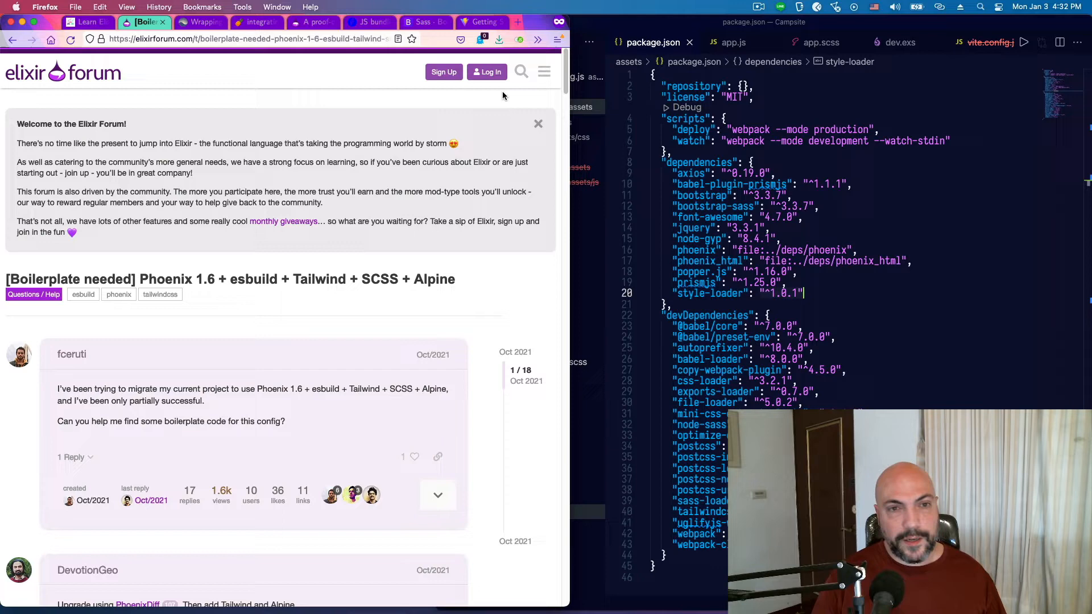
mouse_move(290, 333)
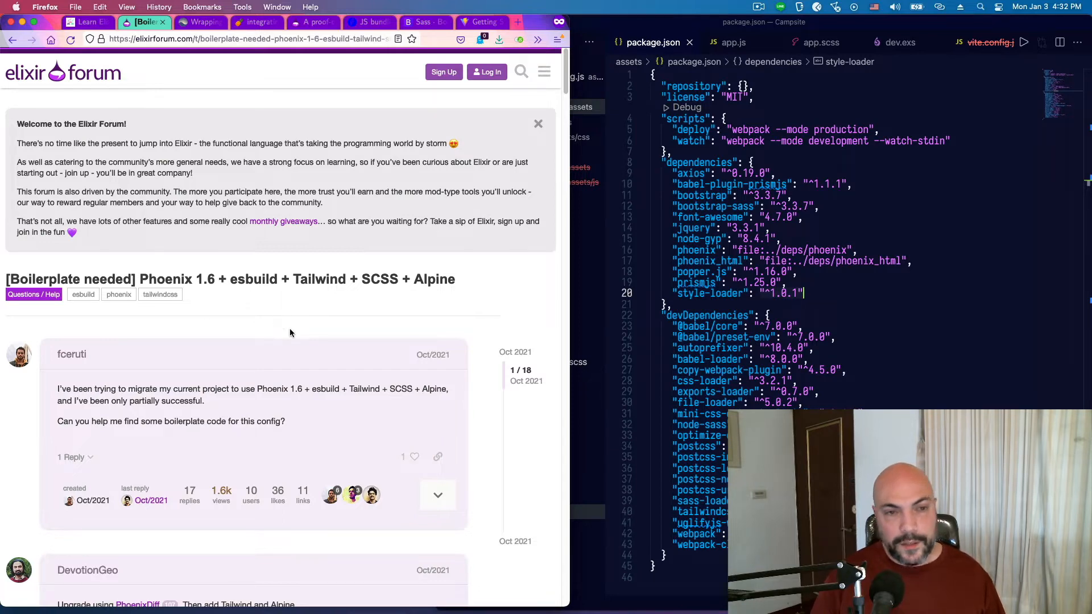
mouse_move(433, 294)
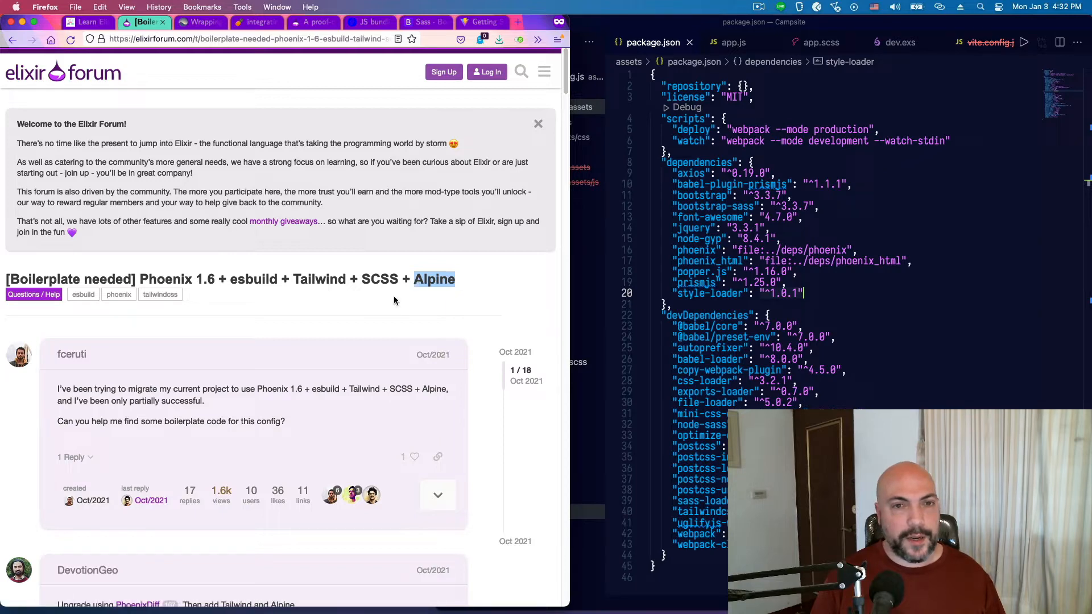
mouse_move(380, 318)
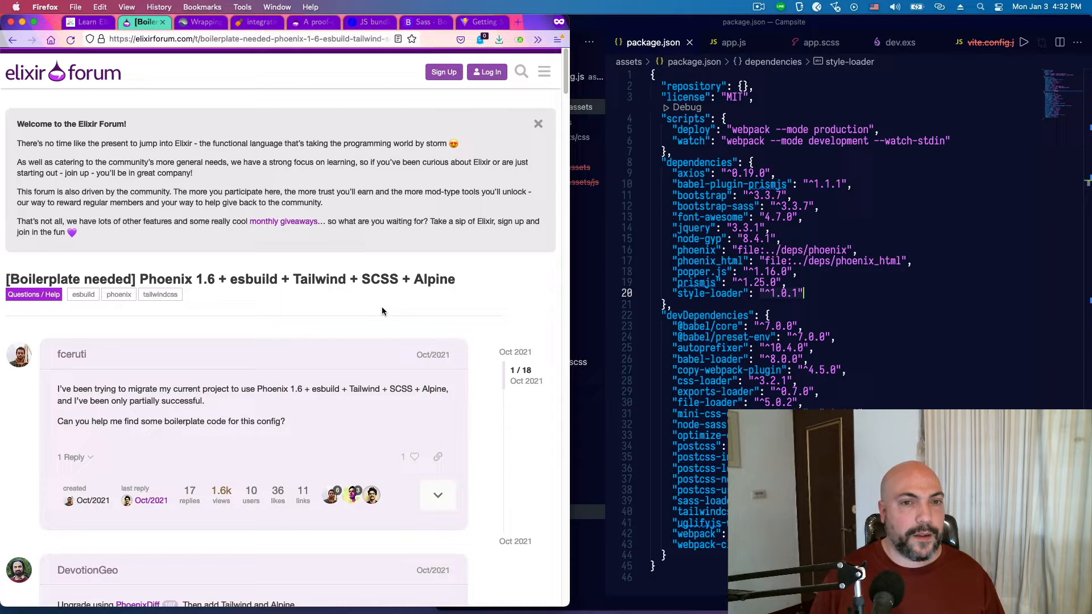
mouse_move(373, 297)
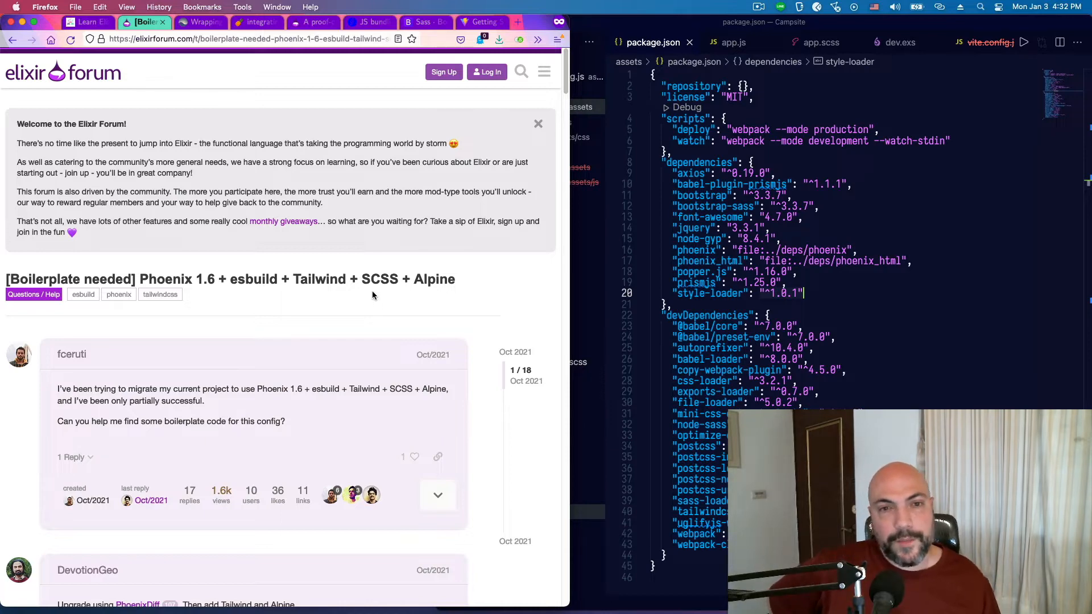
mouse_move(360, 313)
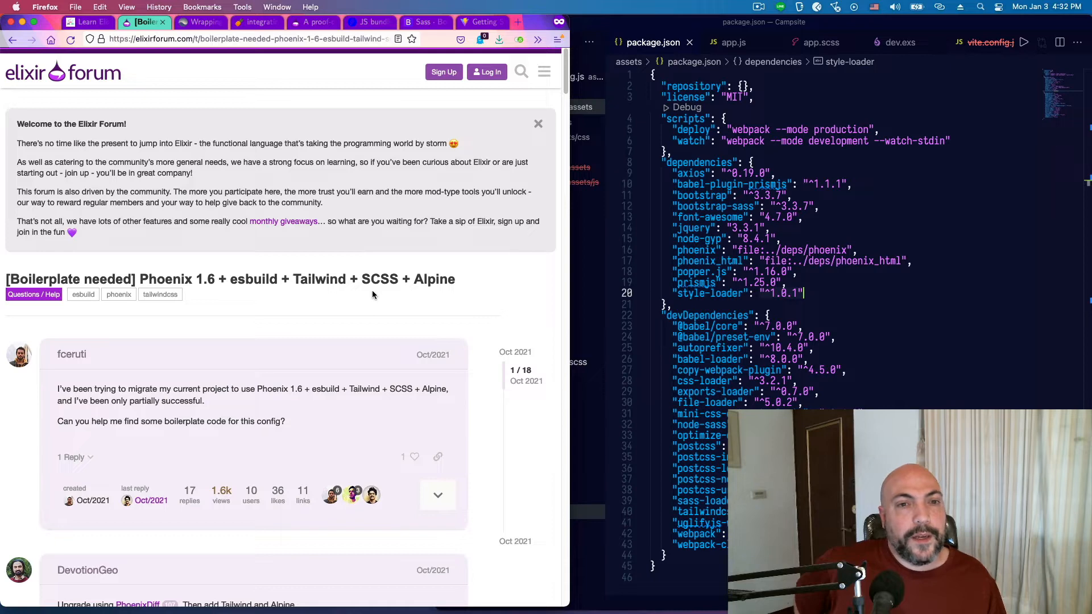
mouse_move(331, 269)
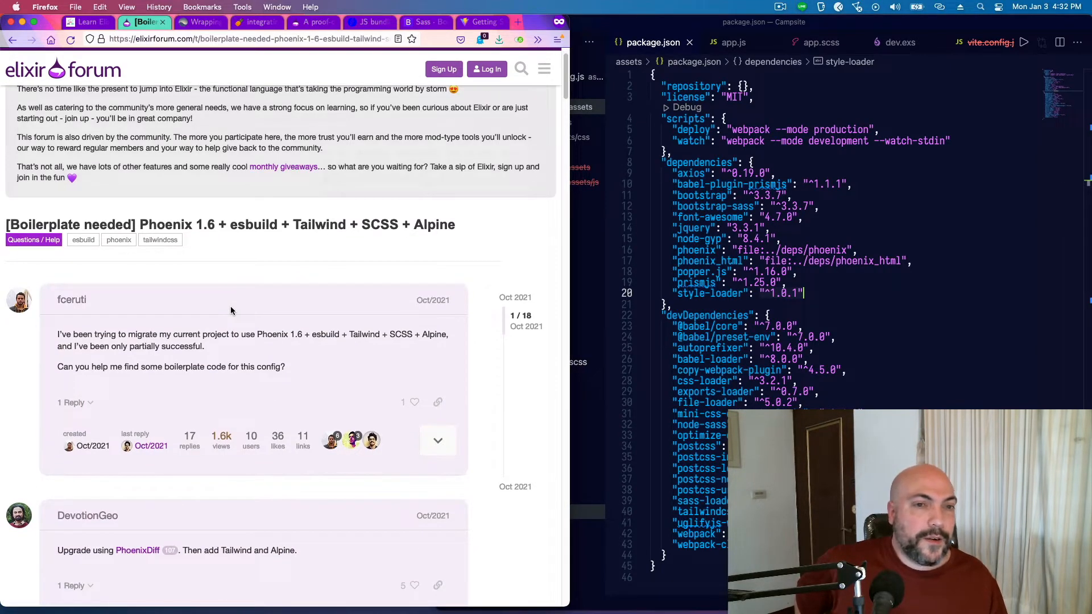
mouse_move(236, 458)
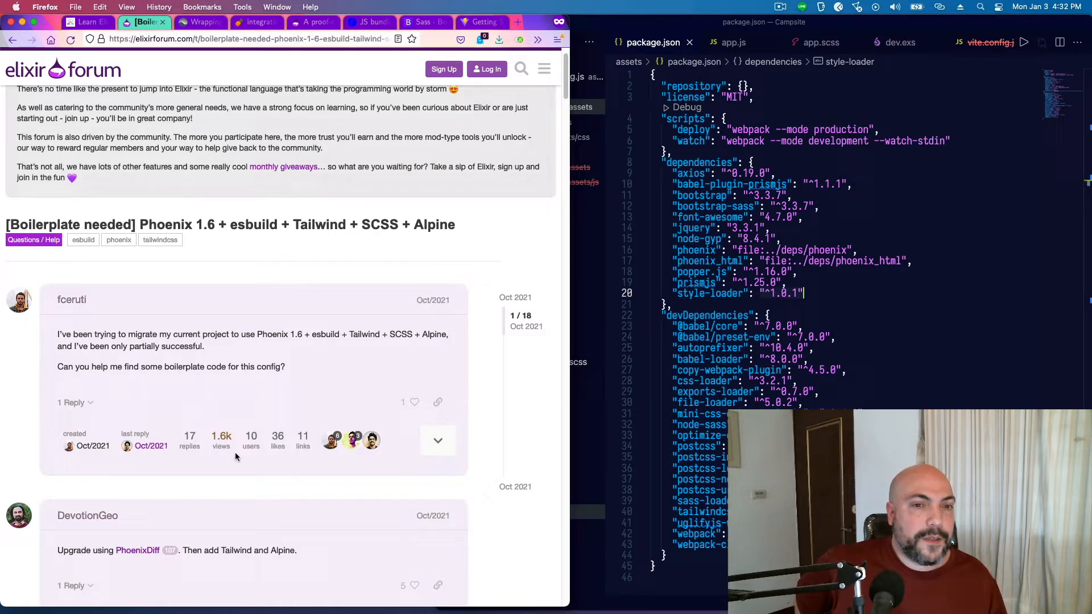
mouse_move(273, 304)
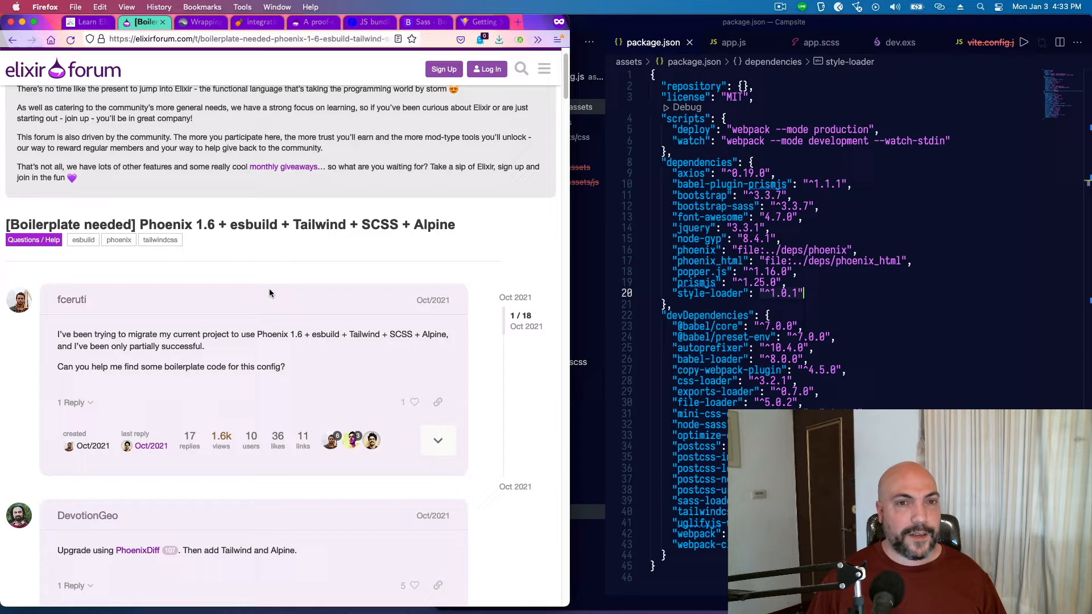
Step: Skim the Cloudless Studio Phoenix 1.6 assets article's esbuild script, then land on the moroz.dev Vite.js article
click(200, 22)
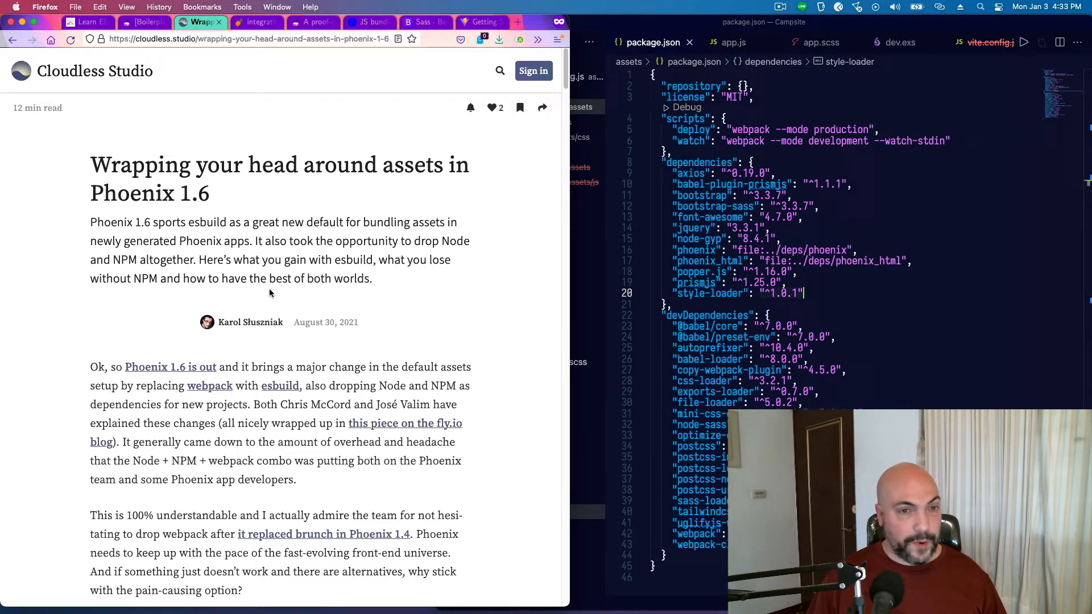
click(256, 23)
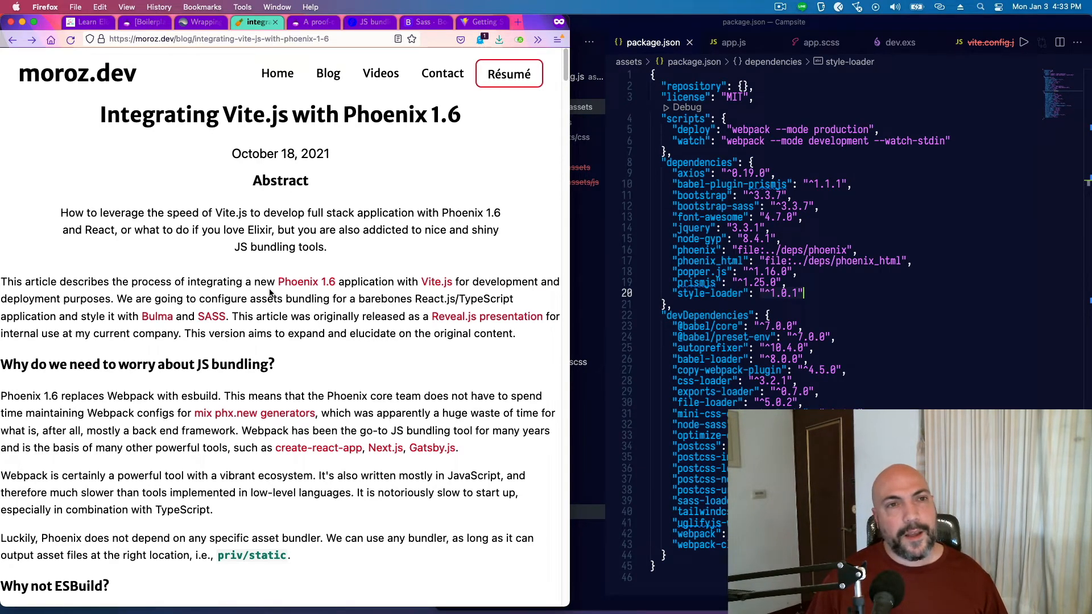
click(201, 23)
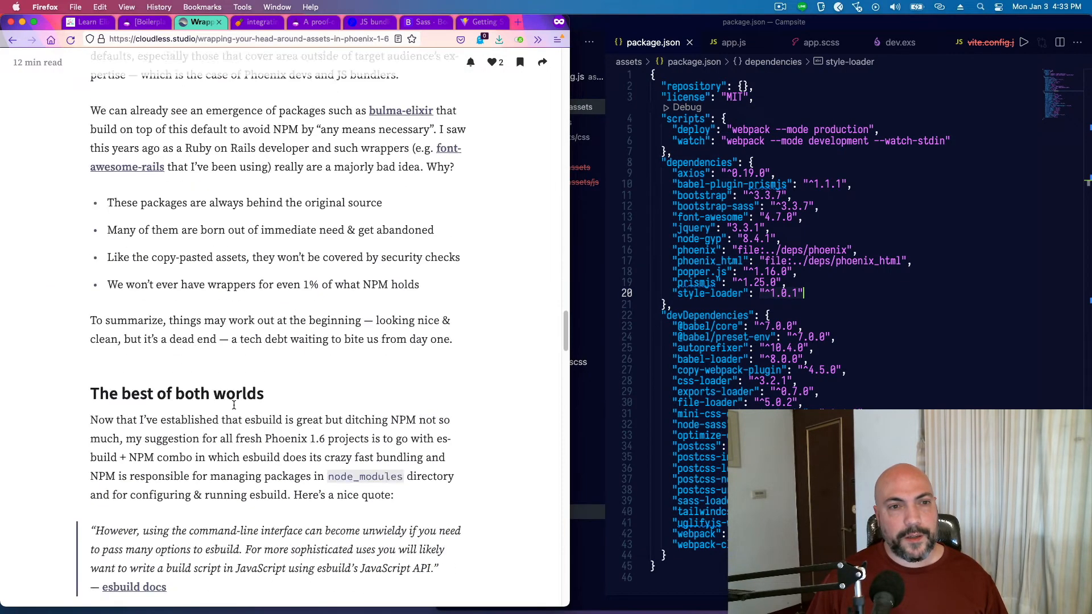
scroll(down, 3)
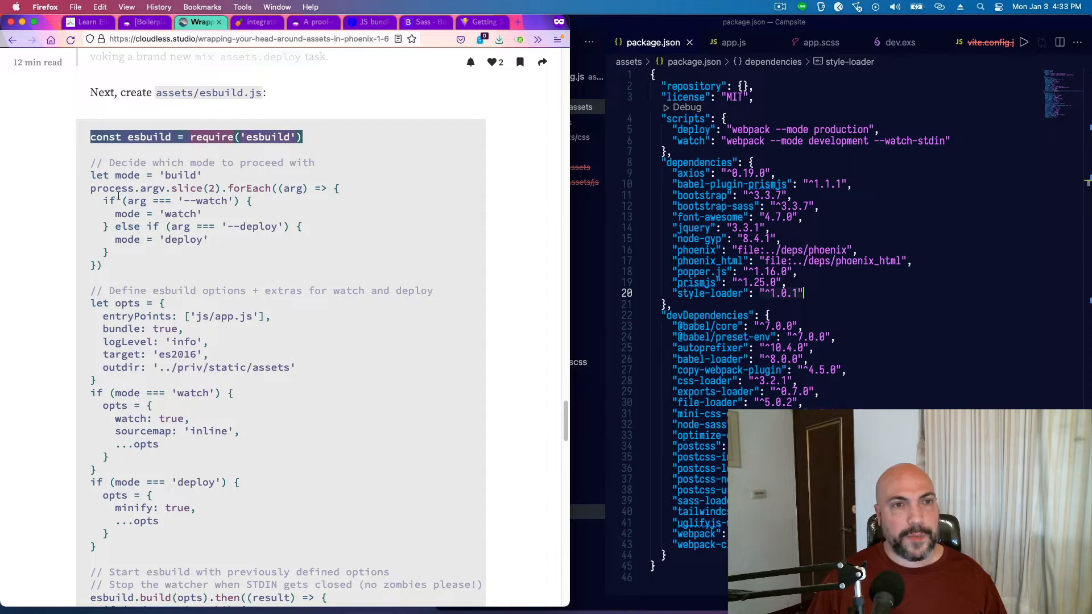
scroll(down, 3)
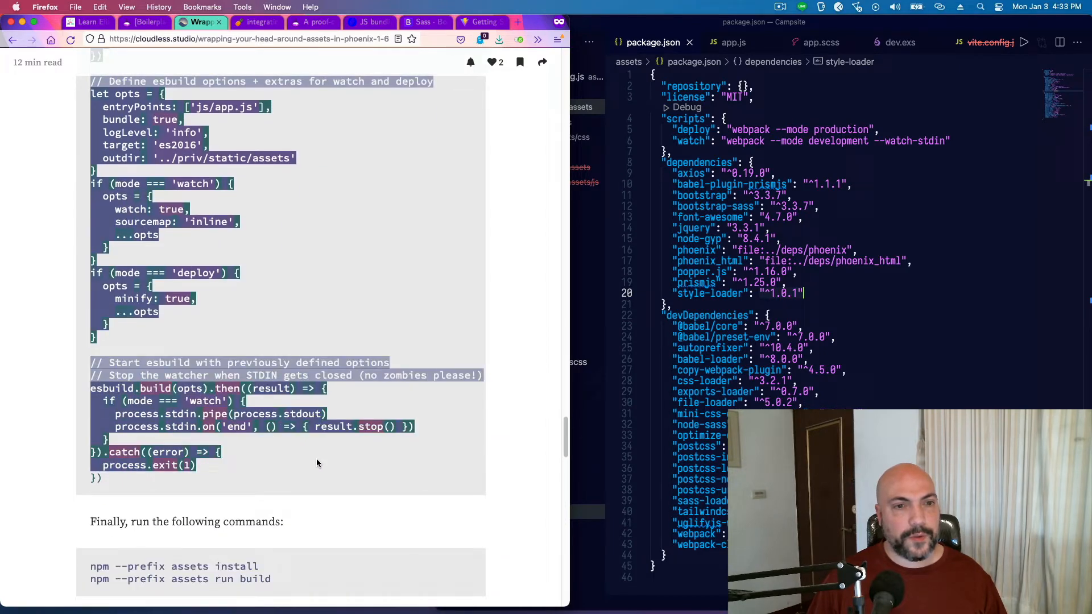
click(256, 22)
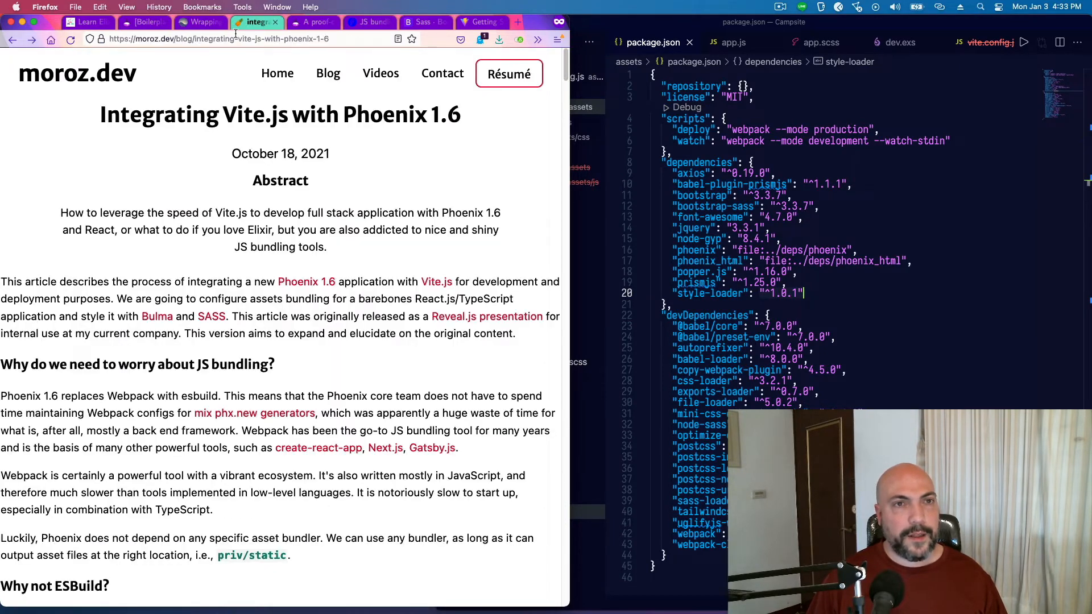
scroll(down, 3)
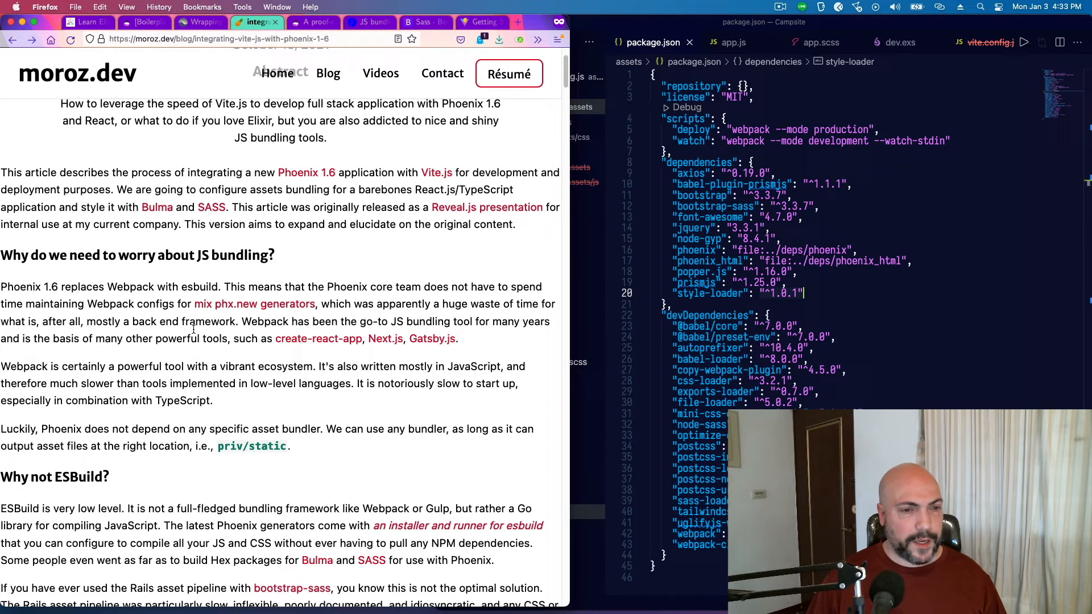
scroll(down, 3)
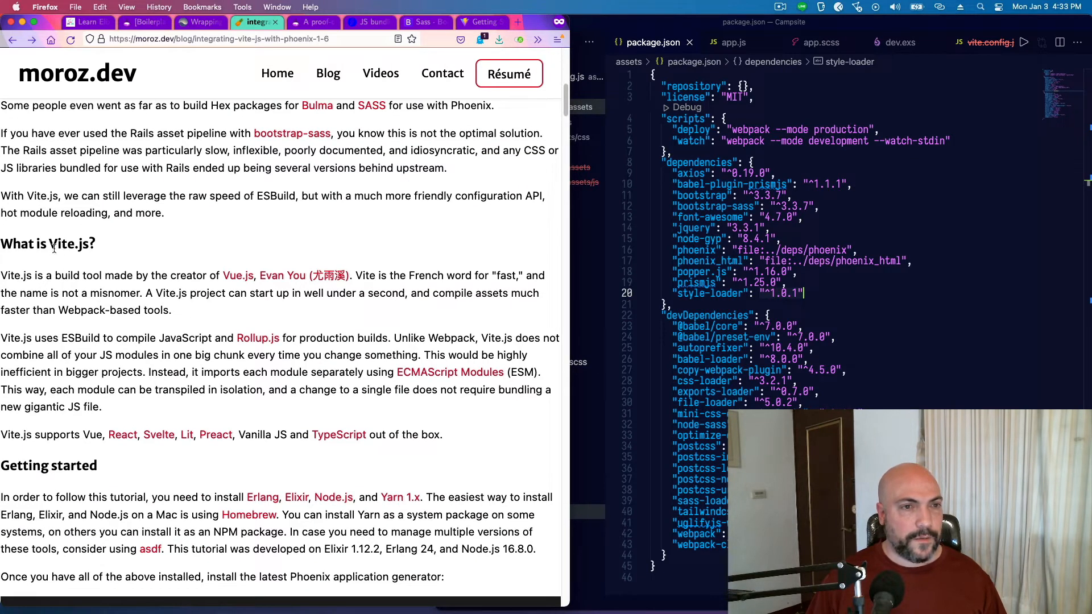
mouse_move(47, 247)
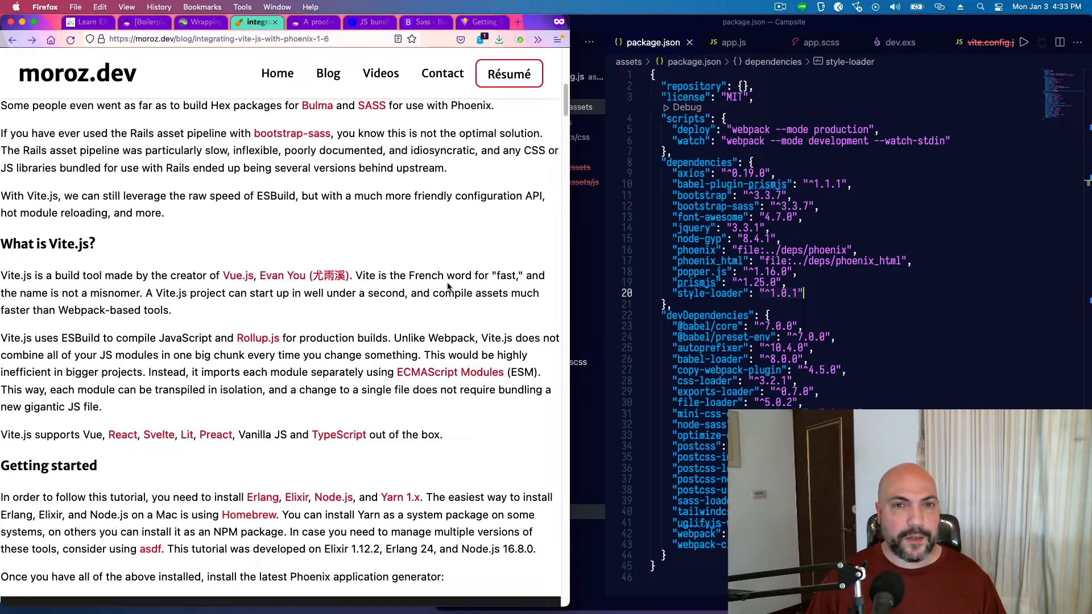
mouse_move(87, 268)
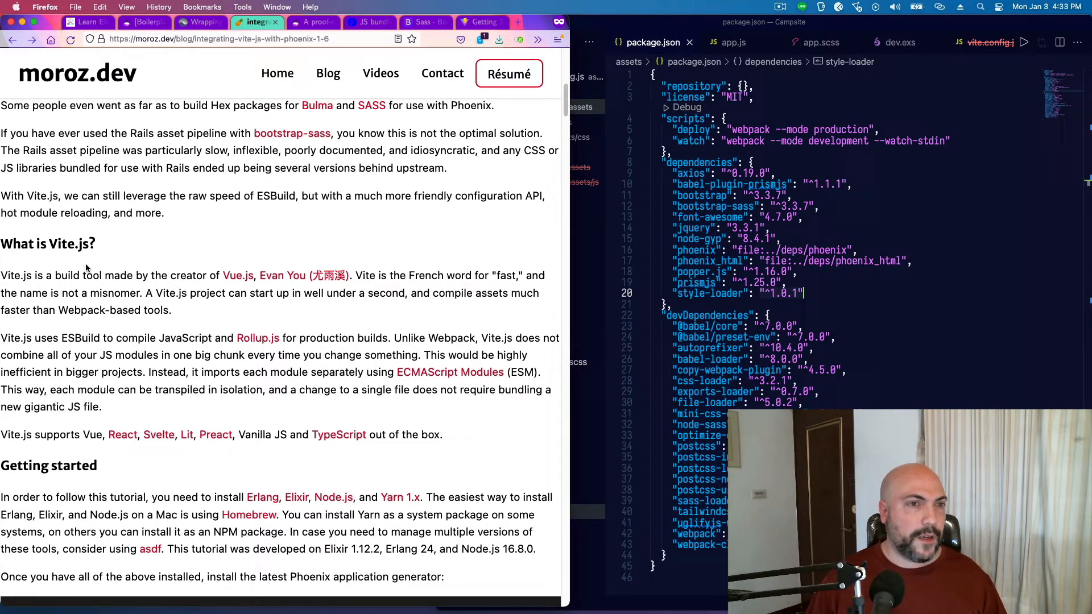
mouse_move(186, 305)
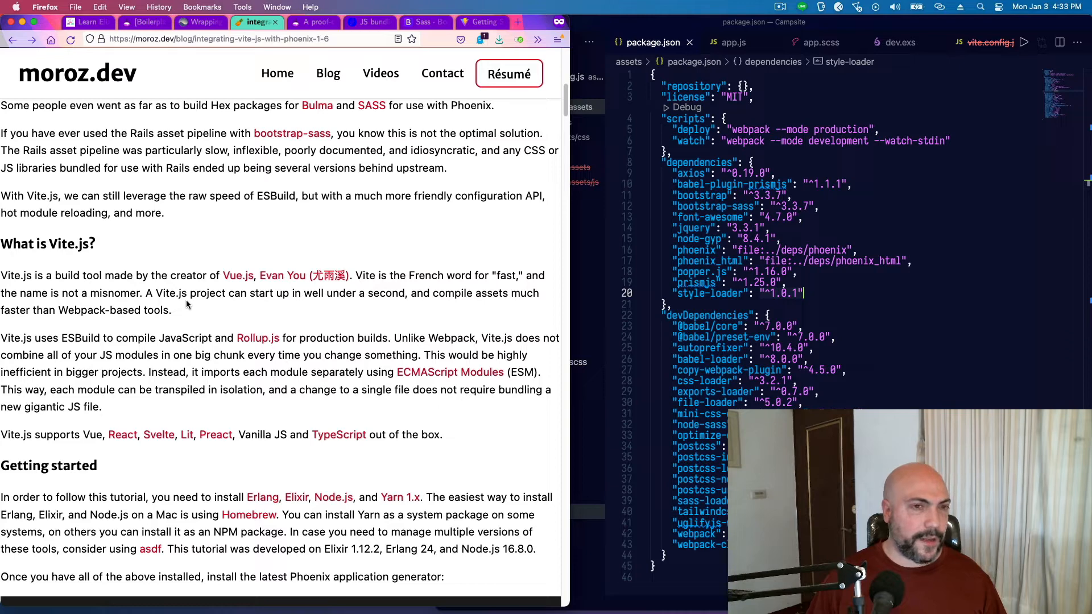
mouse_move(63, 334)
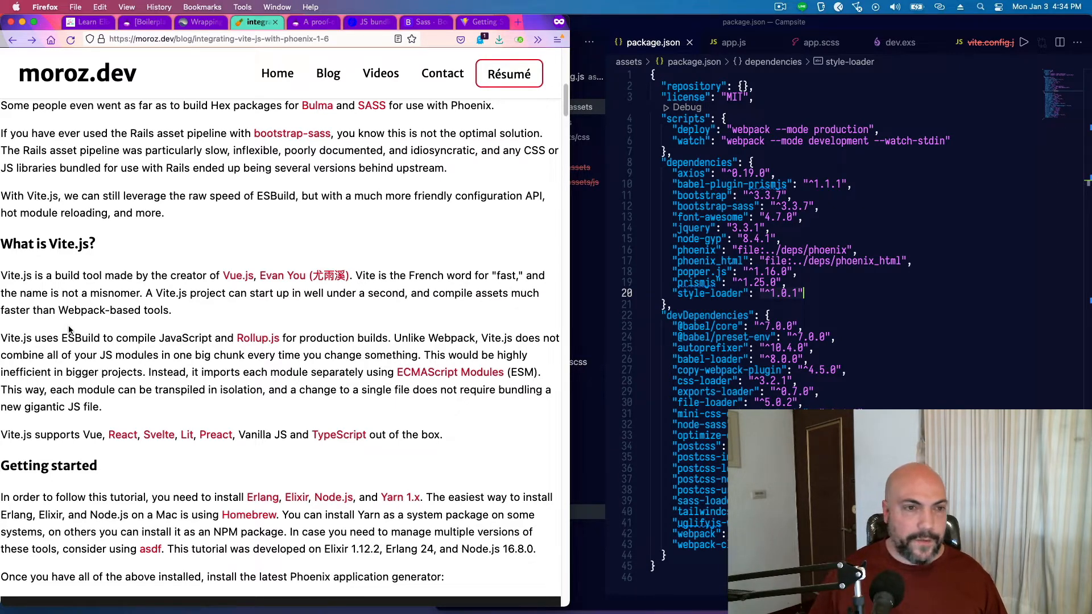
mouse_move(499, 32)
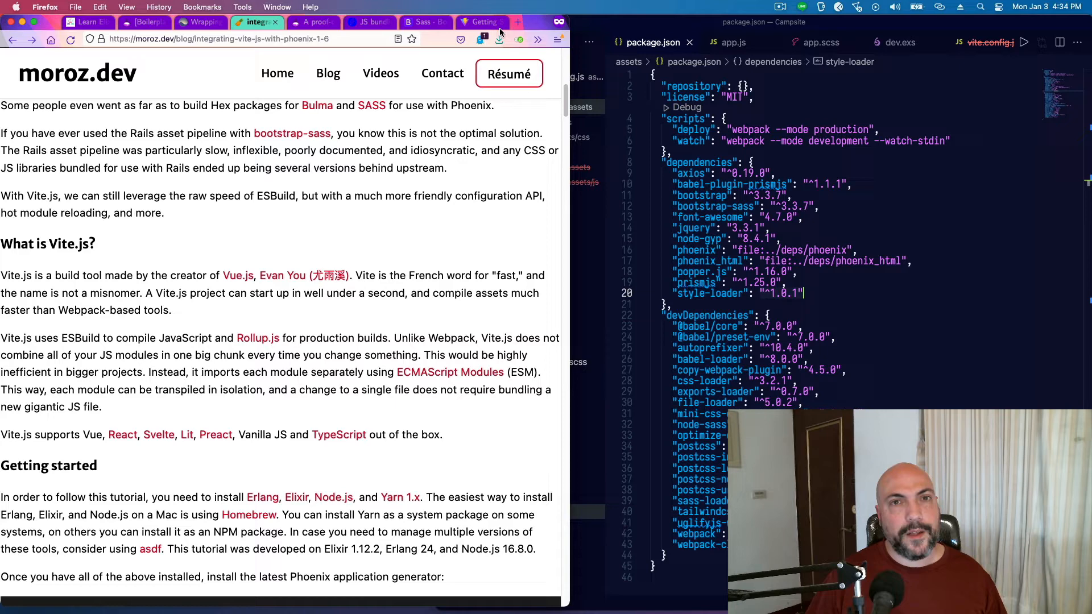
click(482, 22)
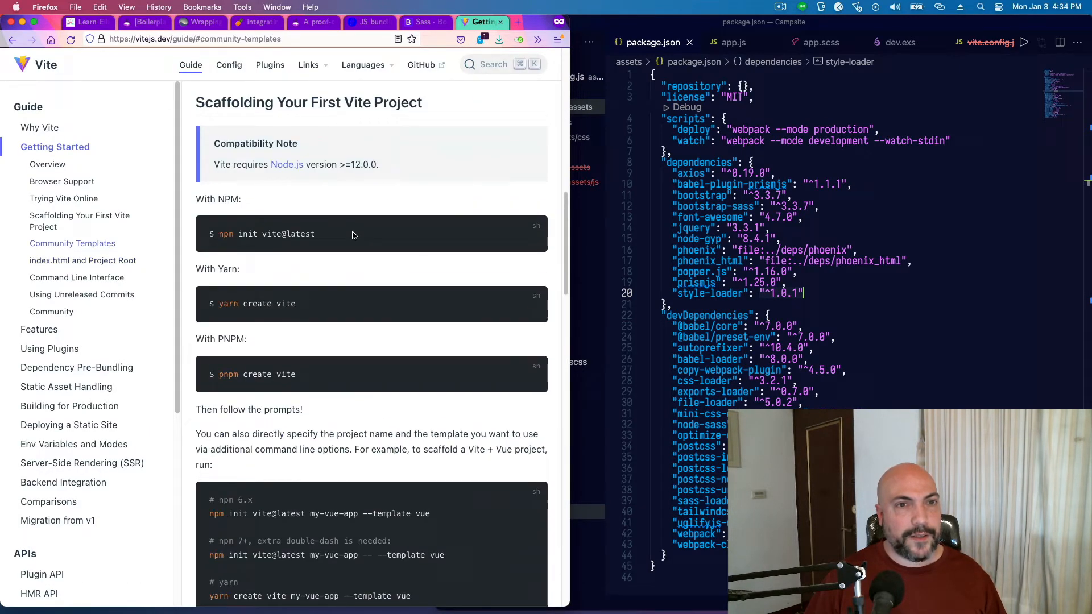
scroll(up, 3)
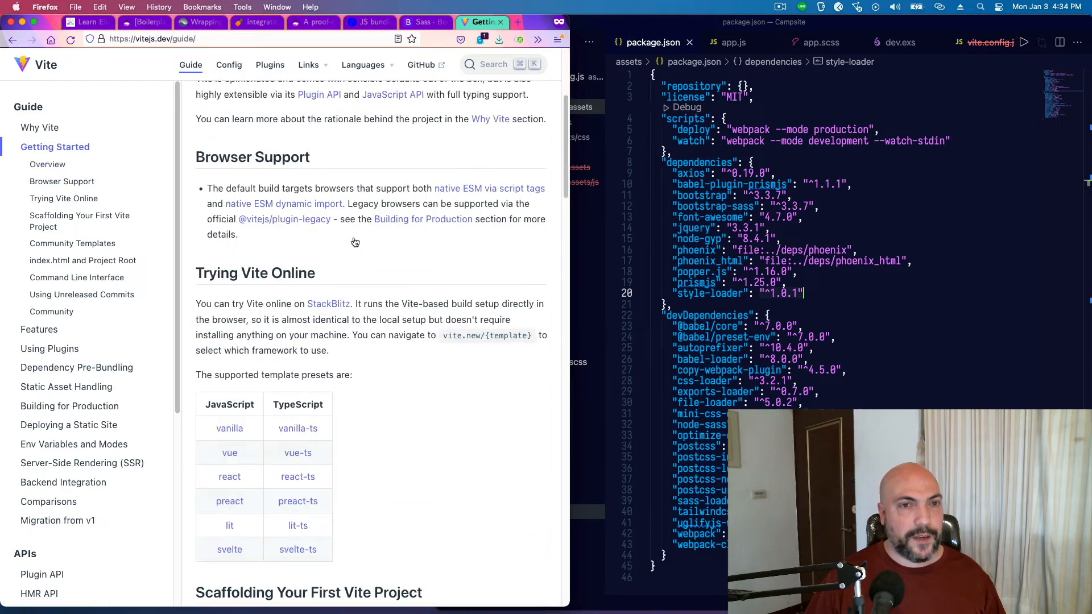
scroll(up, 3)
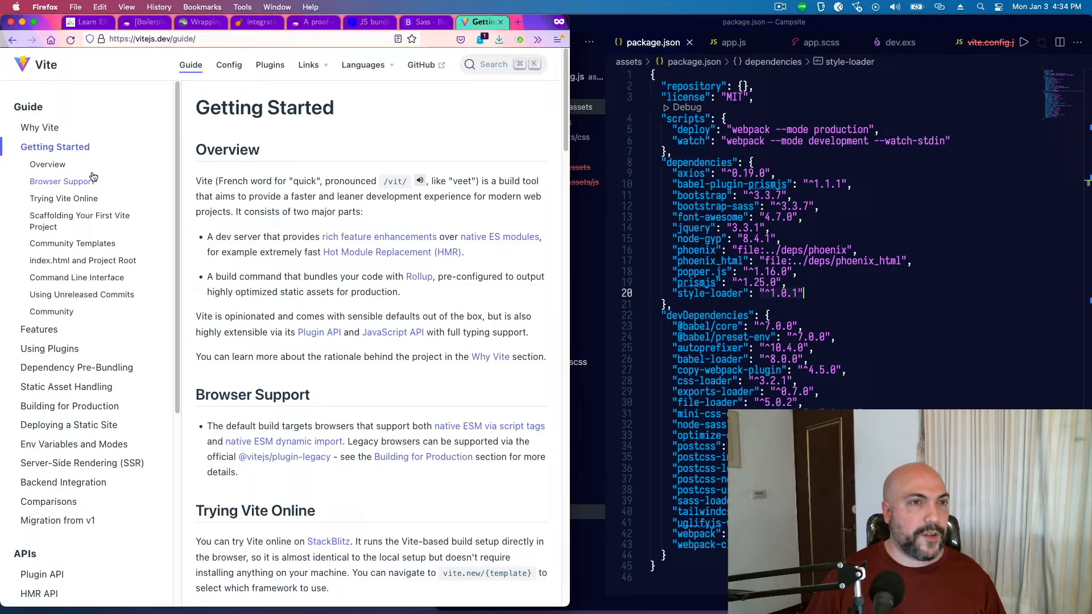
scroll(down, 3)
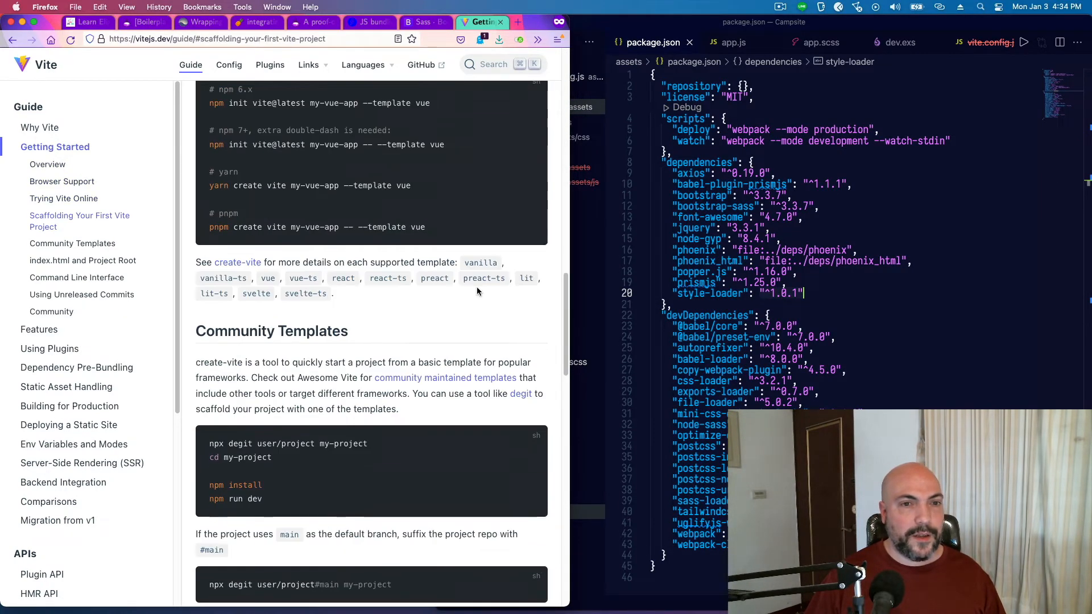
scroll(down, 3)
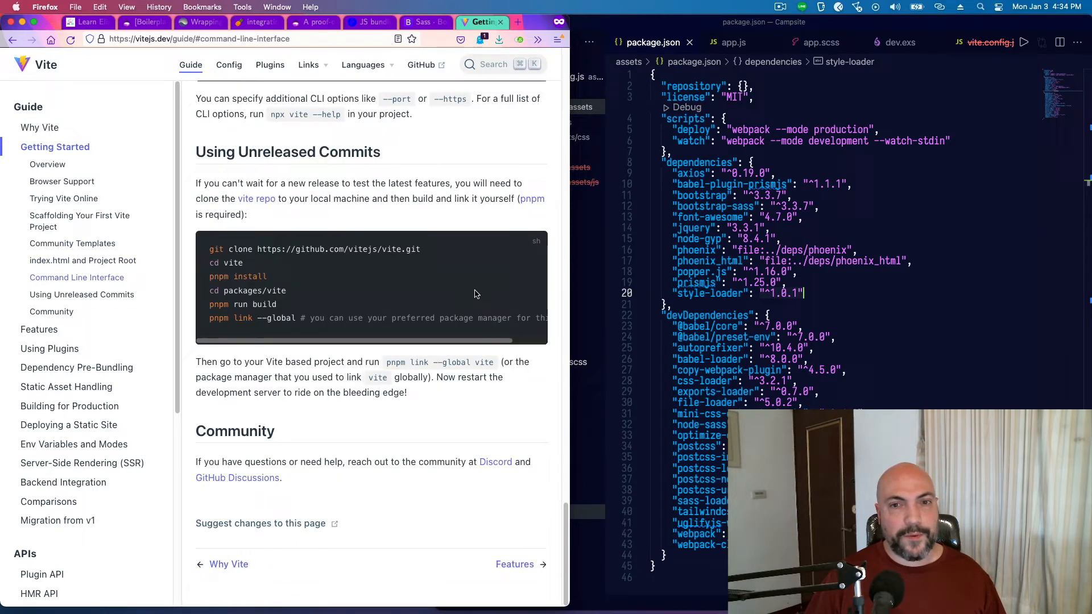
scroll(up, 3)
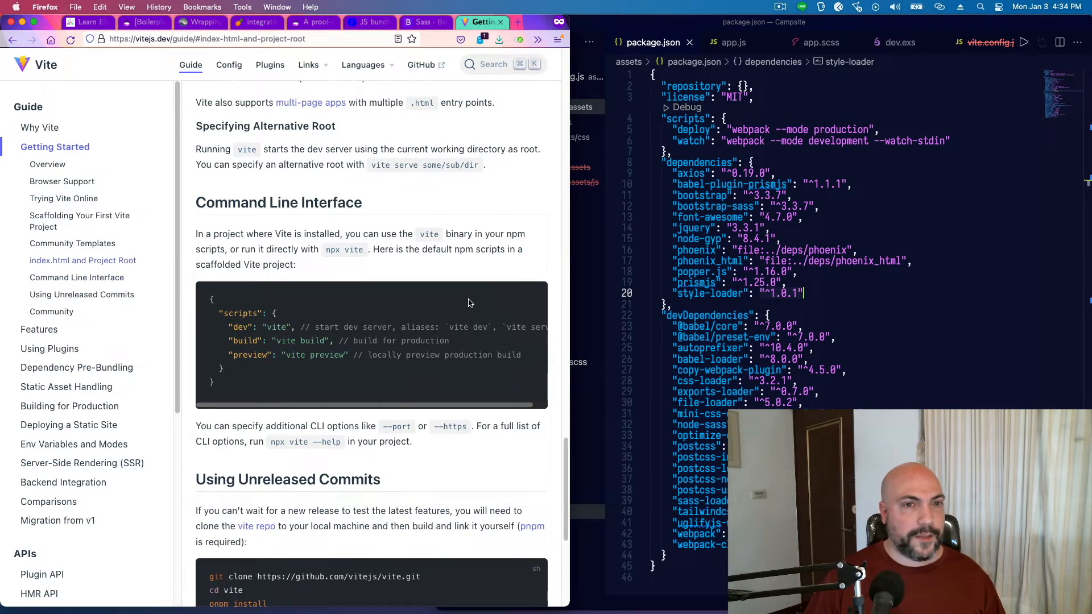
scroll(up, 3)
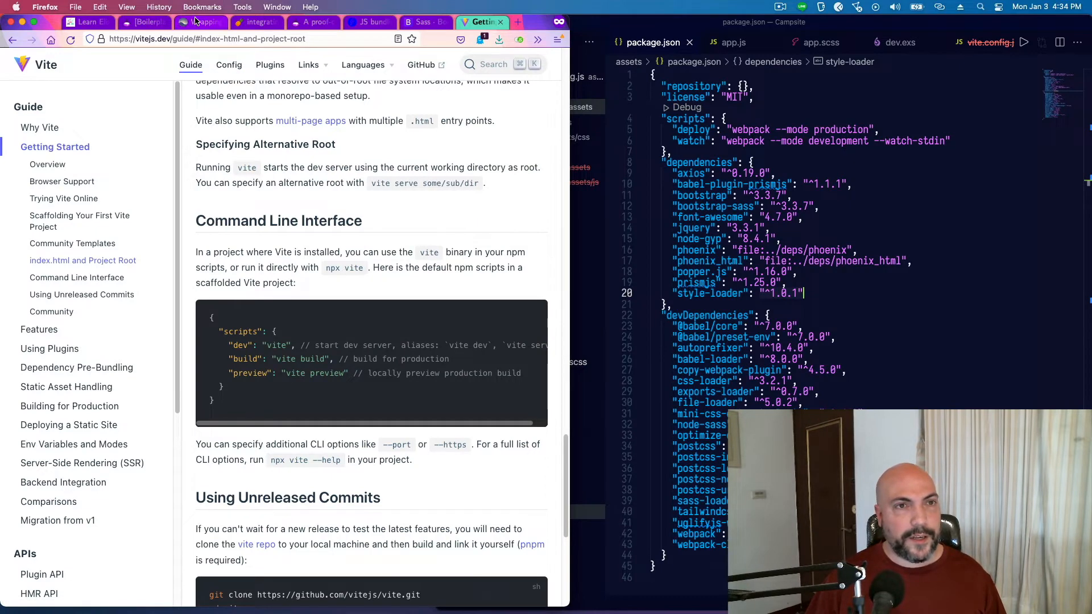
click(256, 22)
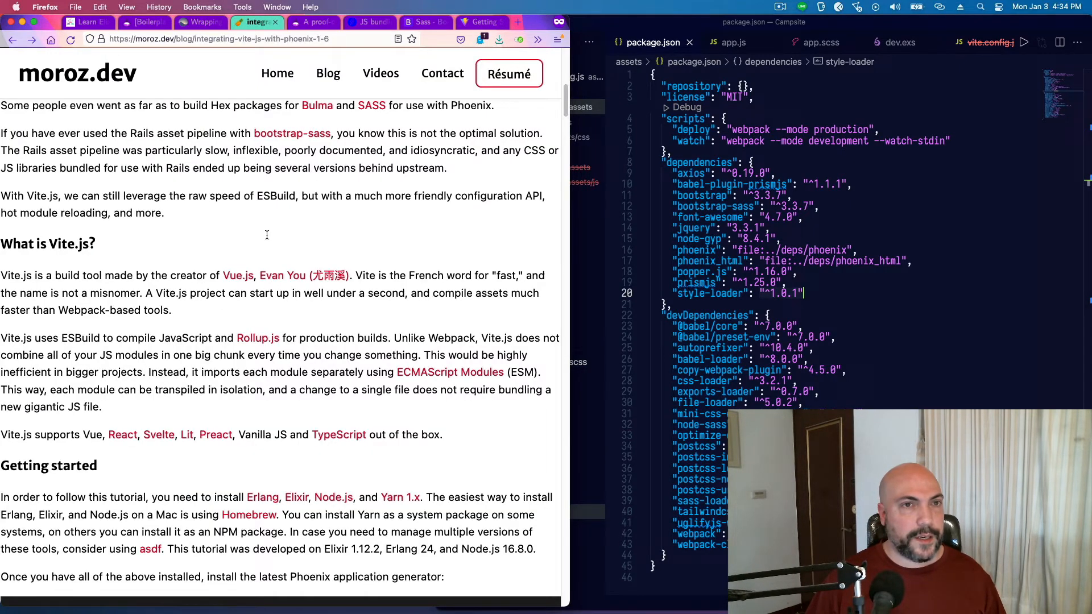
Step: Scroll the Vite article past the watcher config to the Install SASS and Bulma and Configure Vite sections
scroll(down, 3)
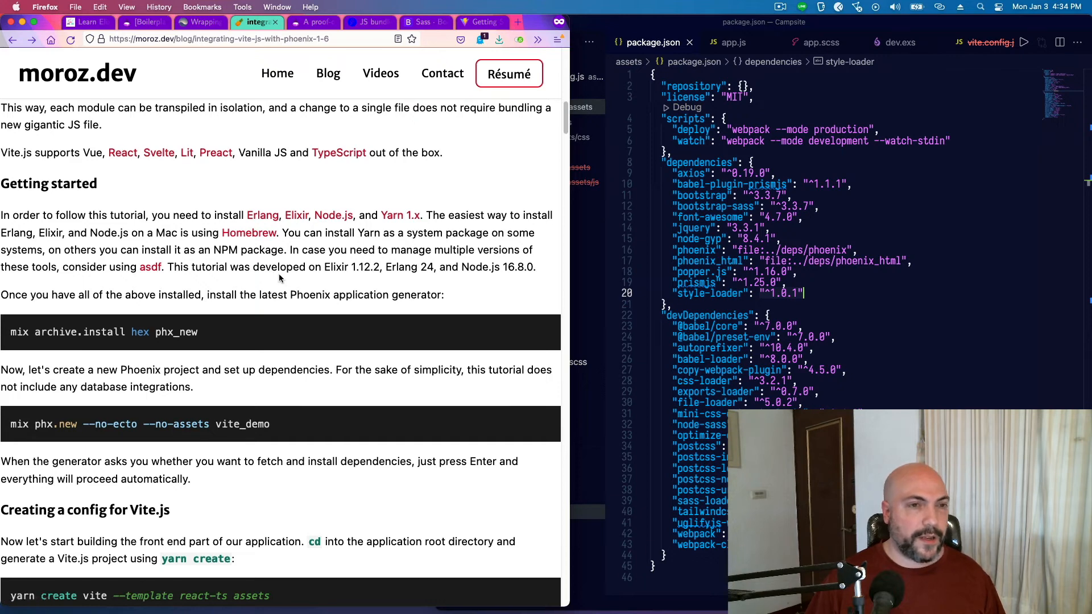
scroll(down, 3)
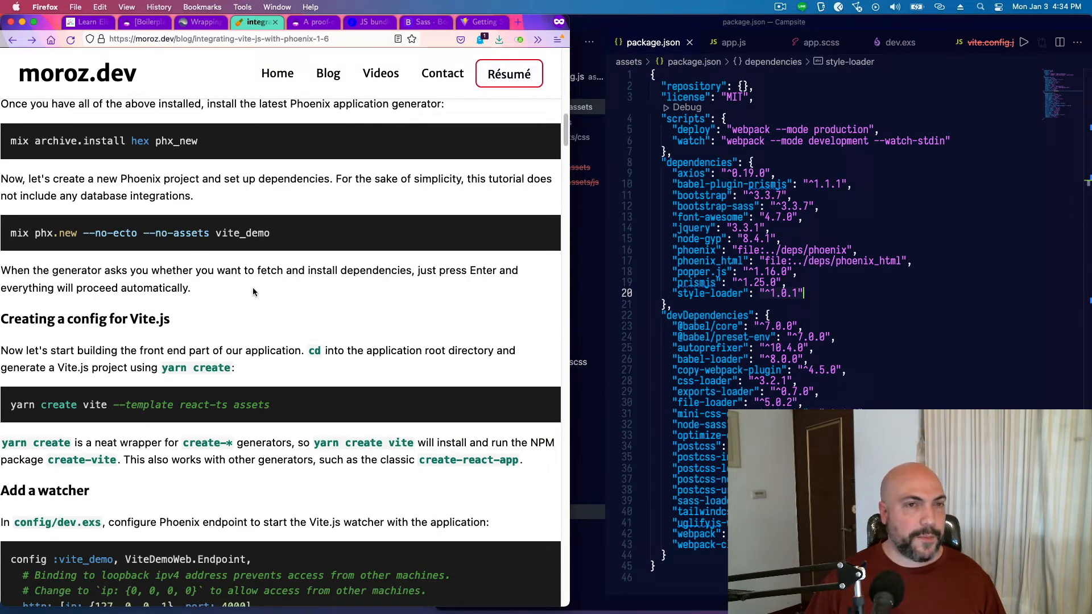
mouse_move(145, 21)
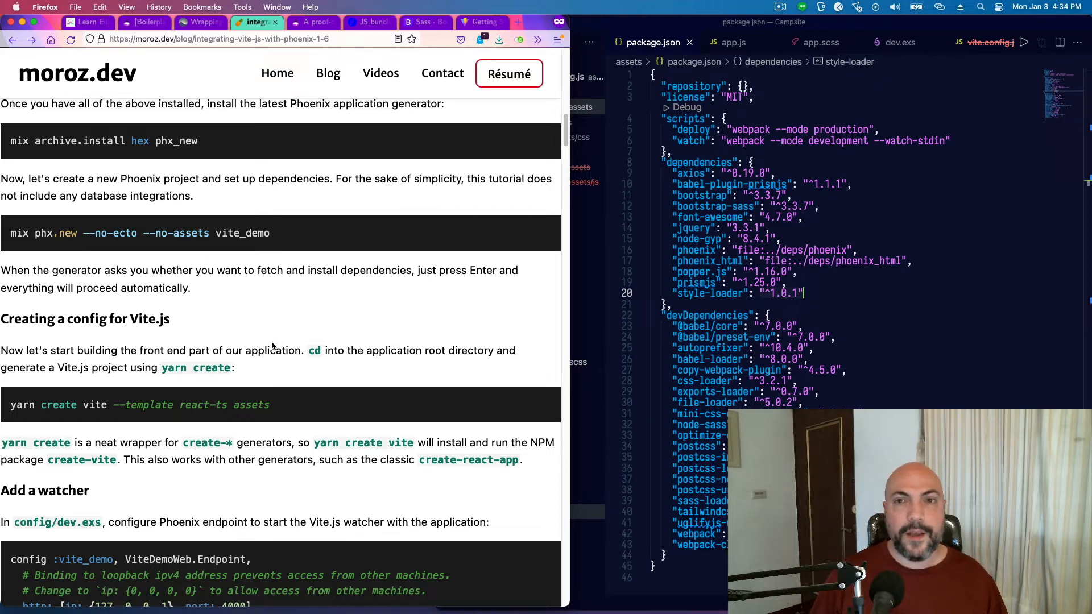
scroll(up, 3)
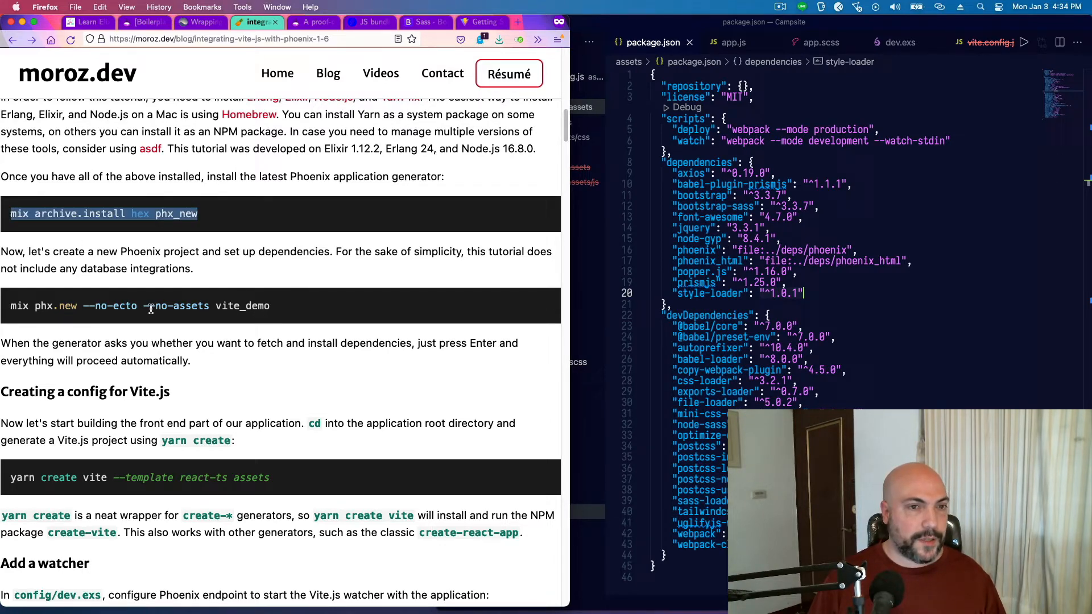
scroll(down, 3)
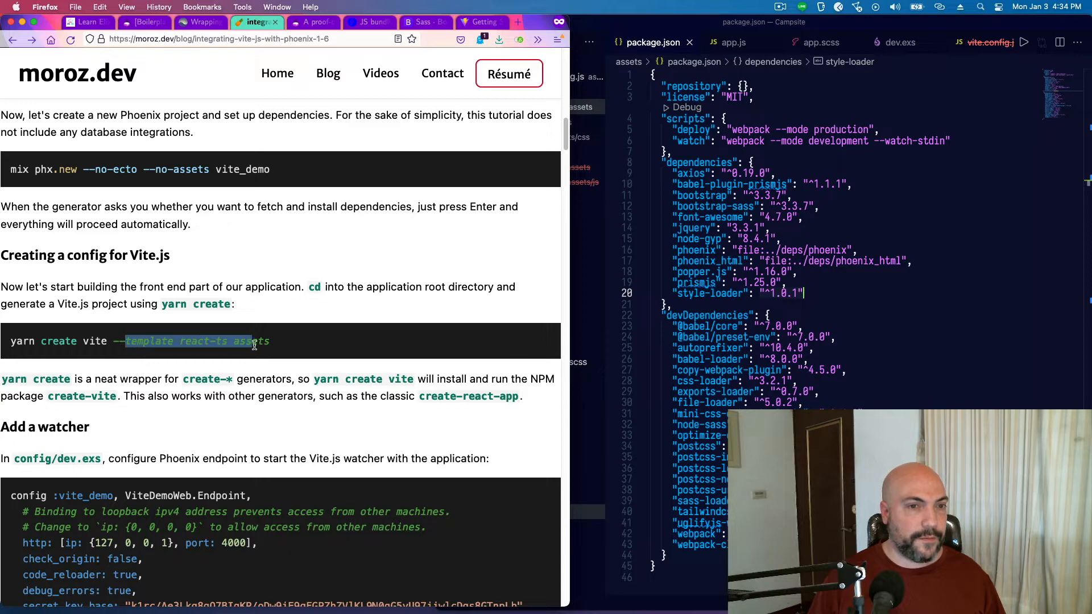
click(141, 322)
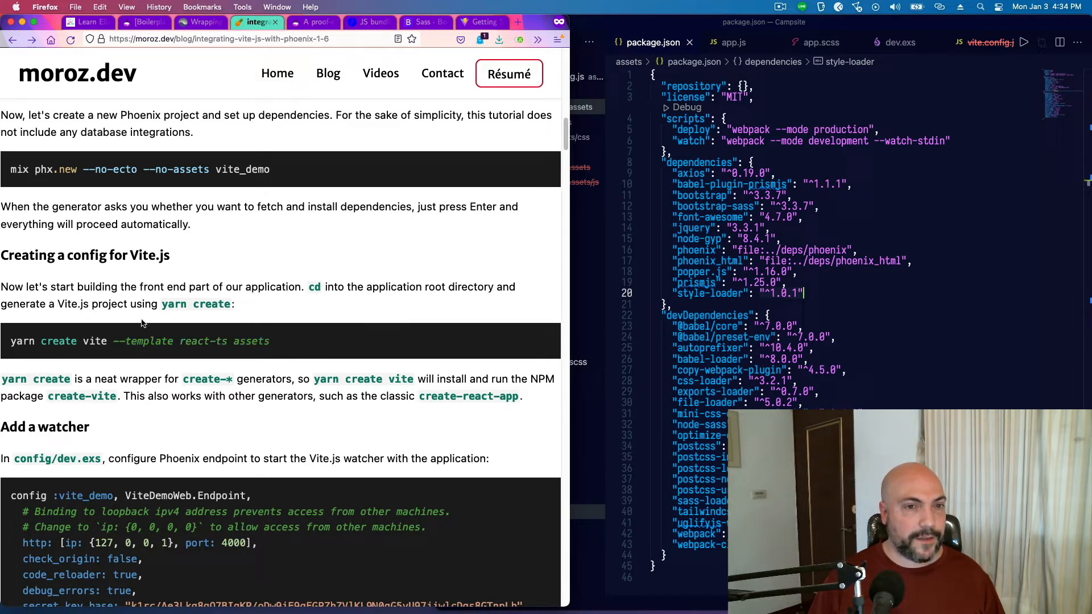
scroll(down, 3)
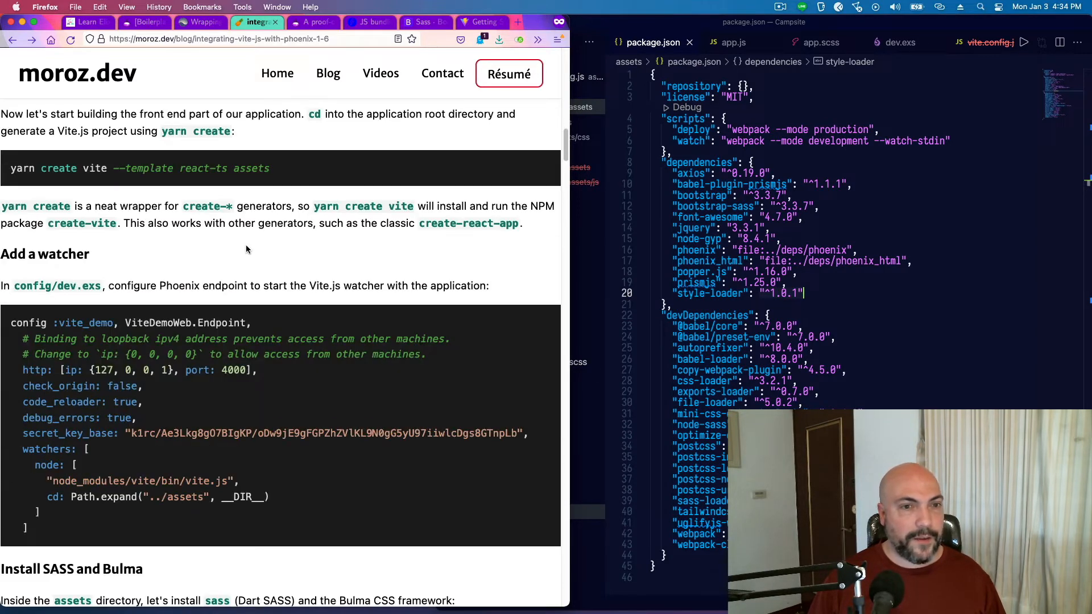
mouse_move(139, 156)
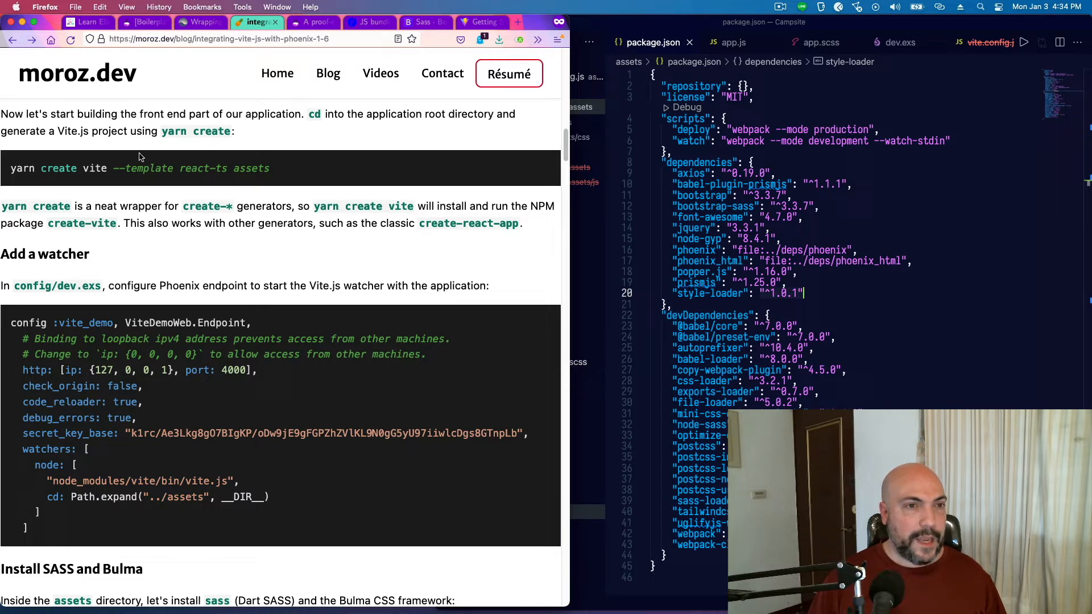
scroll(down, 3)
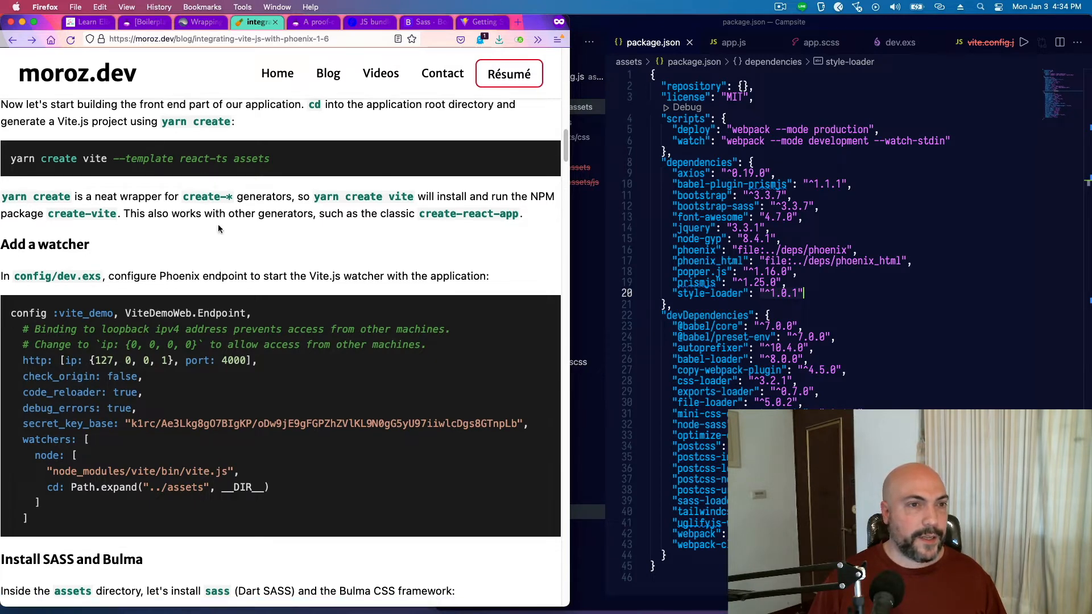
scroll(down, 3)
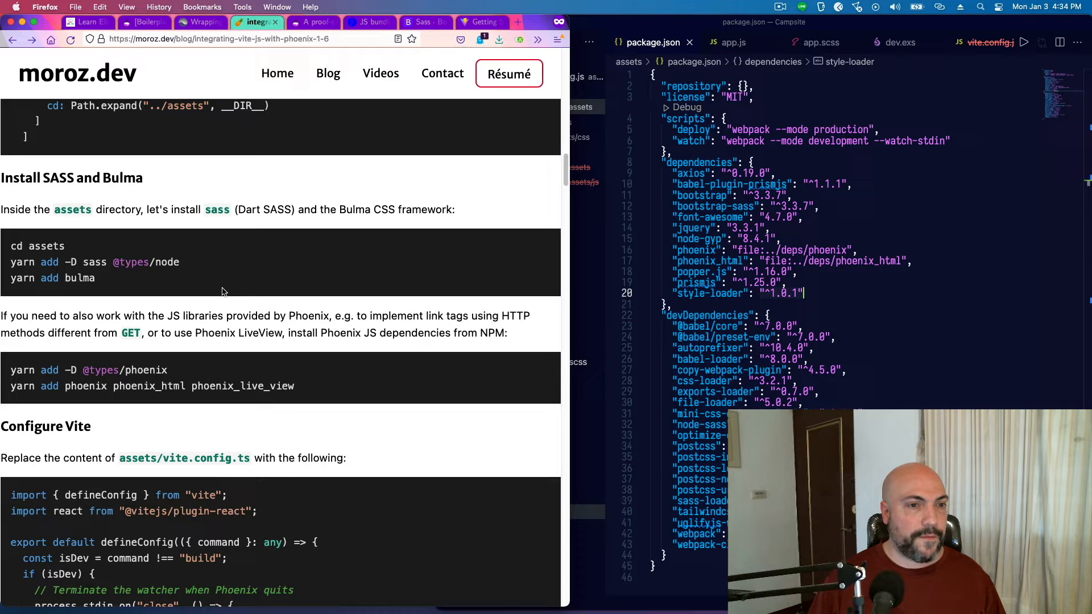
Step: Select 'Bulma' in the heading, then scroll through the full Vite config to the _preamble.html.heex partial
scroll(up, 3)
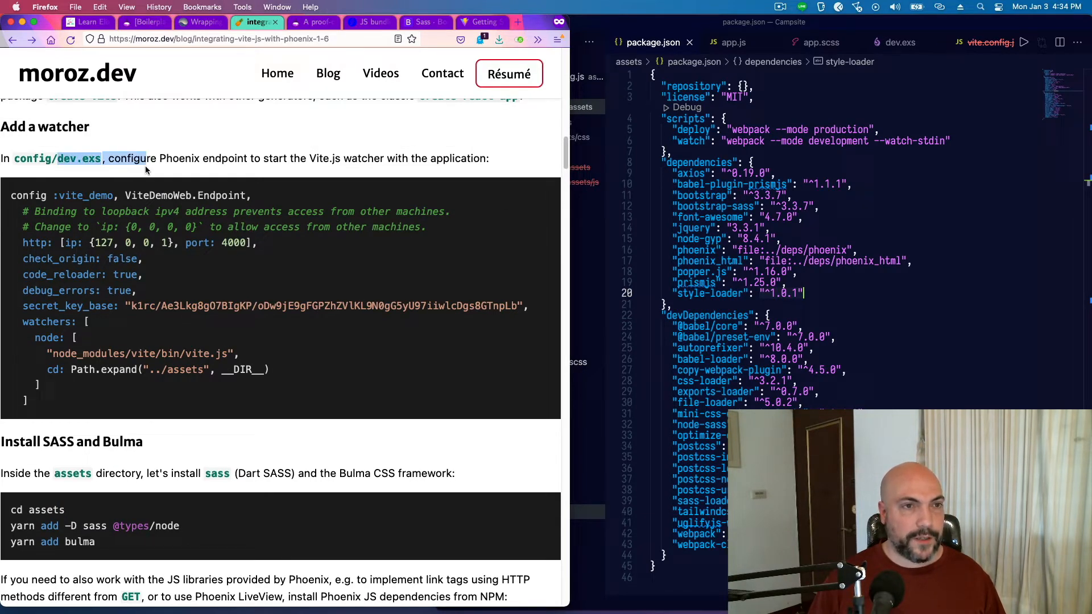
scroll(down, 3)
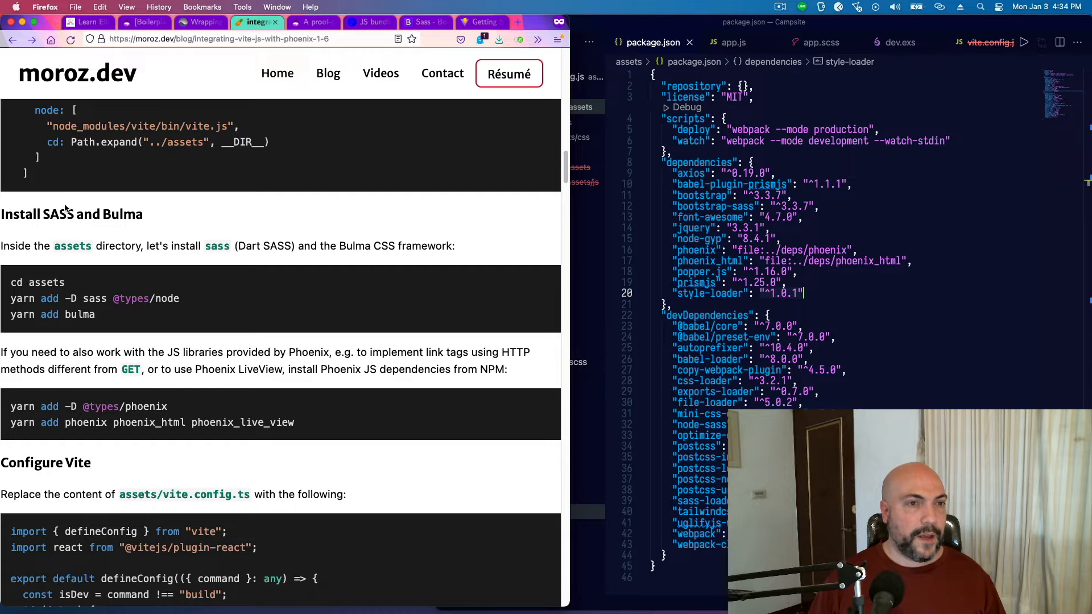
double_click(123, 214)
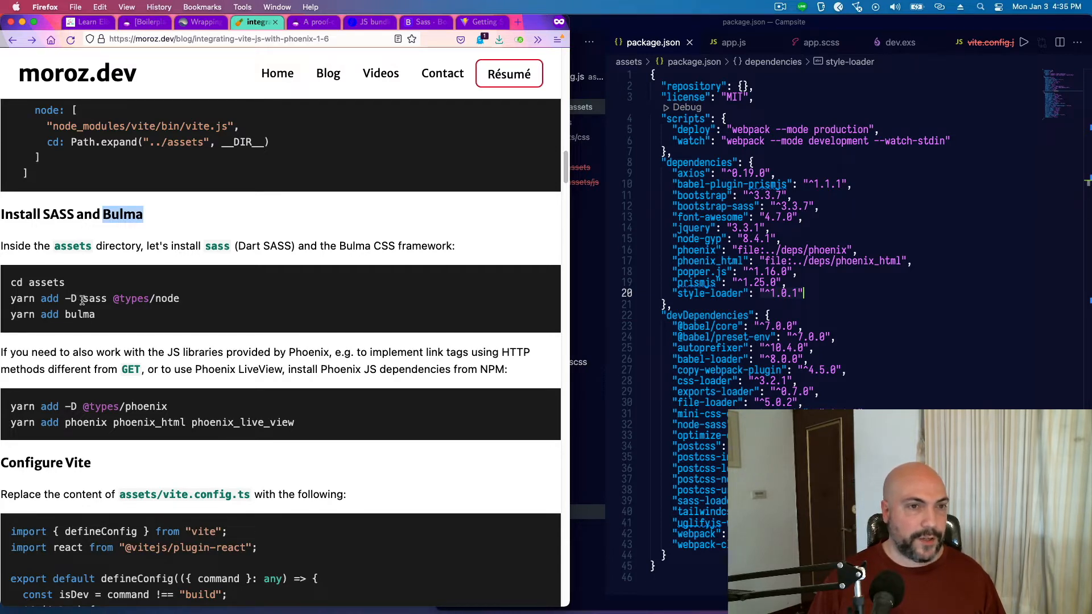
scroll(down, 3)
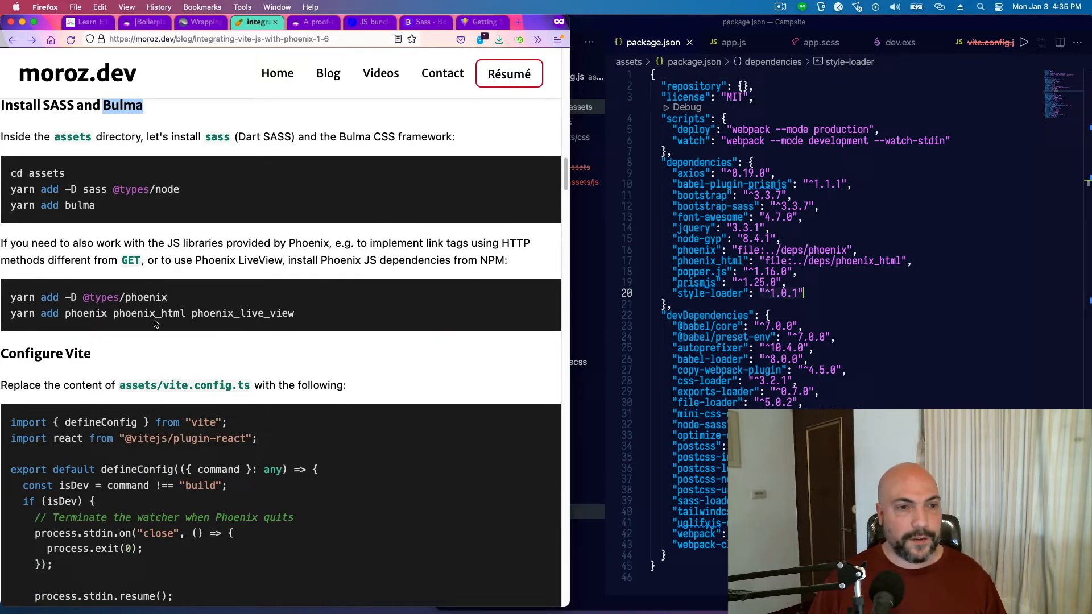
scroll(down, 3)
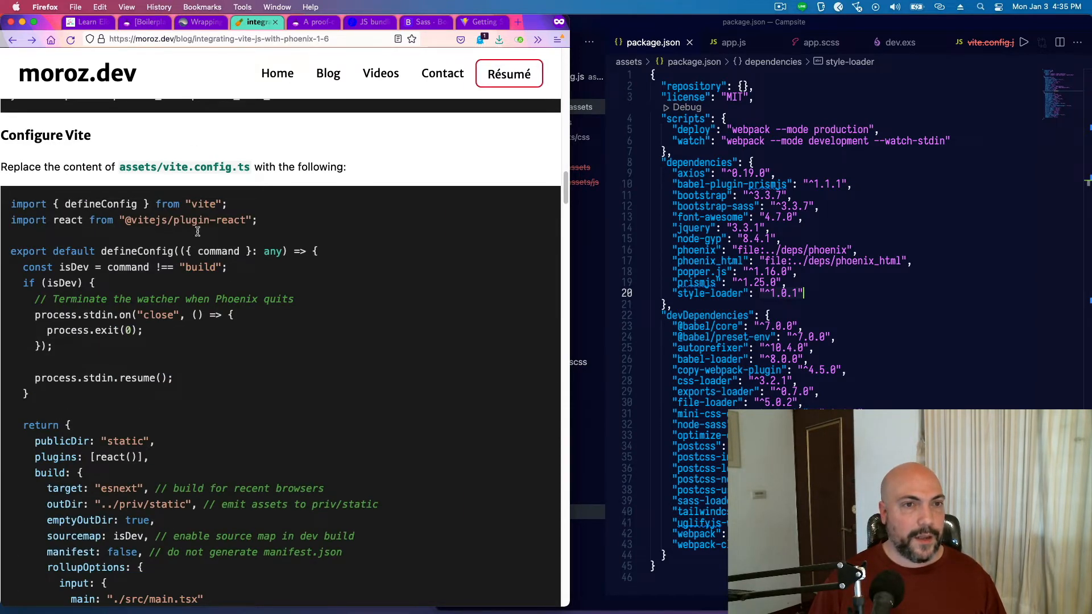
scroll(down, 3)
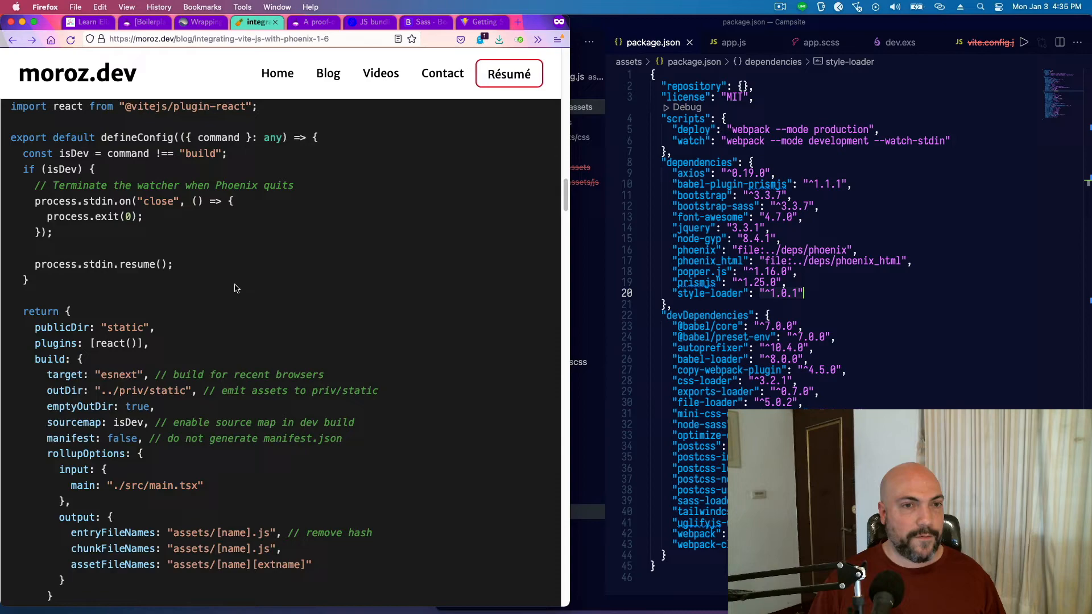
scroll(down, 3)
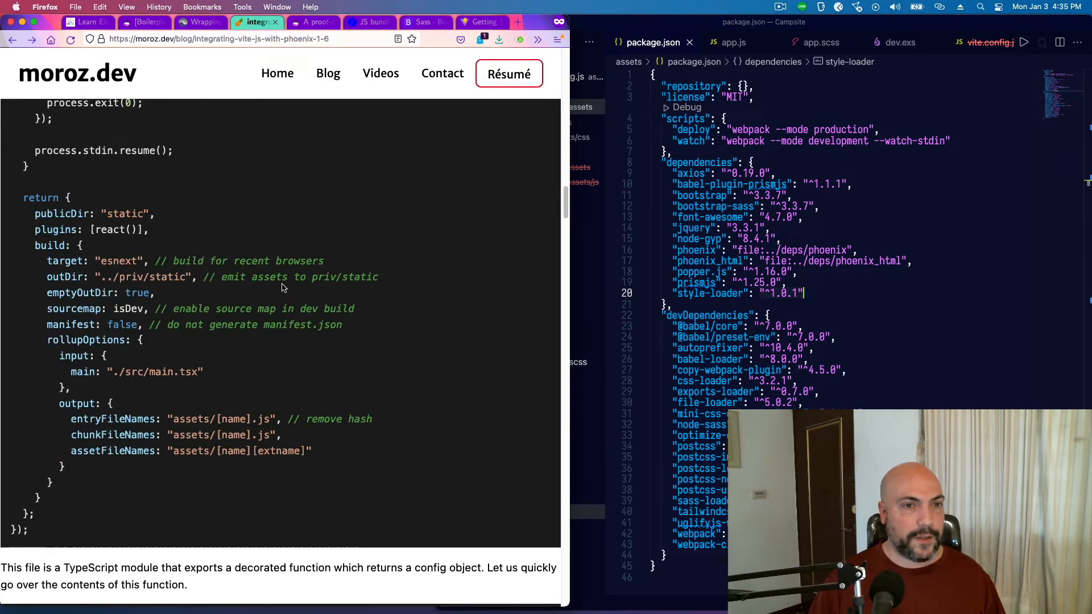
scroll(down, 3)
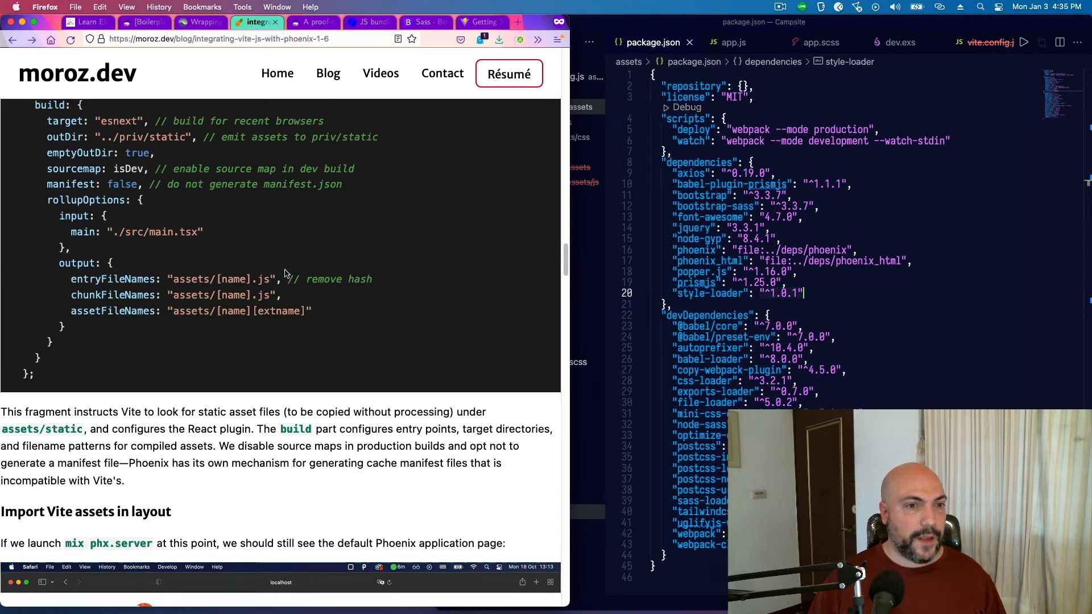
scroll(down, 3)
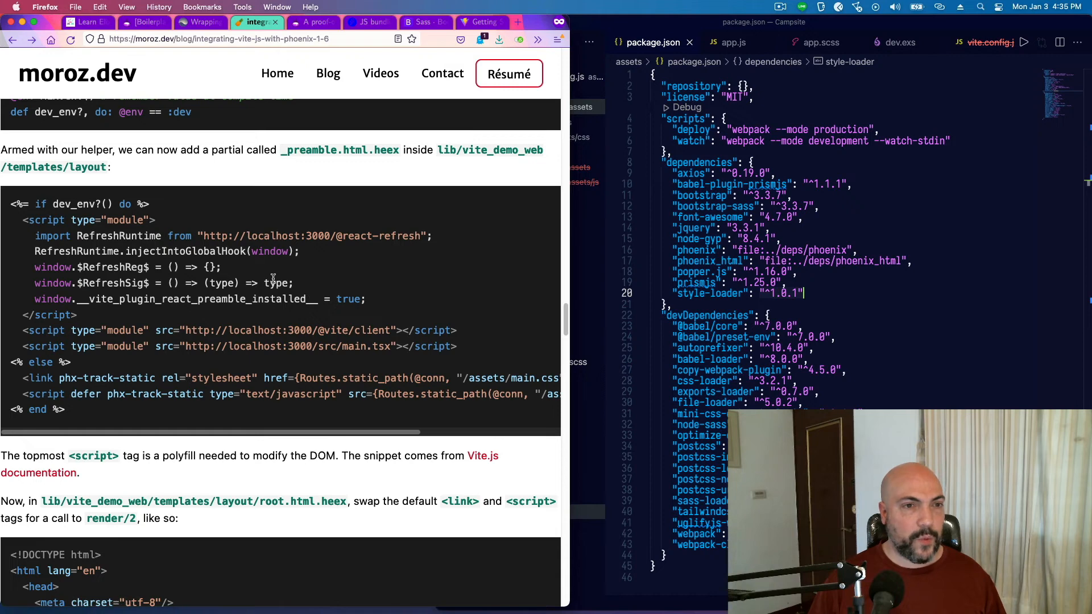
mouse_move(312, 132)
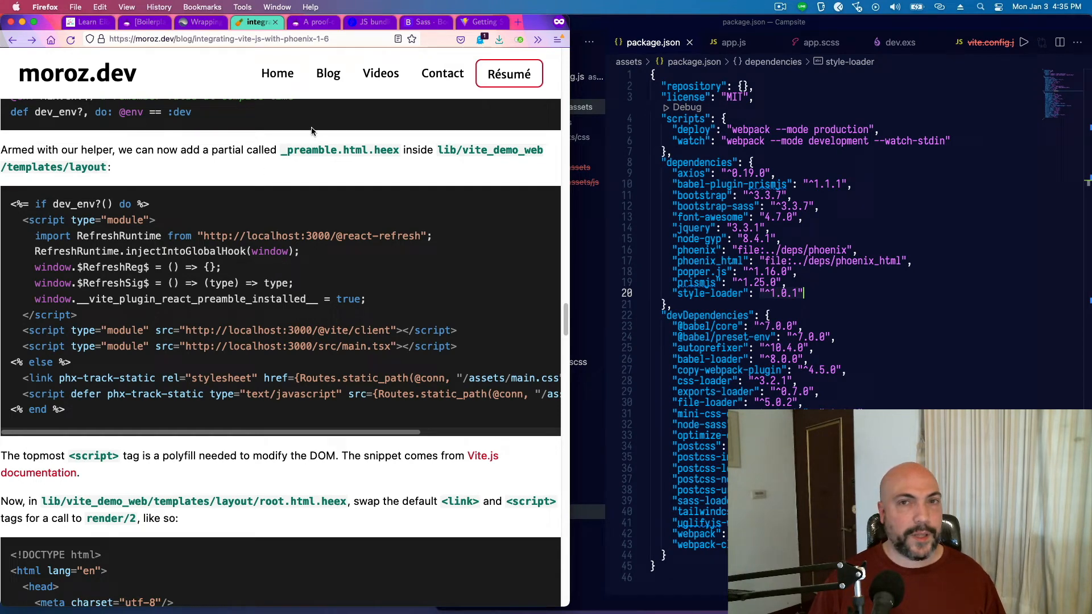
mouse_move(742, 256)
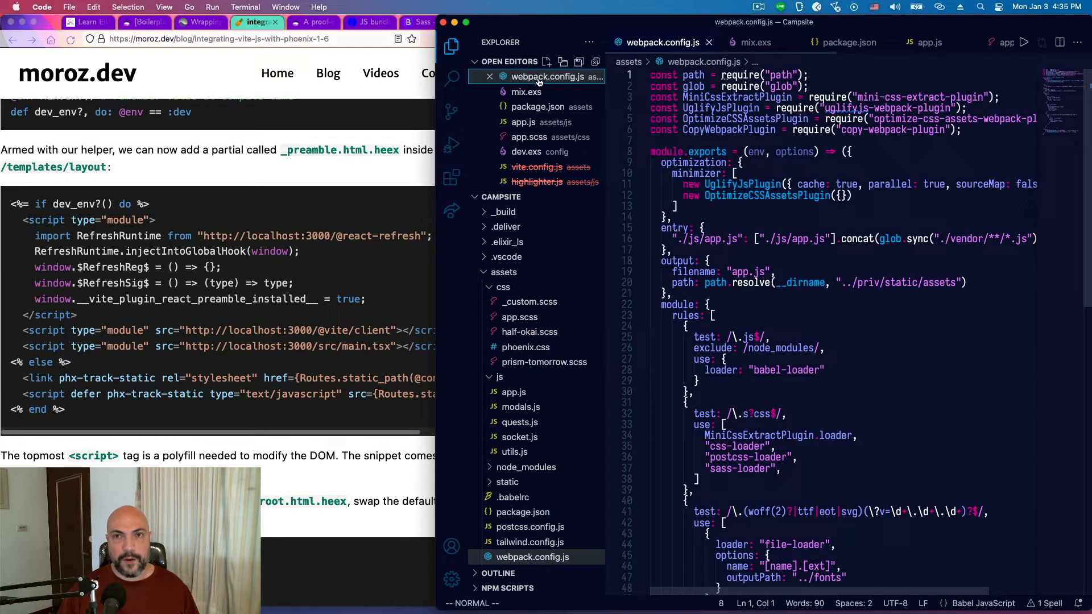
mouse_move(786, 253)
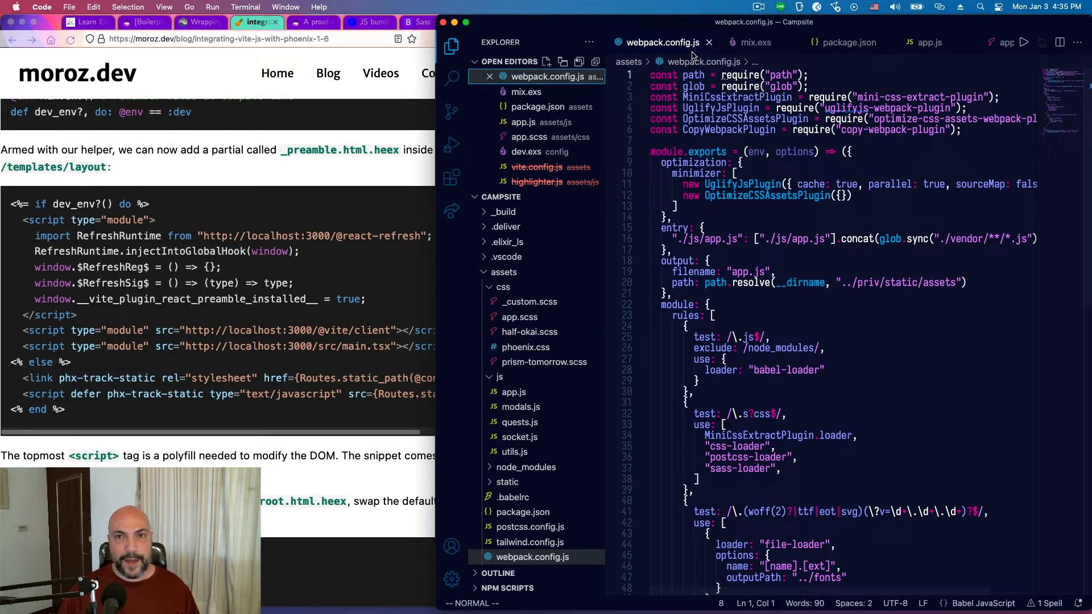
mouse_move(709, 42)
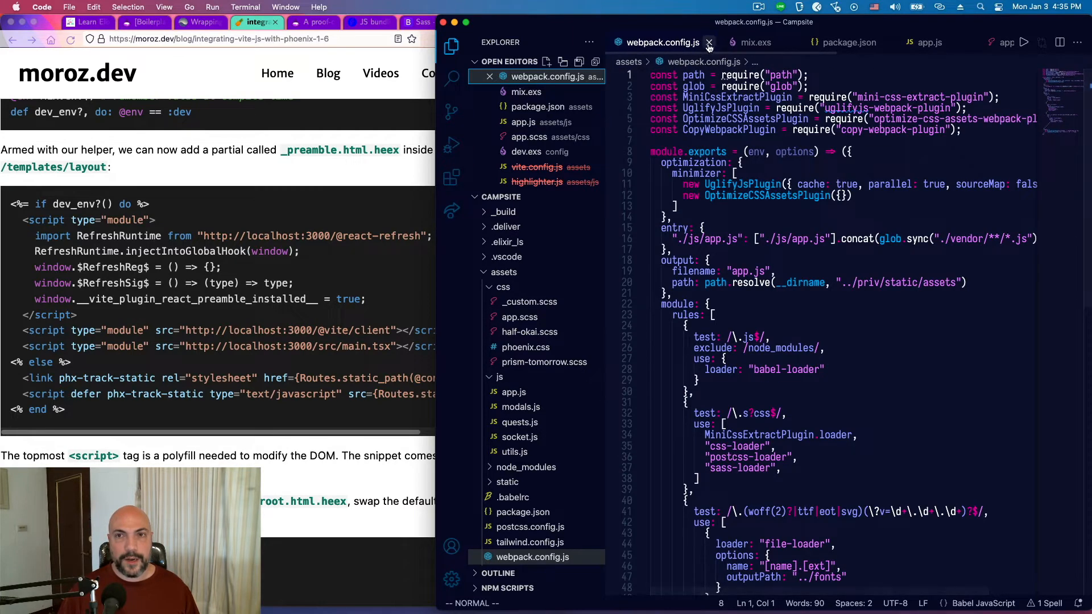
Step: Close webpack.config.js and bring the project's mix.exs into view
click(710, 42)
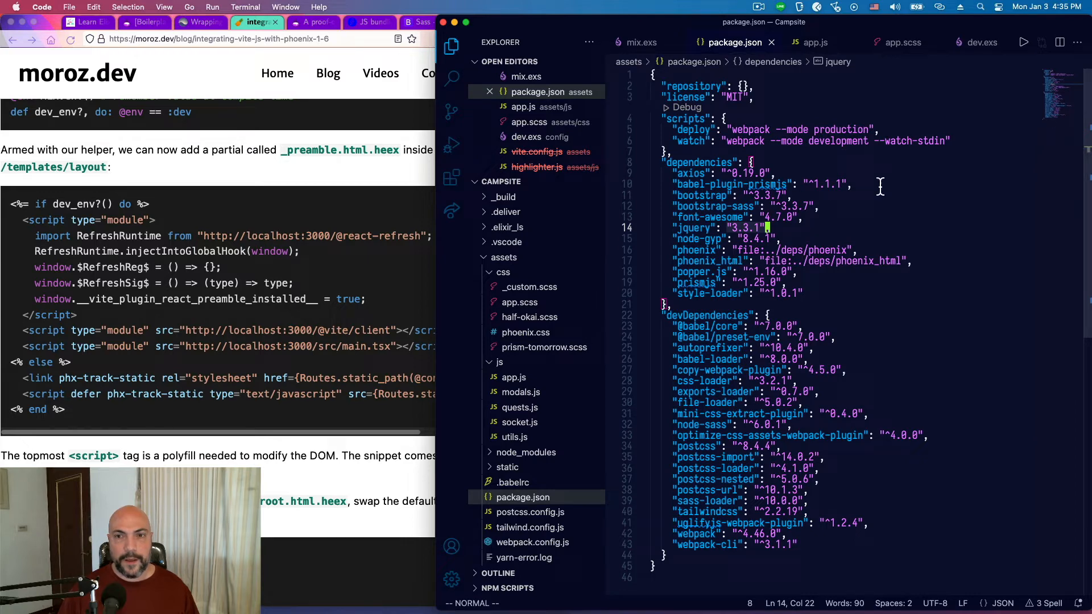
click(640, 42)
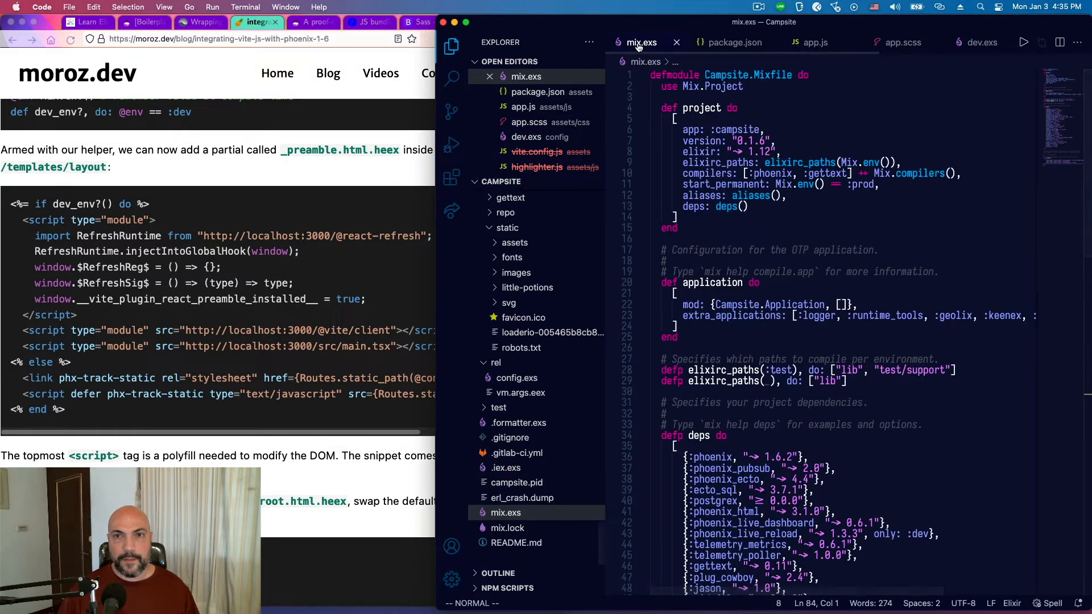
Step: Scroll mix.exs down to the deps block listing phoenix 1.6.2
scroll(down, 3)
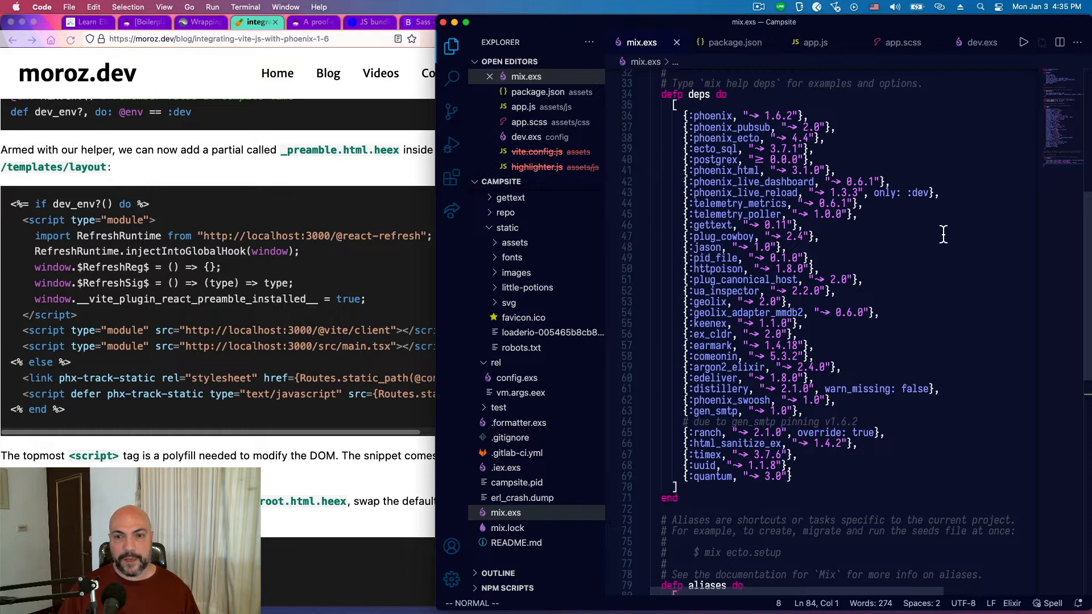
scroll(down, 3)
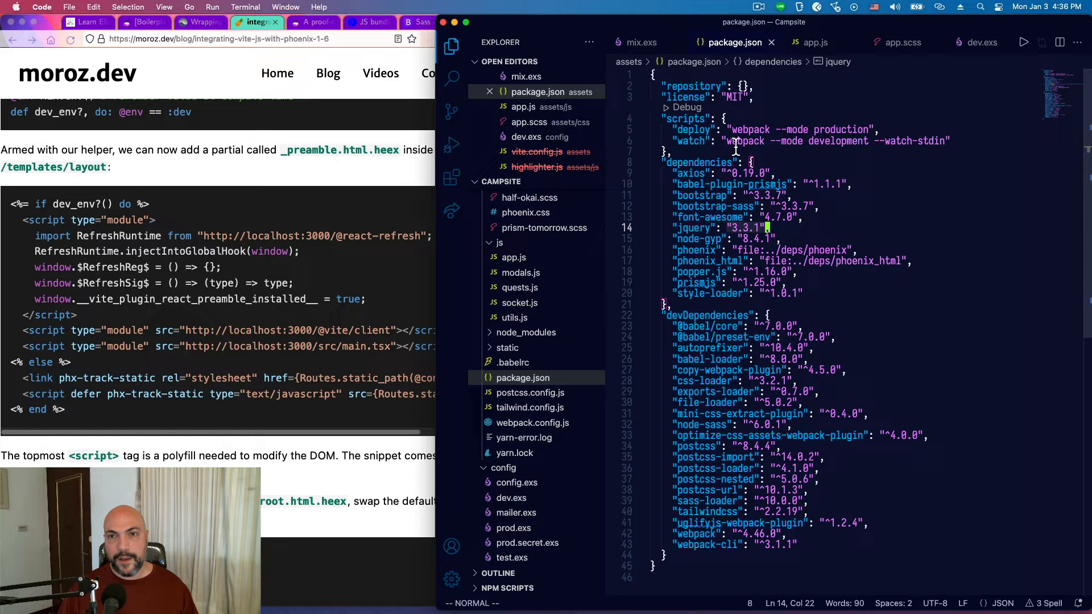
mouse_move(898, 112)
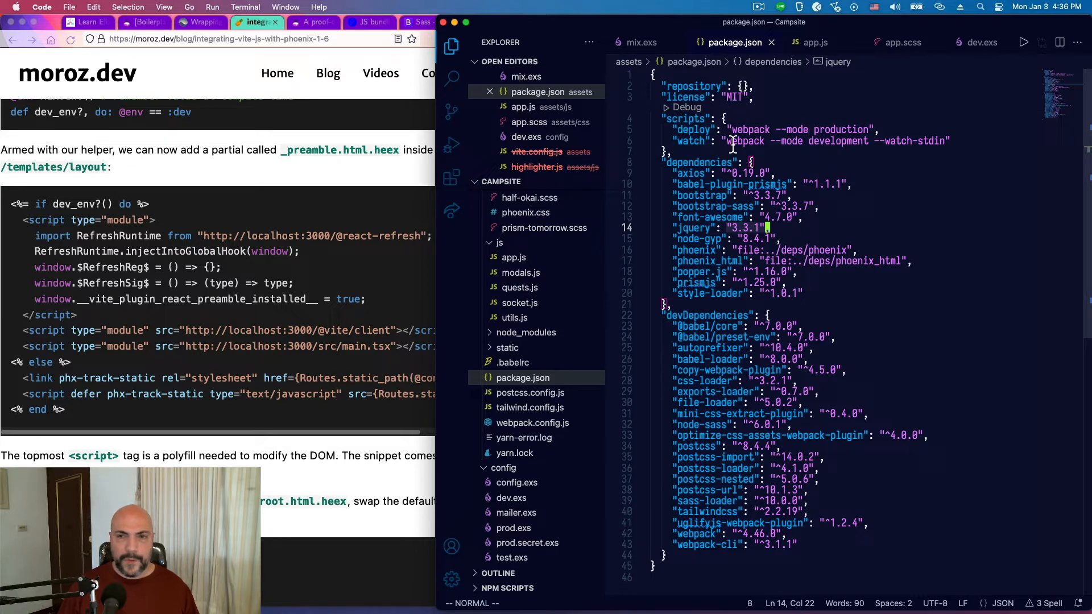
mouse_move(836, 160)
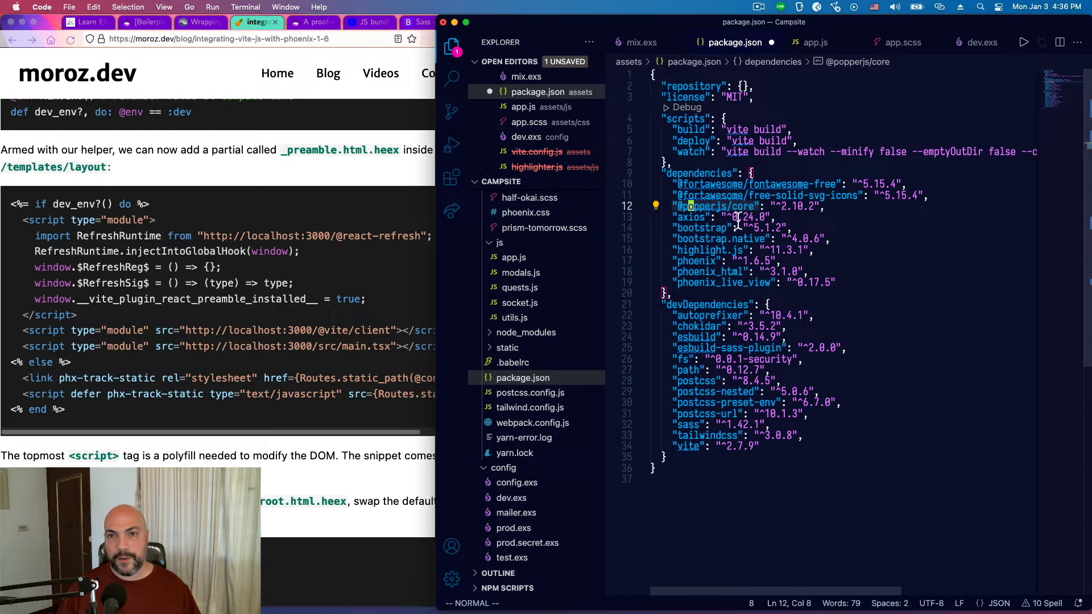
Step: Paste the Vite and Font Awesome package.json contents, then undo back to the webpack version
click(797, 141)
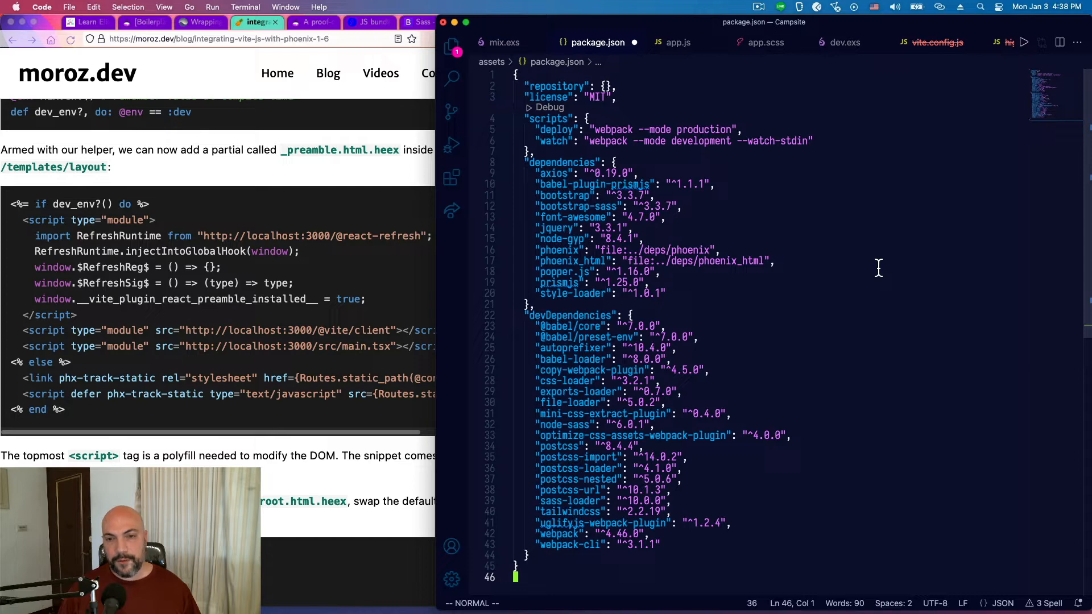
mouse_move(962, 460)
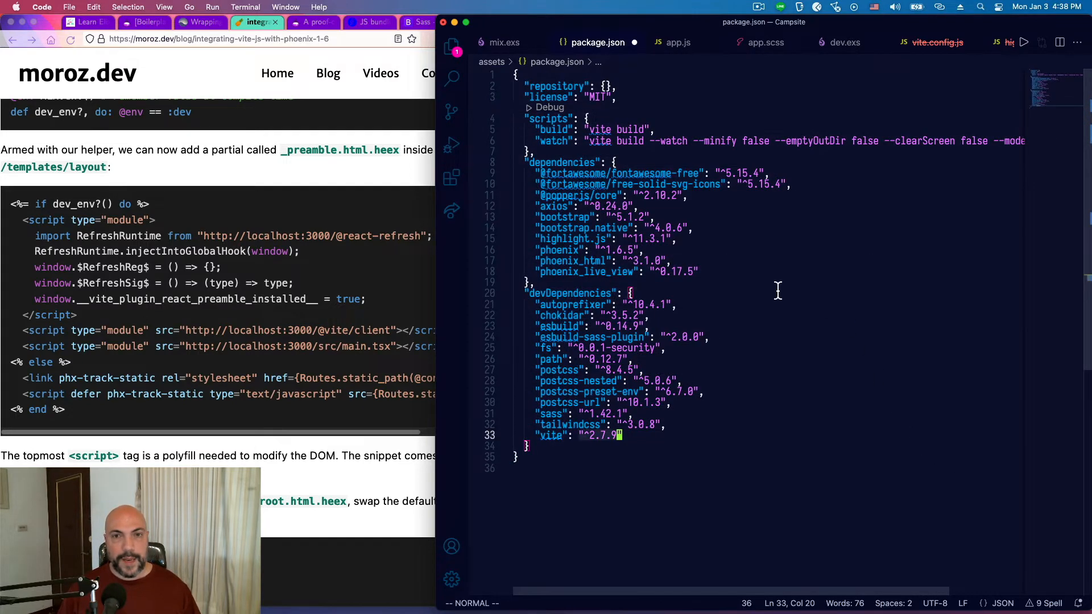
mouse_move(529, 203)
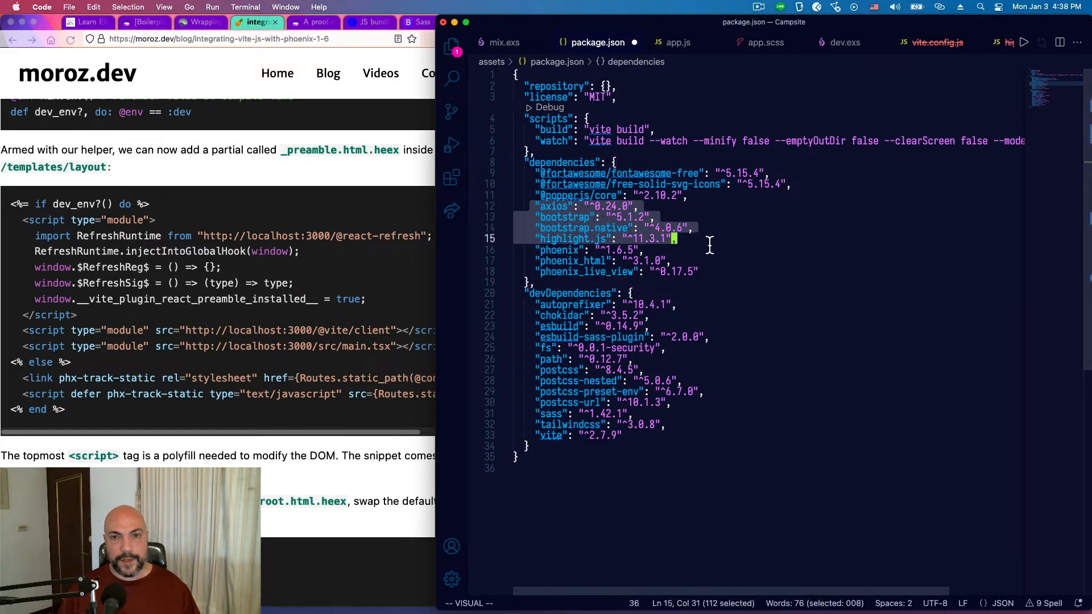
mouse_move(557, 223)
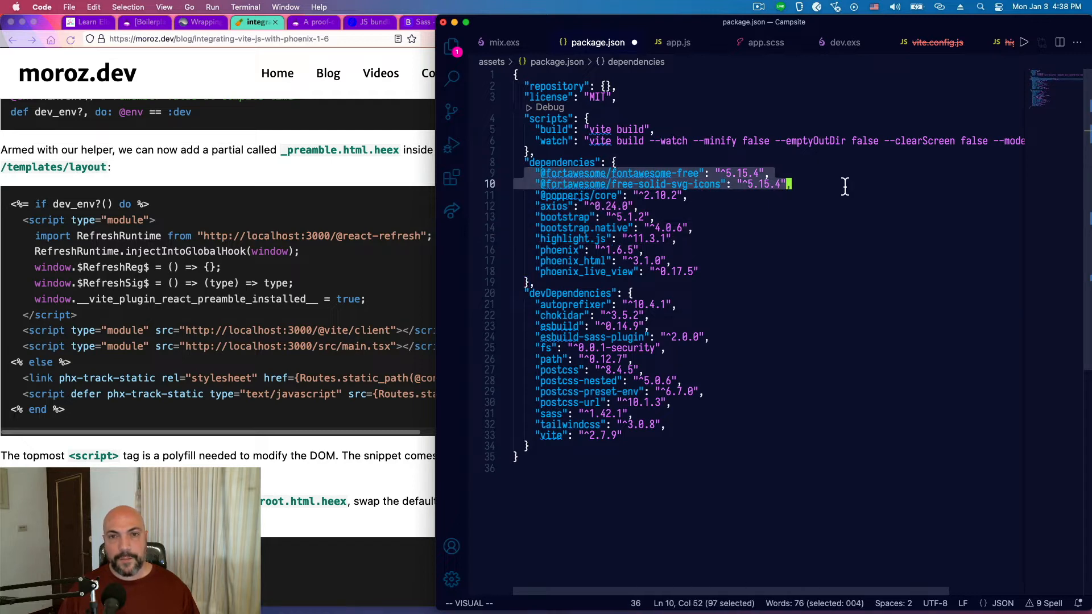
mouse_move(724, 235)
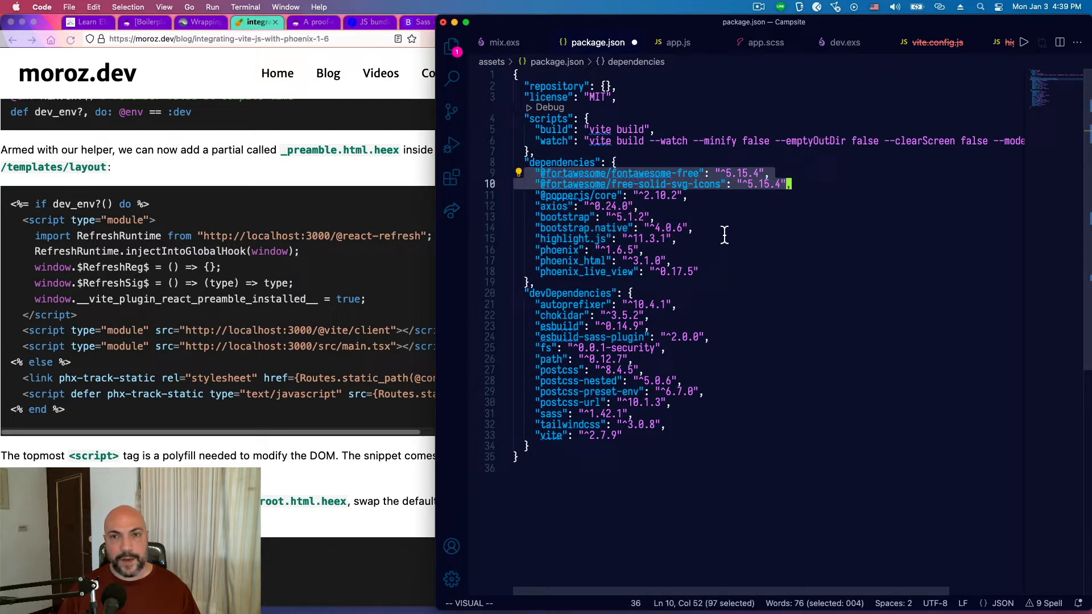
mouse_move(715, 250)
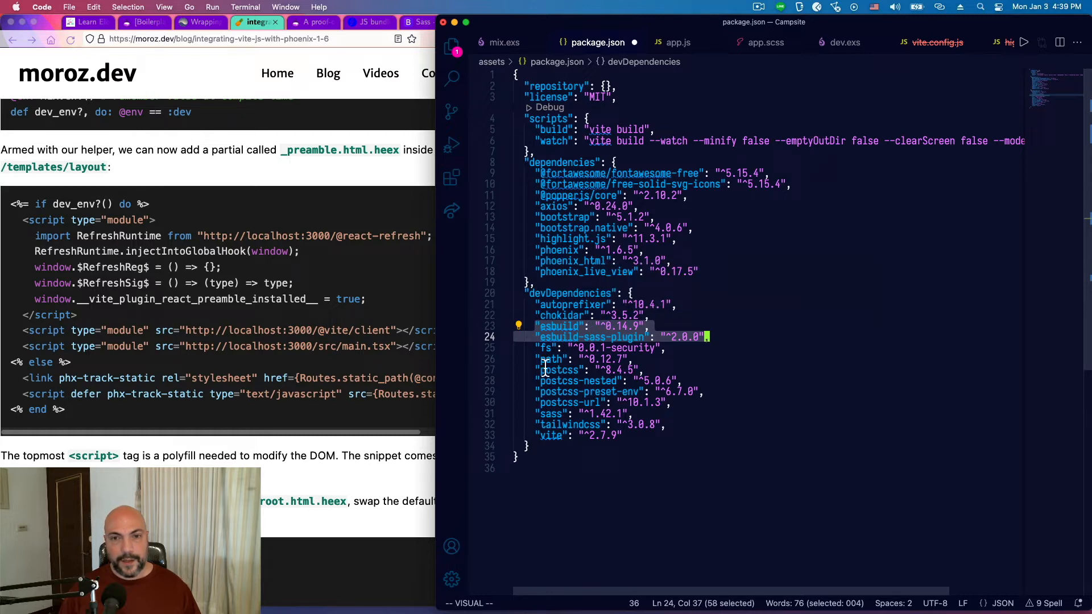
click(538, 370)
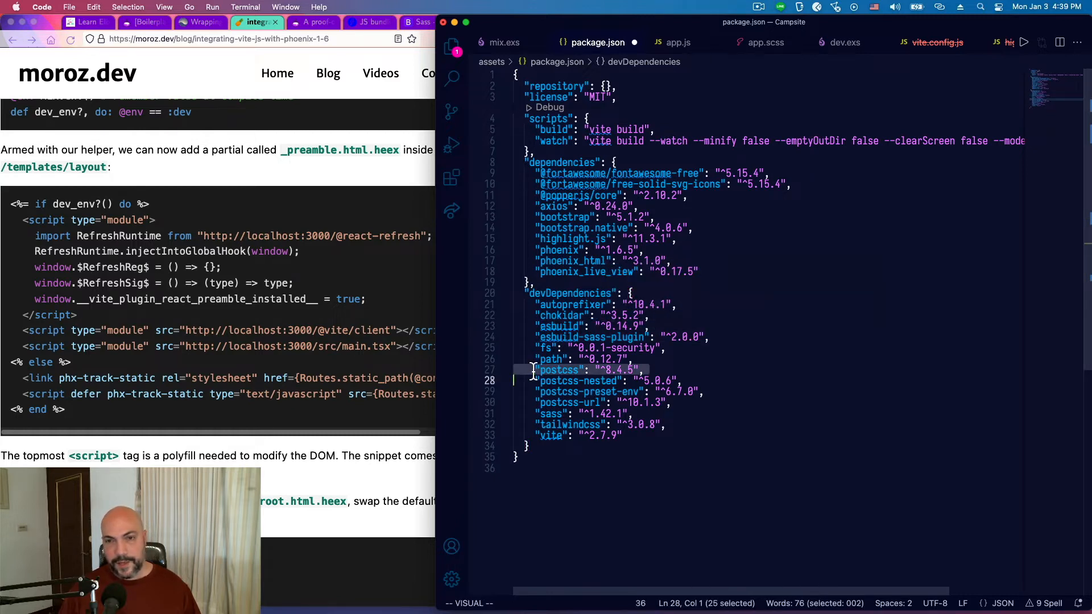
mouse_move(739, 400)
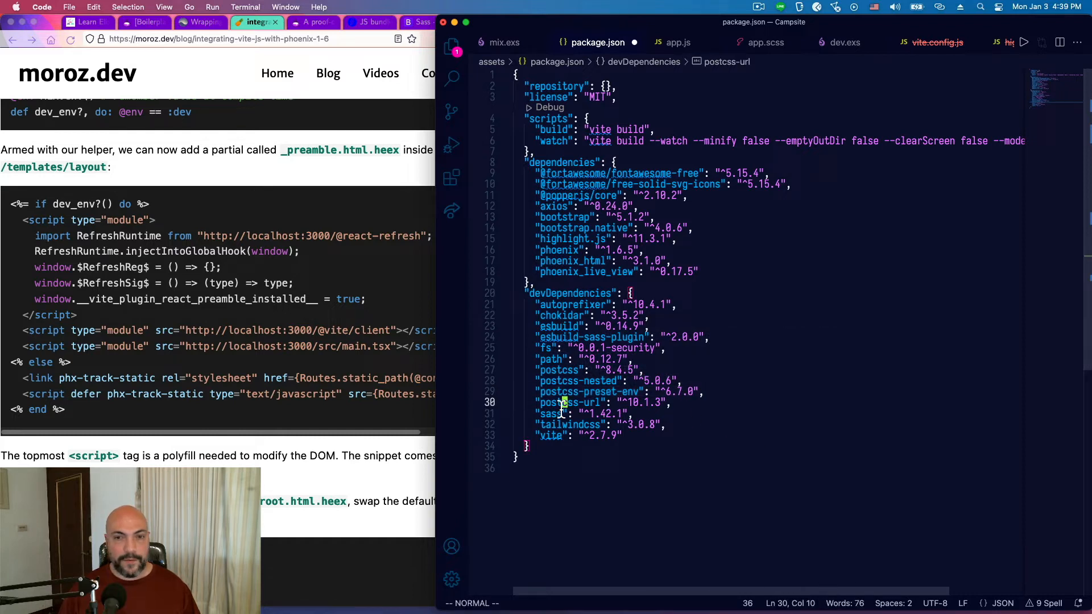
click(643, 425)
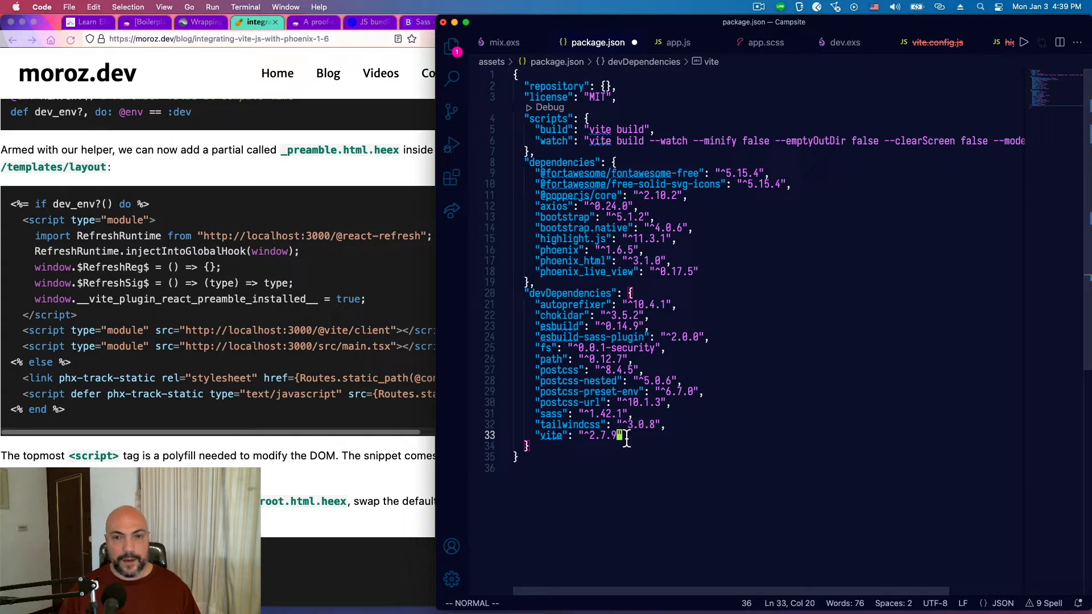
key(V)
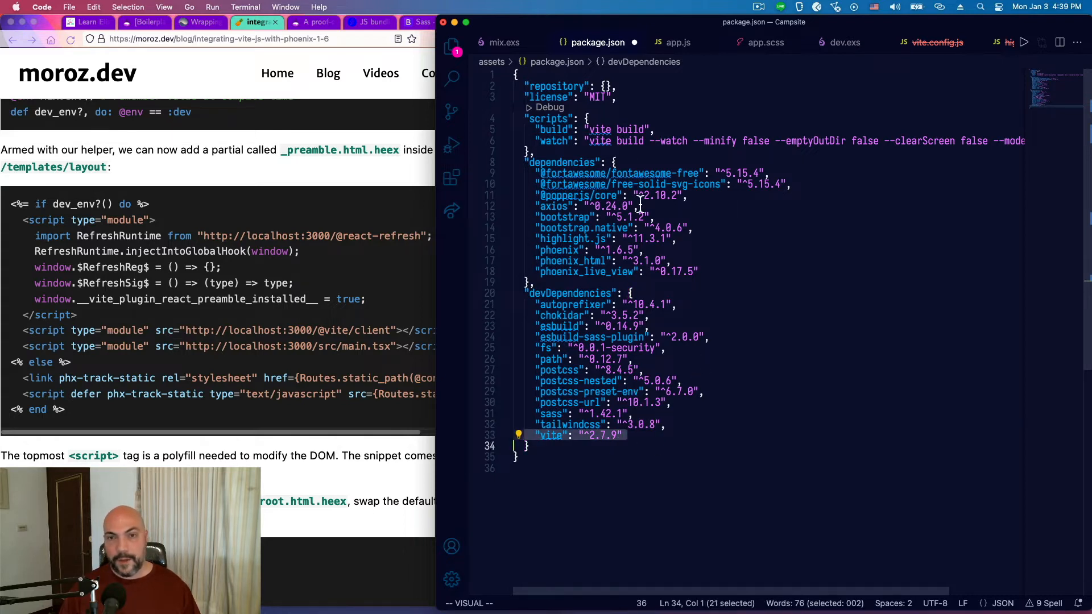
mouse_move(702, 503)
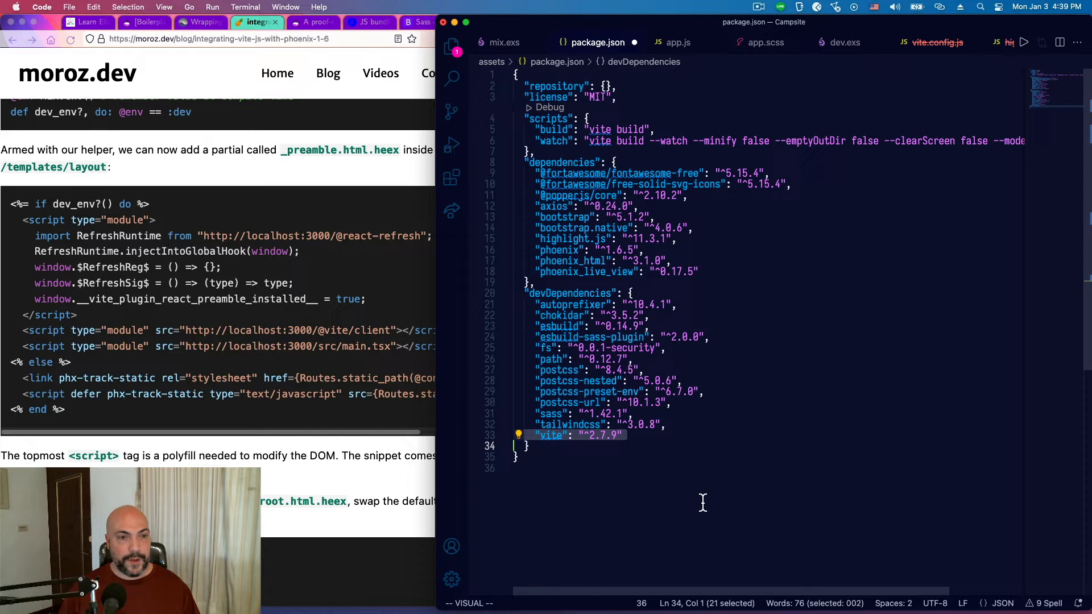
mouse_move(735, 468)
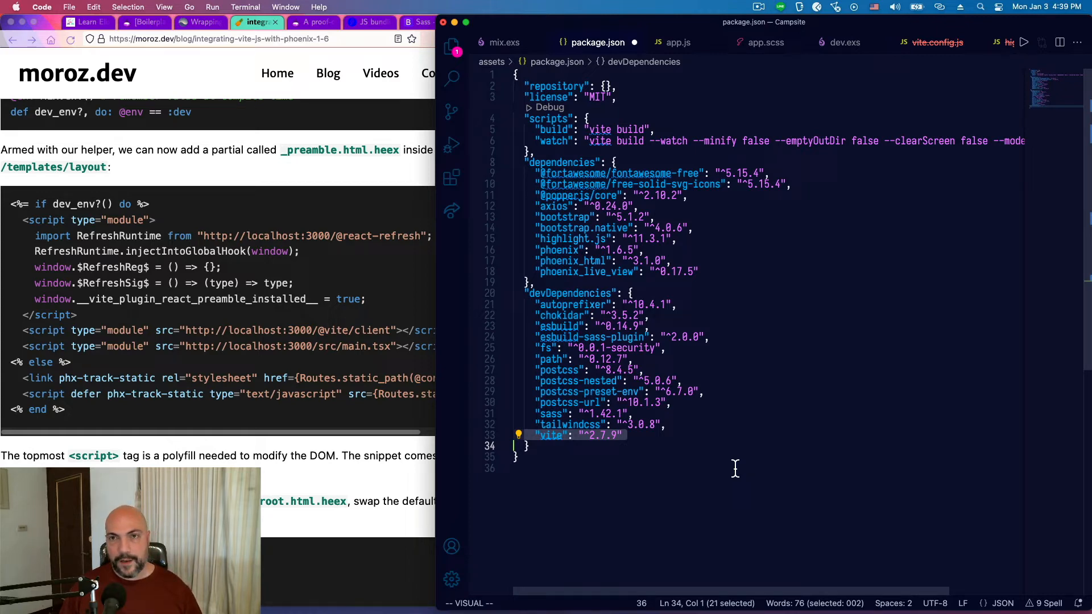
click(678, 42)
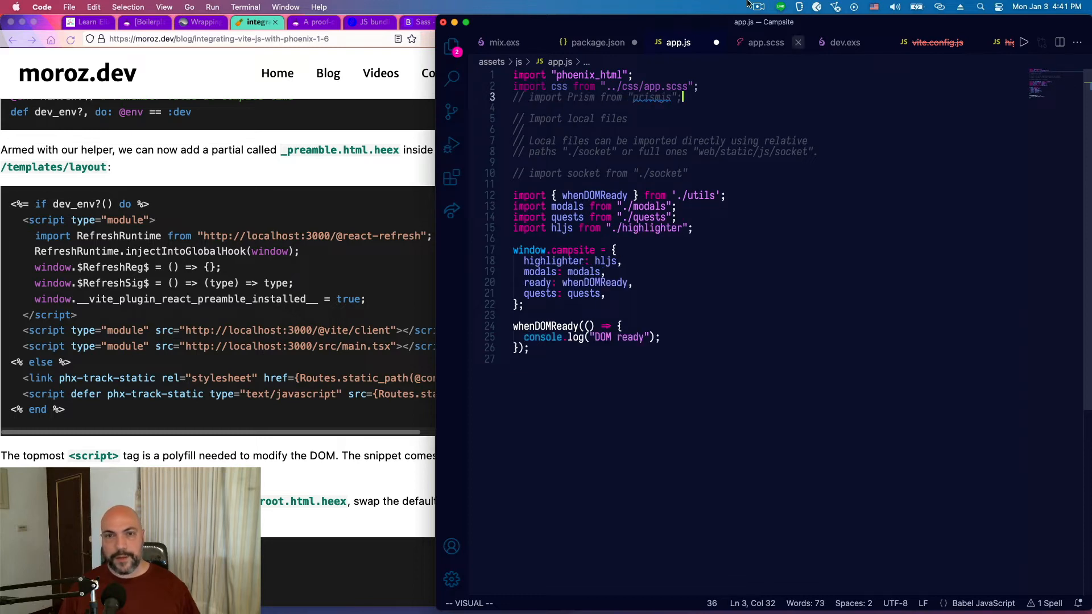
mouse_move(163, 338)
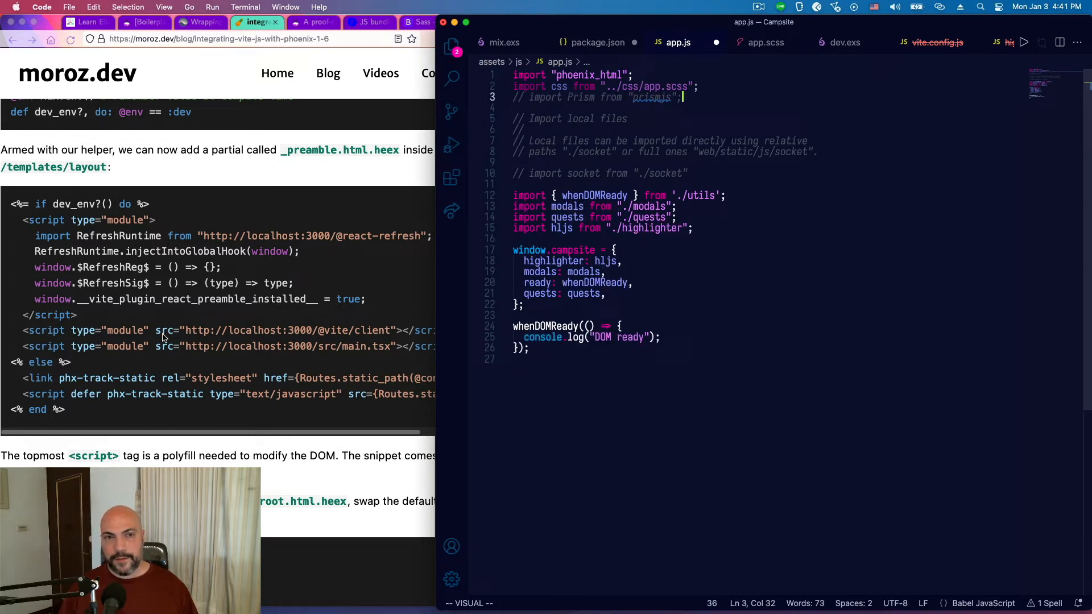
mouse_move(680, 112)
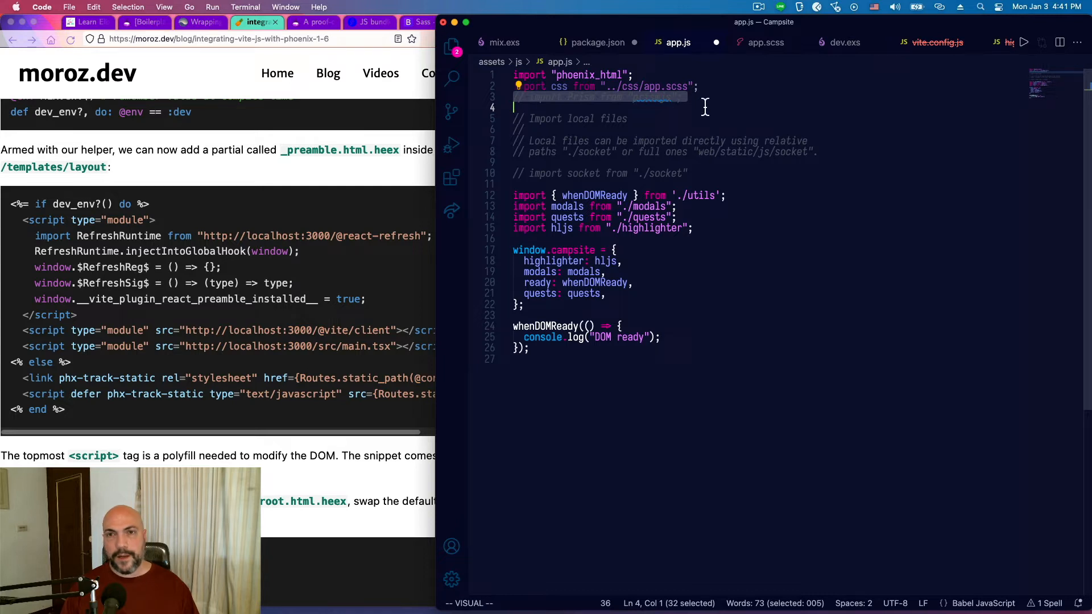
Step: Leave the commented Prism import in app.js and move to config/dev.exs to check the Vite watcher
key(Escape)
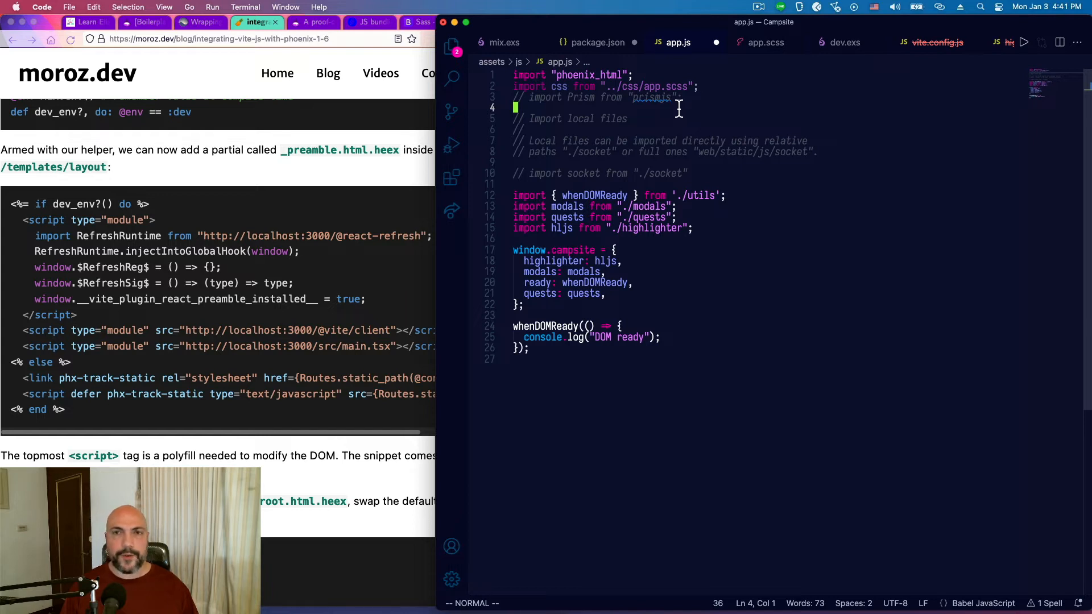
mouse_move(644, 195)
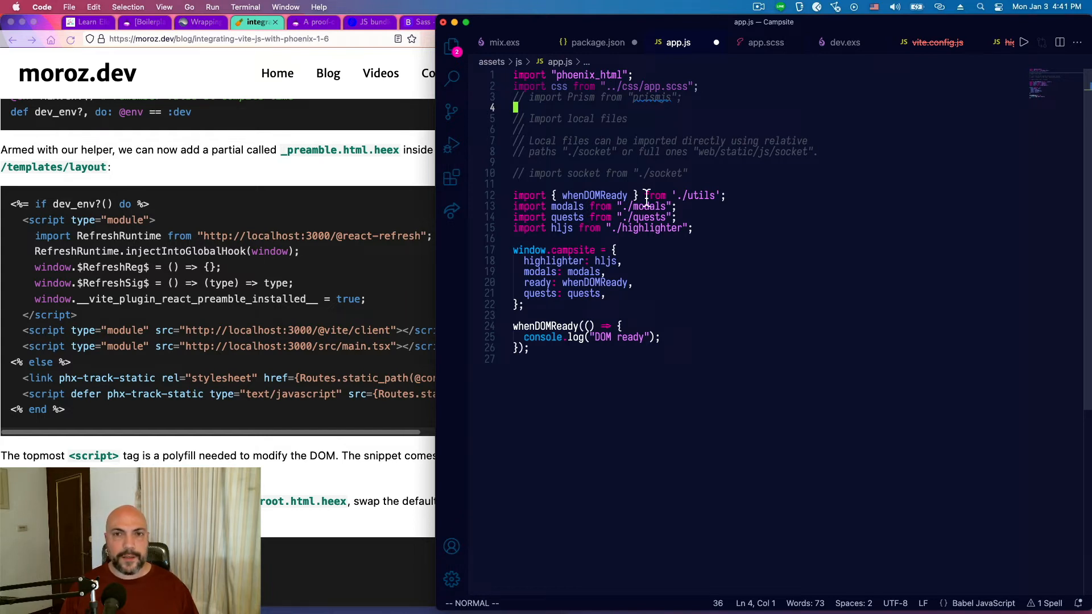
mouse_move(614, 107)
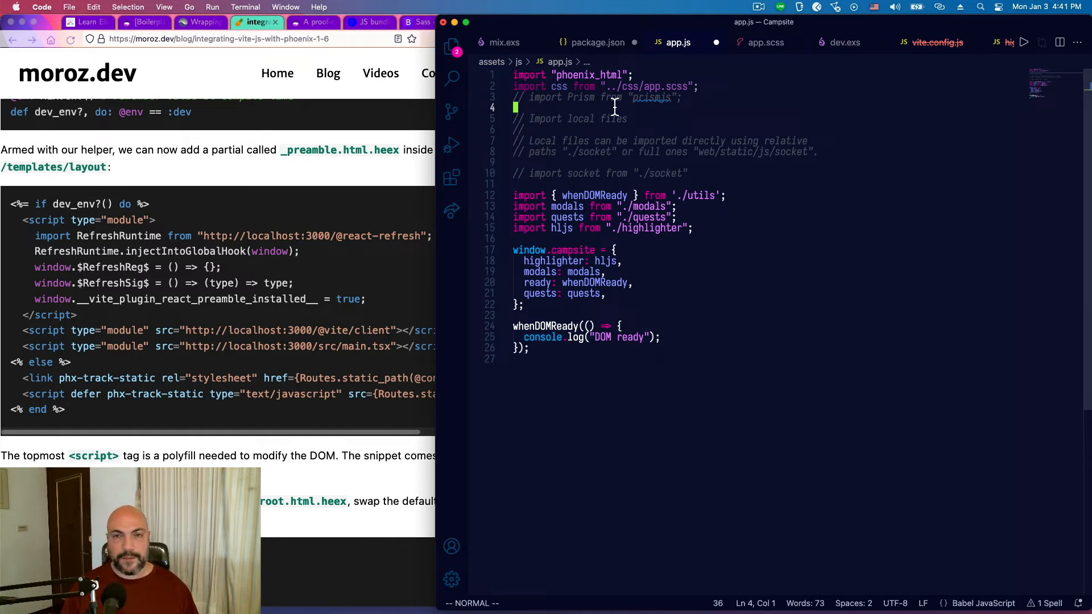
click(845, 42)
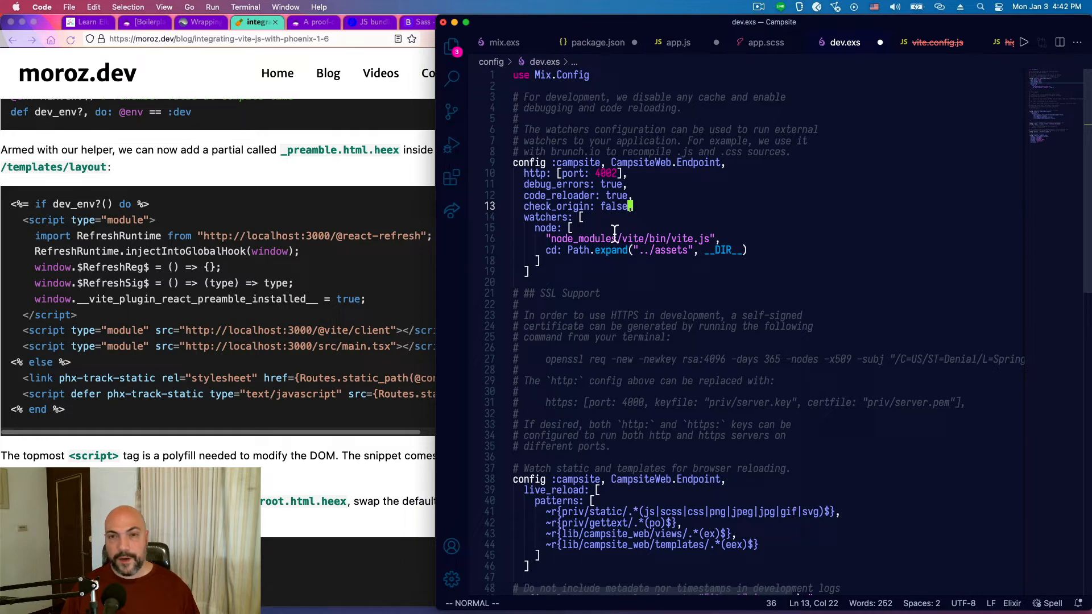
mouse_move(745, 250)
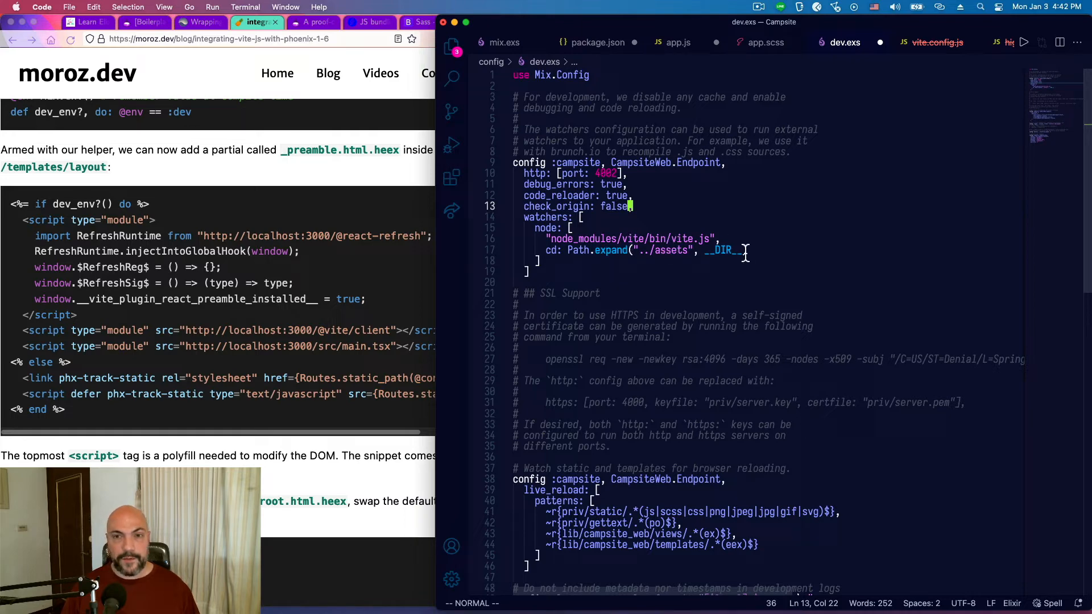
mouse_move(684, 223)
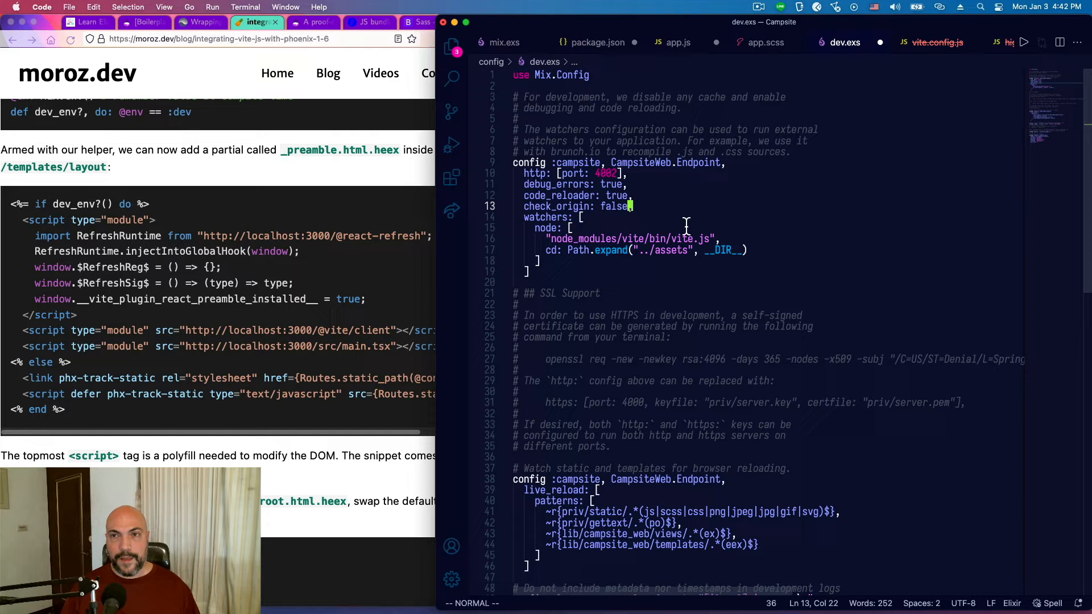
mouse_move(721, 296)
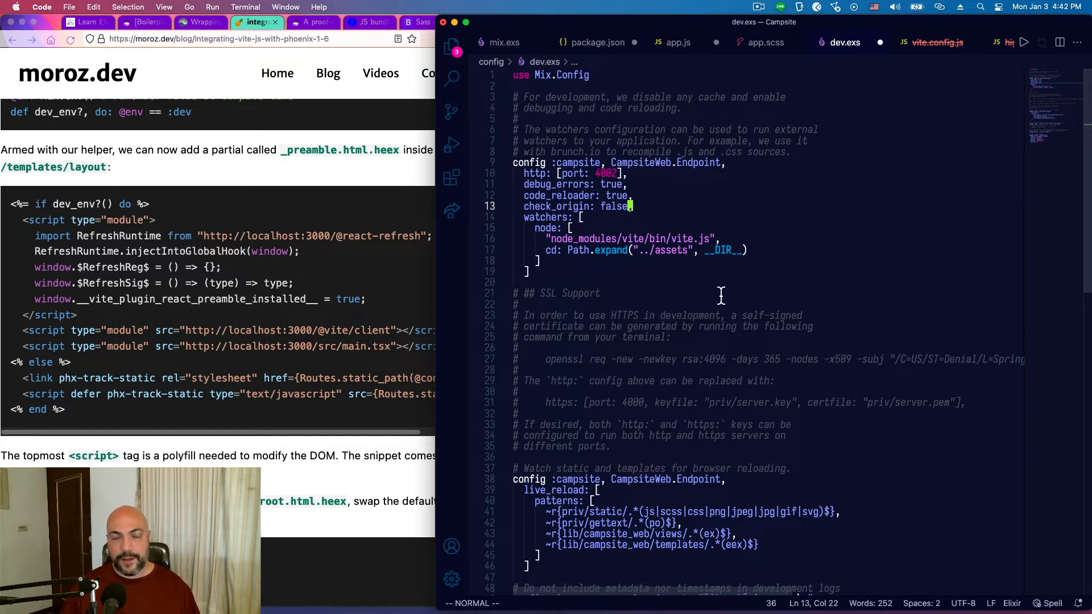
mouse_move(736, 270)
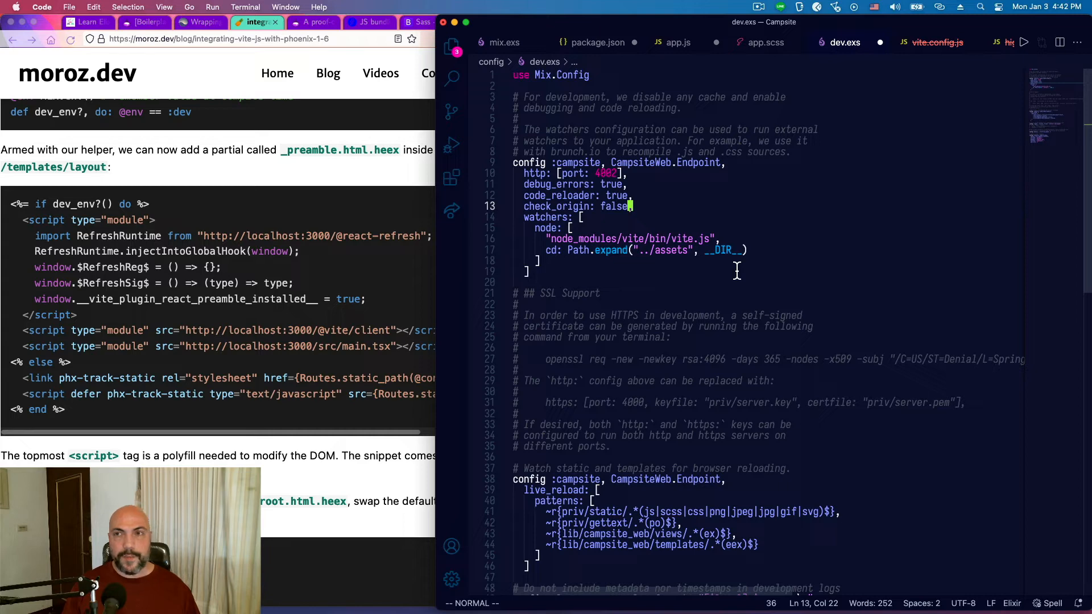
Step: Switch from dev.exs to vite.config.js to see how the watcher exits with Phoenix
click(934, 42)
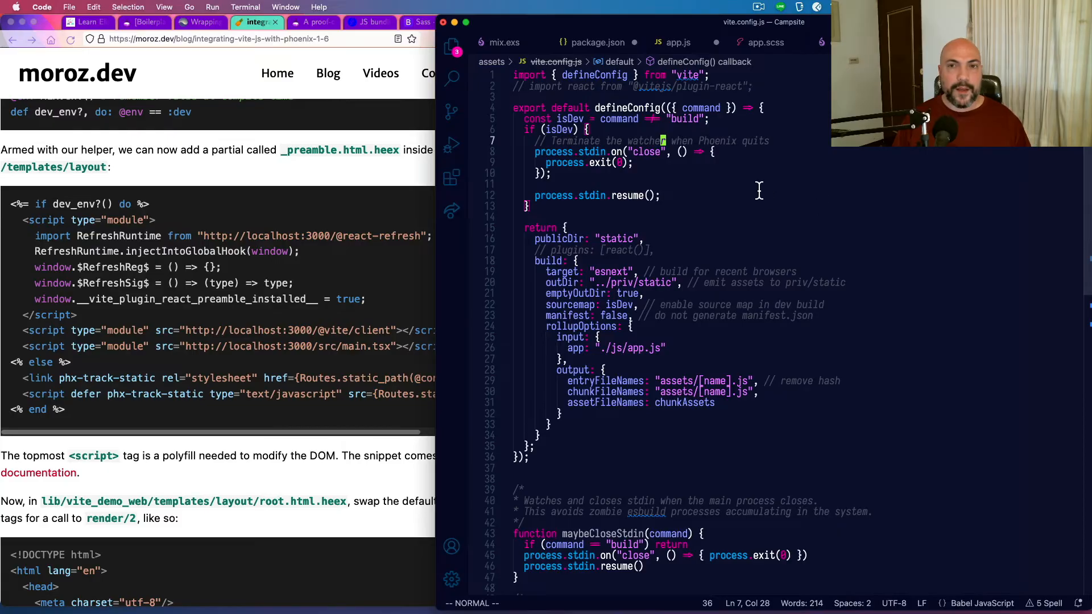
Step: Review rollupOptions.output: entry and chunk files as assets/[name].js, asset names via chunkAssets
scroll(up, 3)
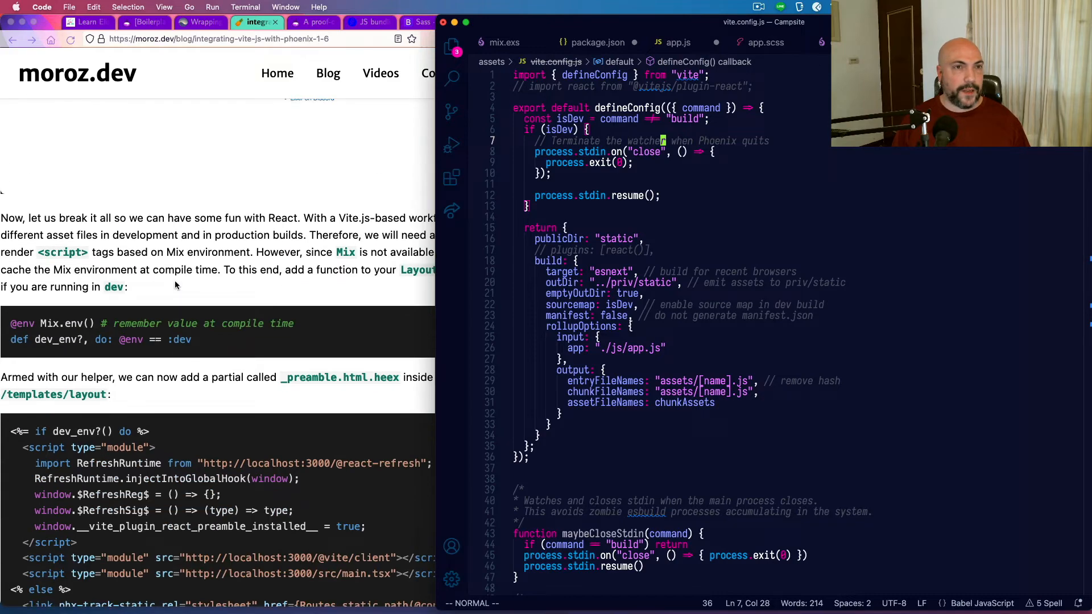
scroll(up, 3)
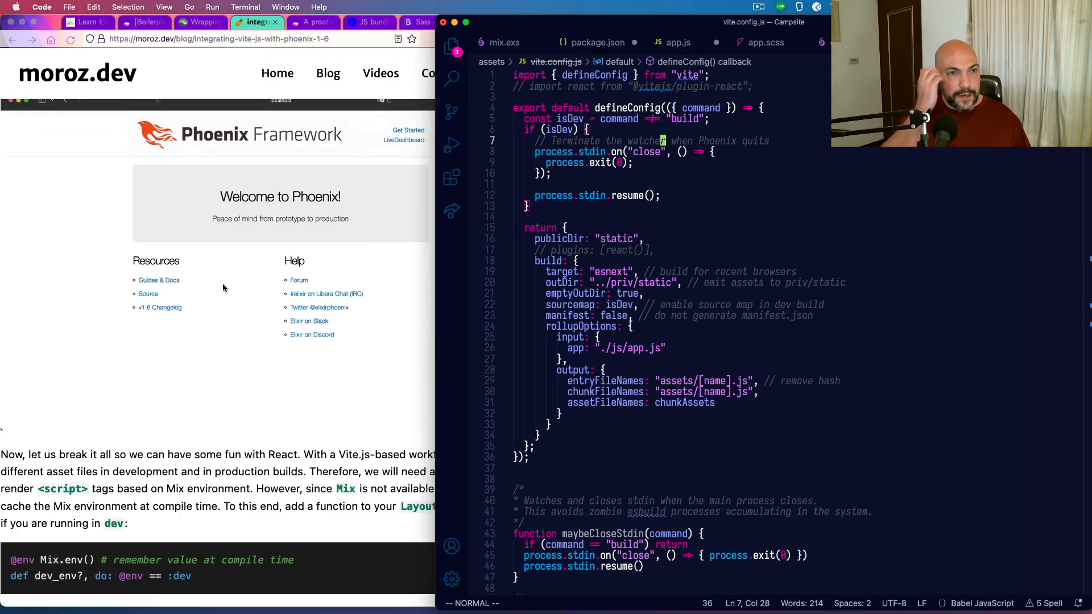
scroll(down, 3)
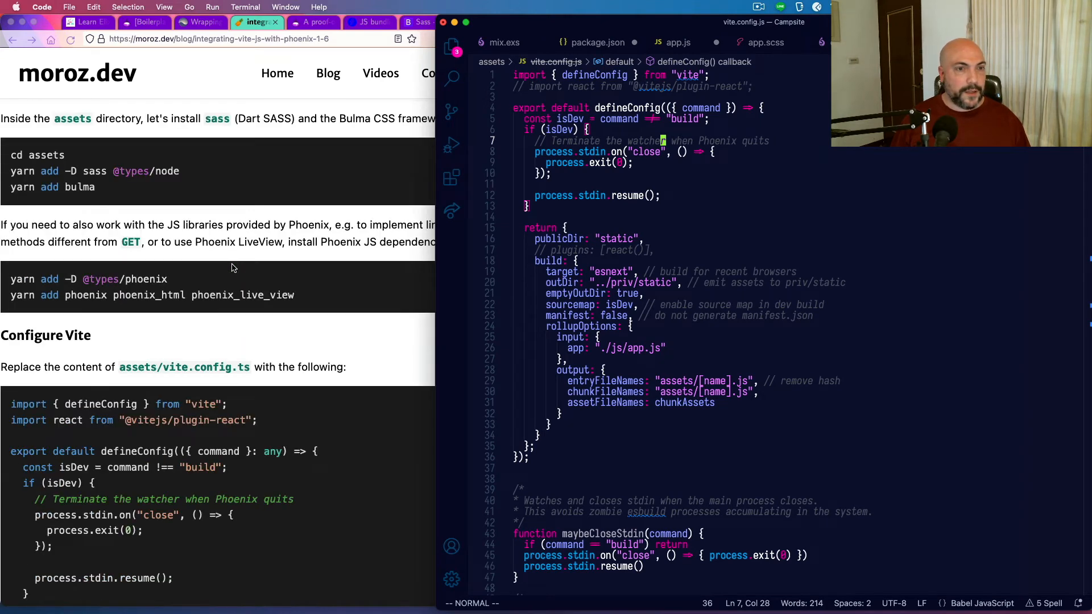
scroll(down, 3)
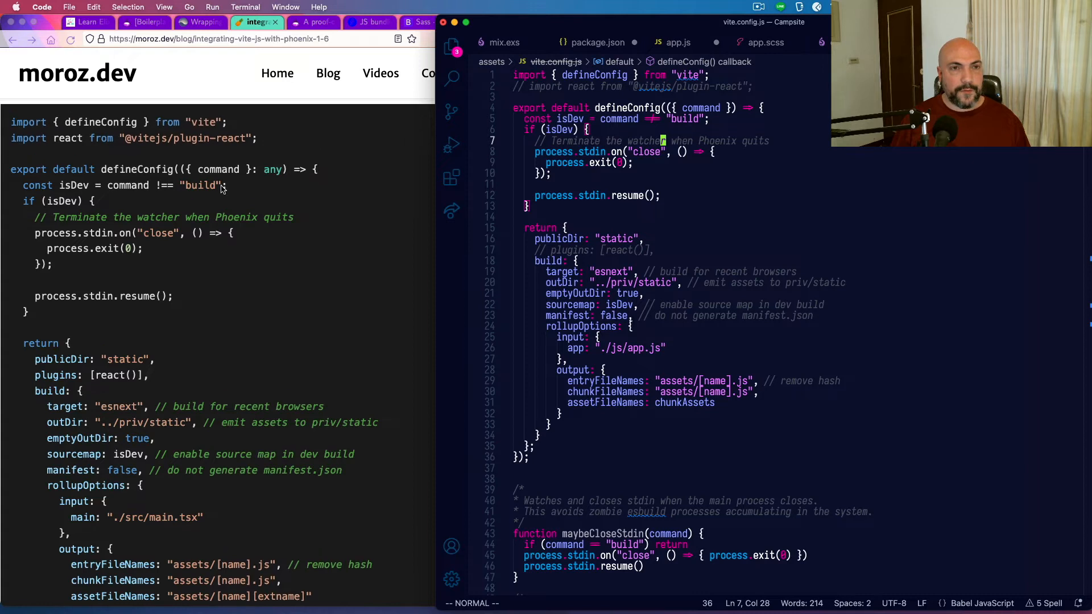
mouse_move(793, 162)
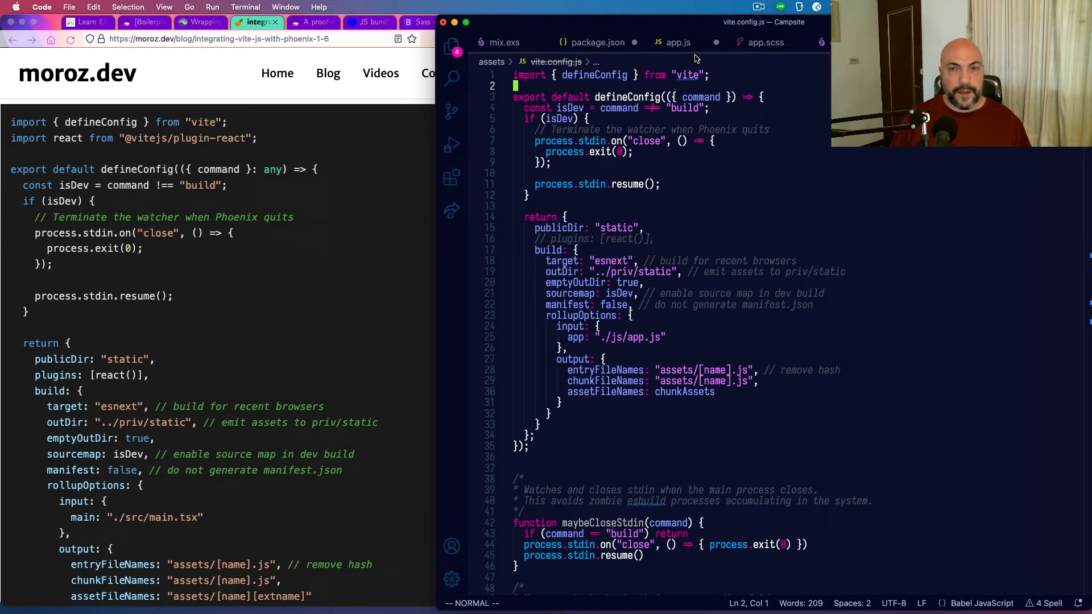
mouse_move(352, 284)
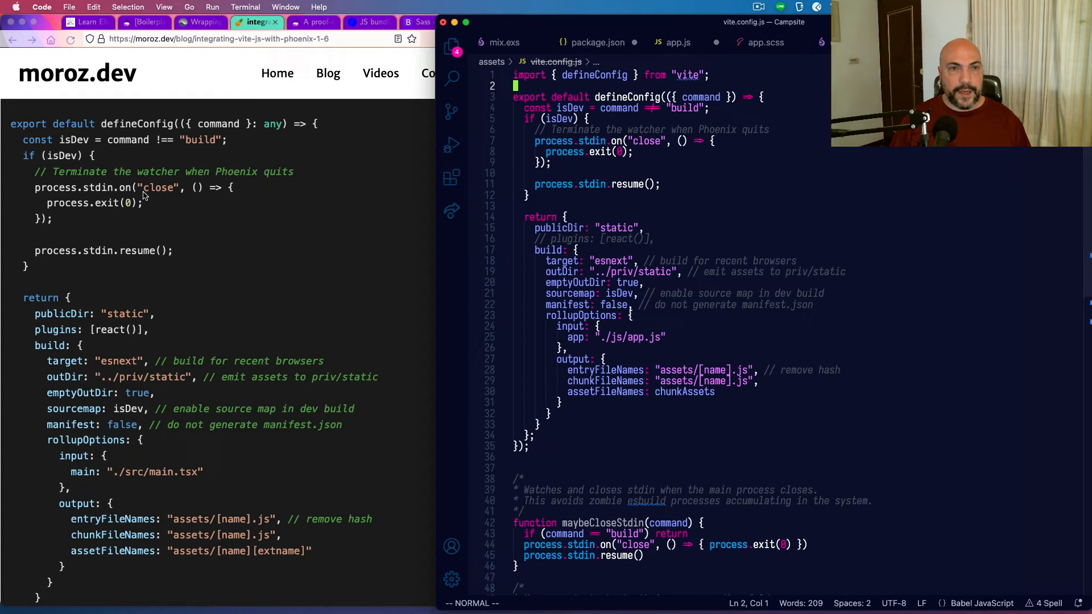
mouse_move(69, 263)
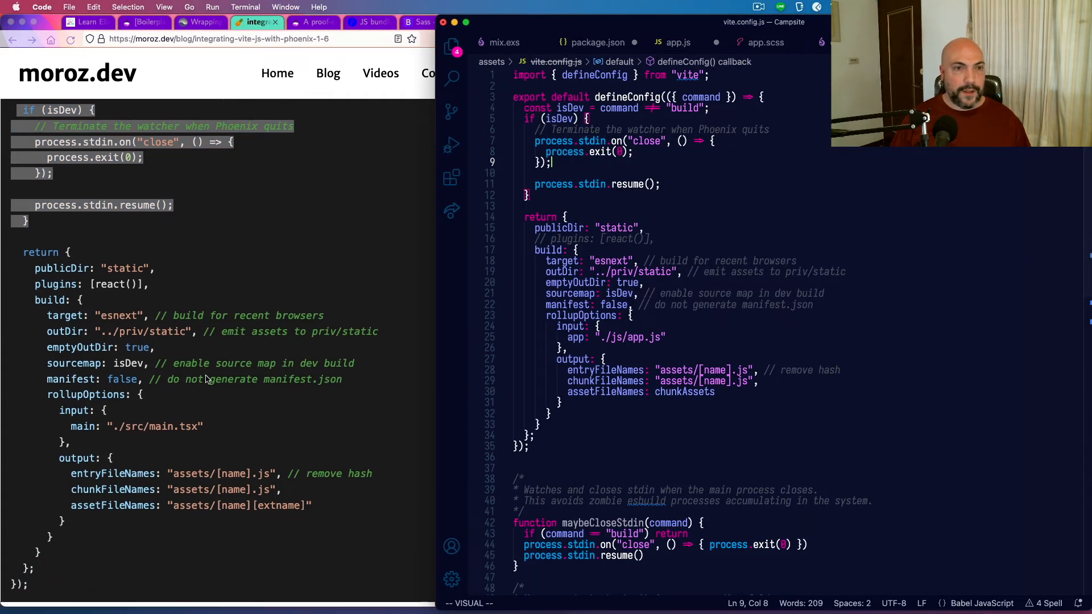
scroll(down, 3)
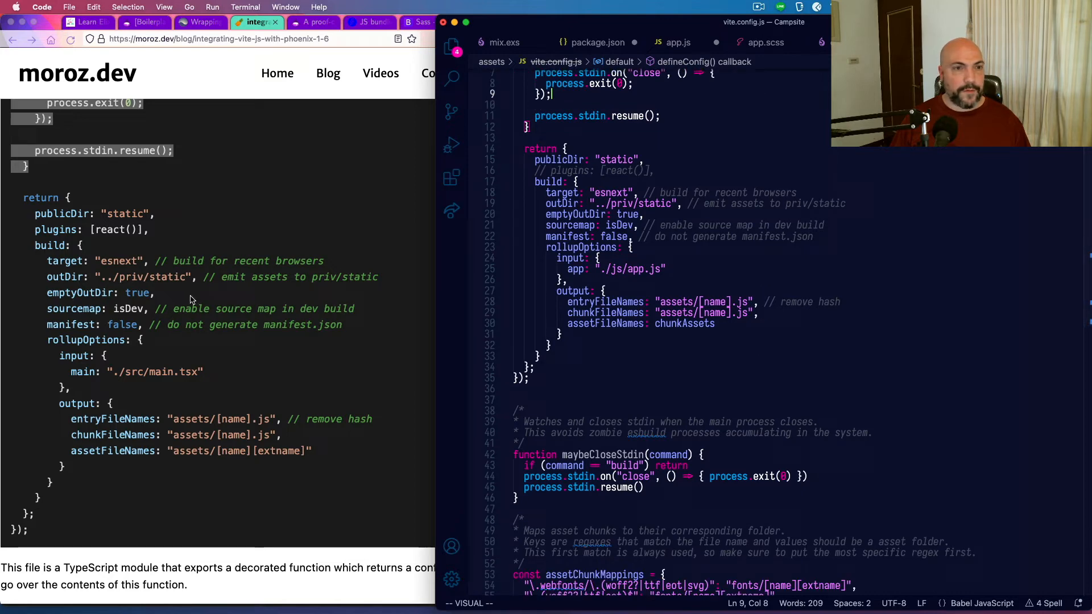
mouse_move(39, 350)
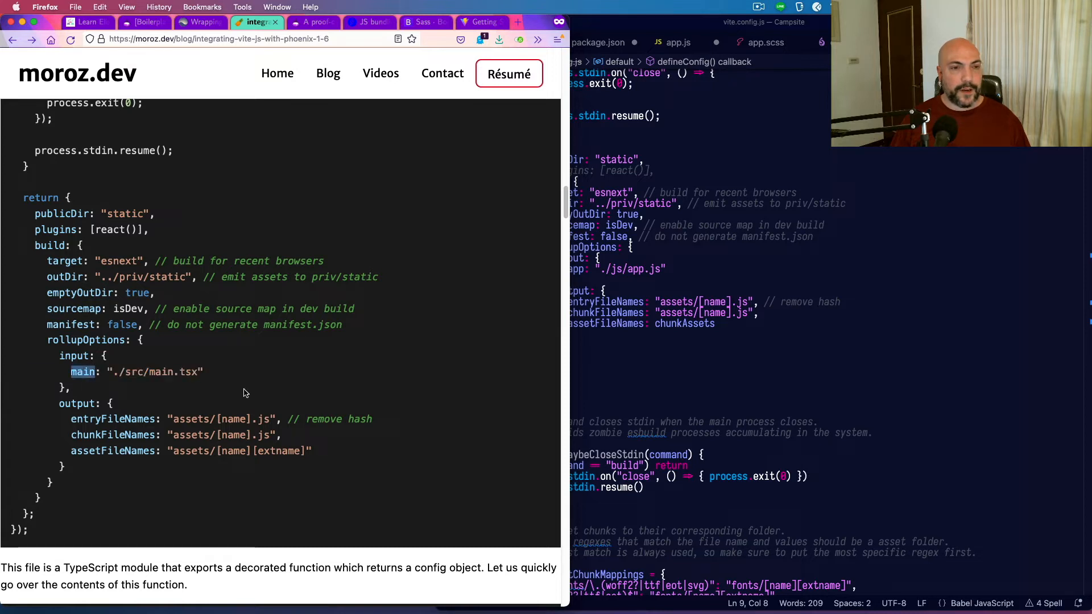
scroll(down, 3)
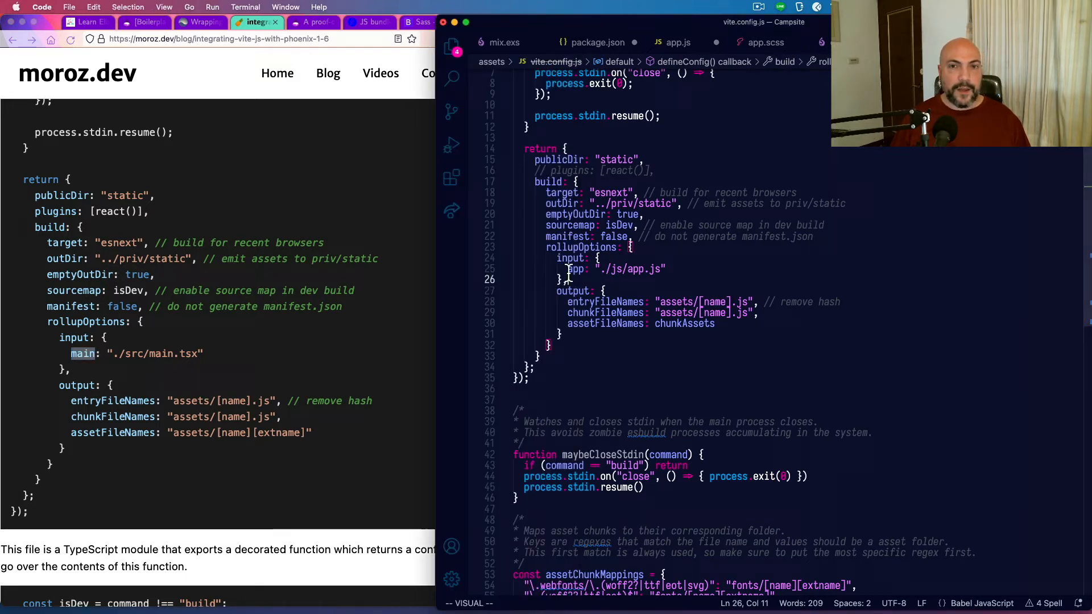
key(Escape)
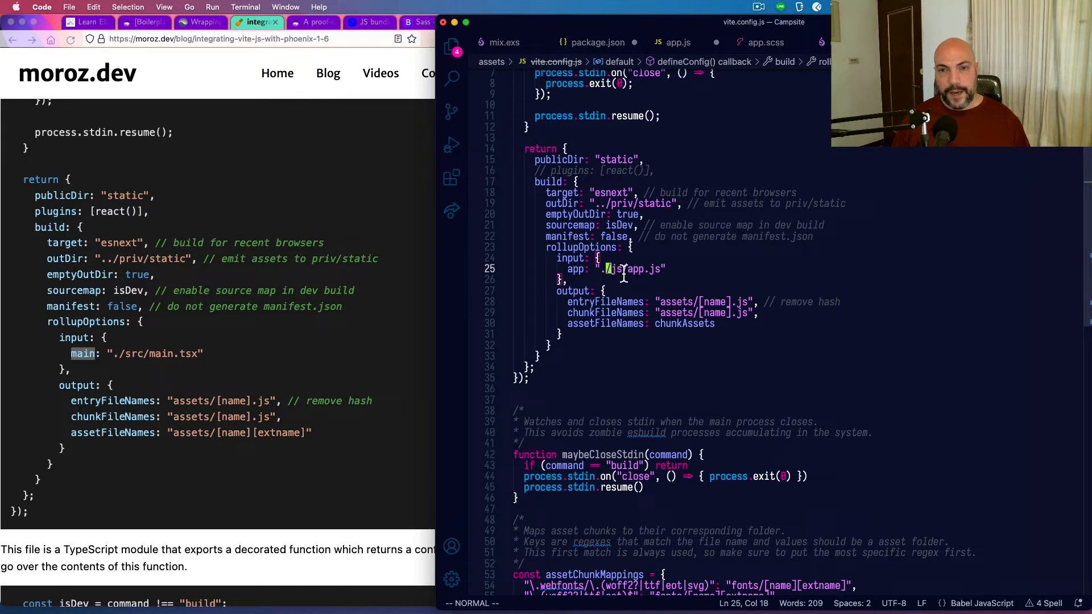
scroll(down, 3)
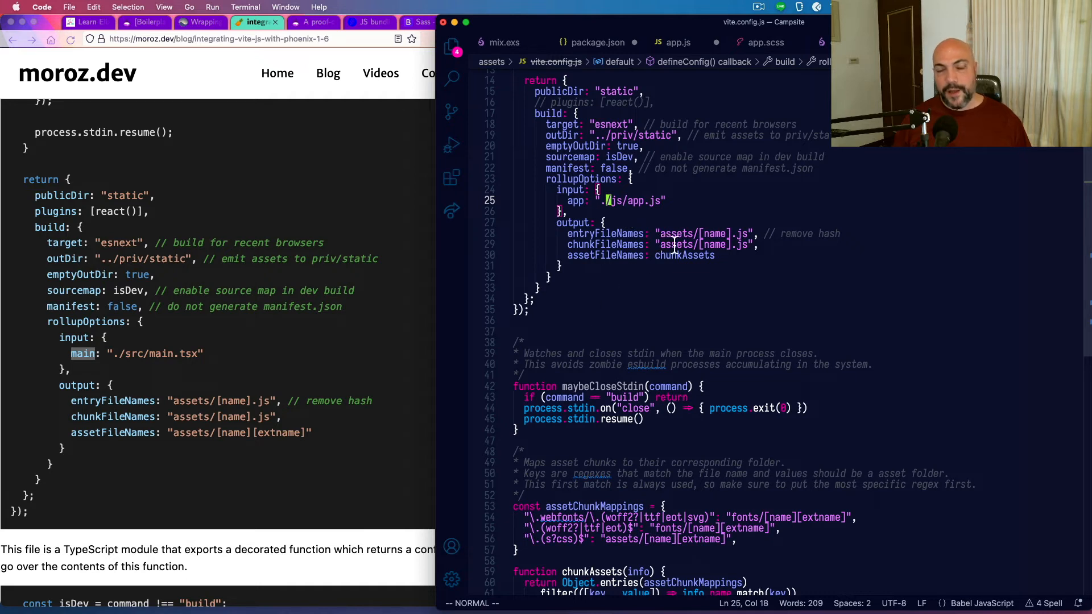
double_click(710, 233)
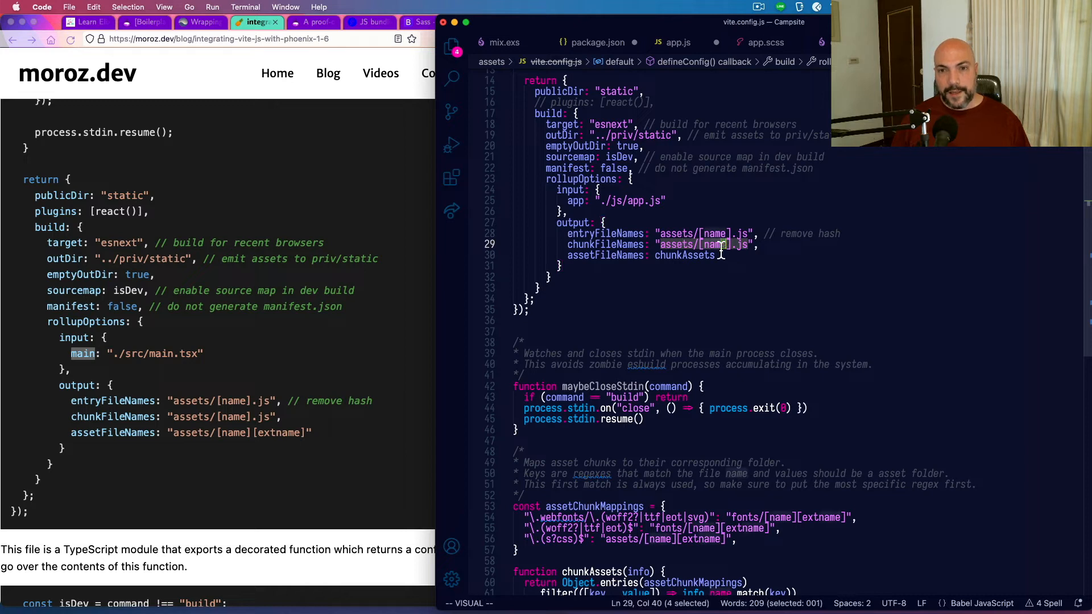
mouse_move(686, 327)
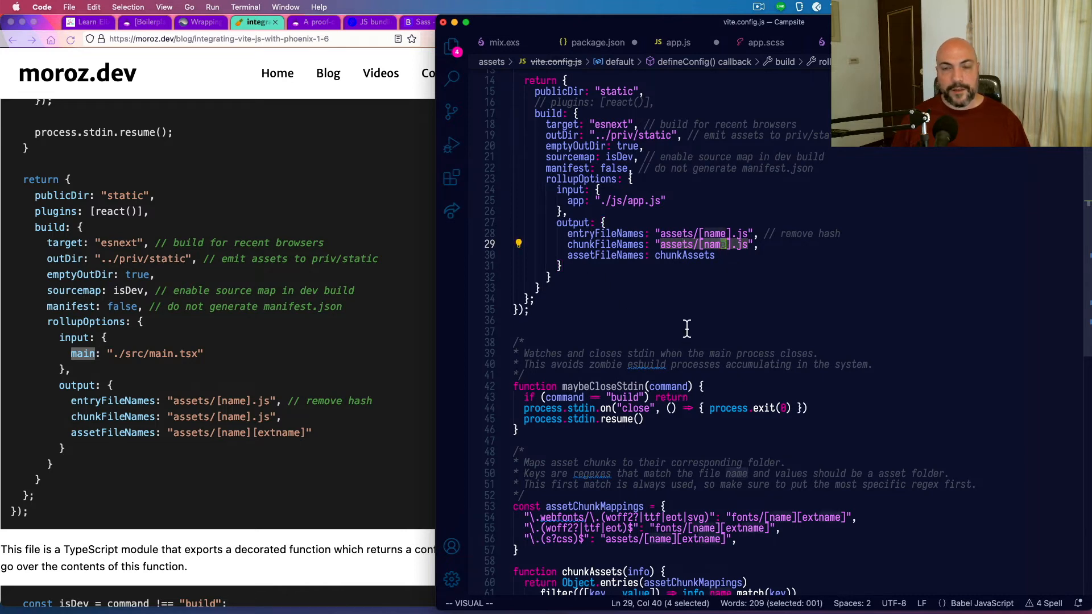
mouse_move(702, 292)
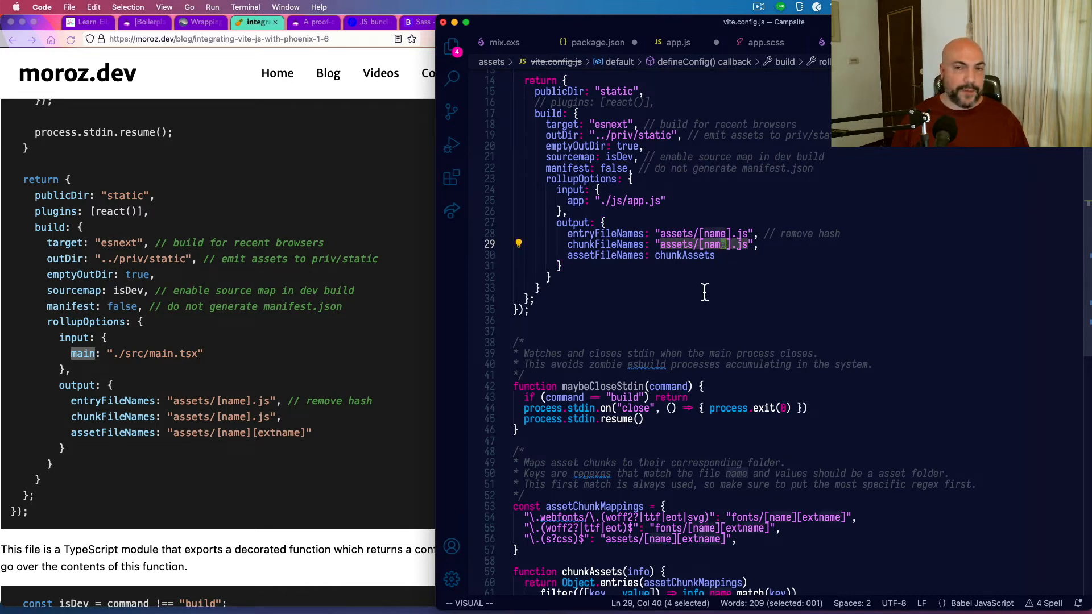
mouse_move(672, 373)
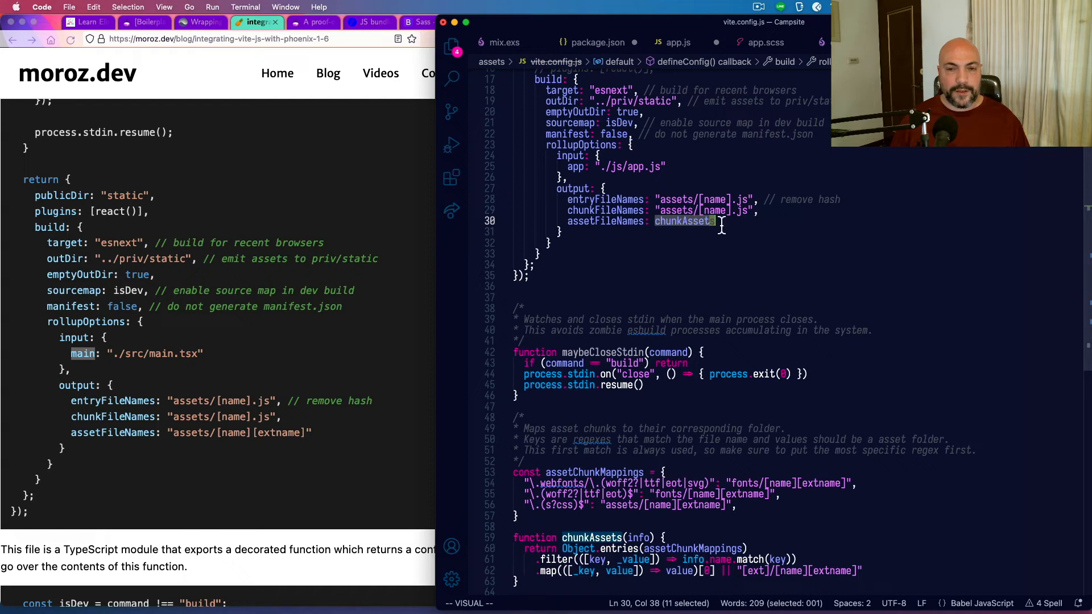
Step: Review the assetChunkMappings rules routing webfonts to fonts/ and CSS to assets/
scroll(down, 3)
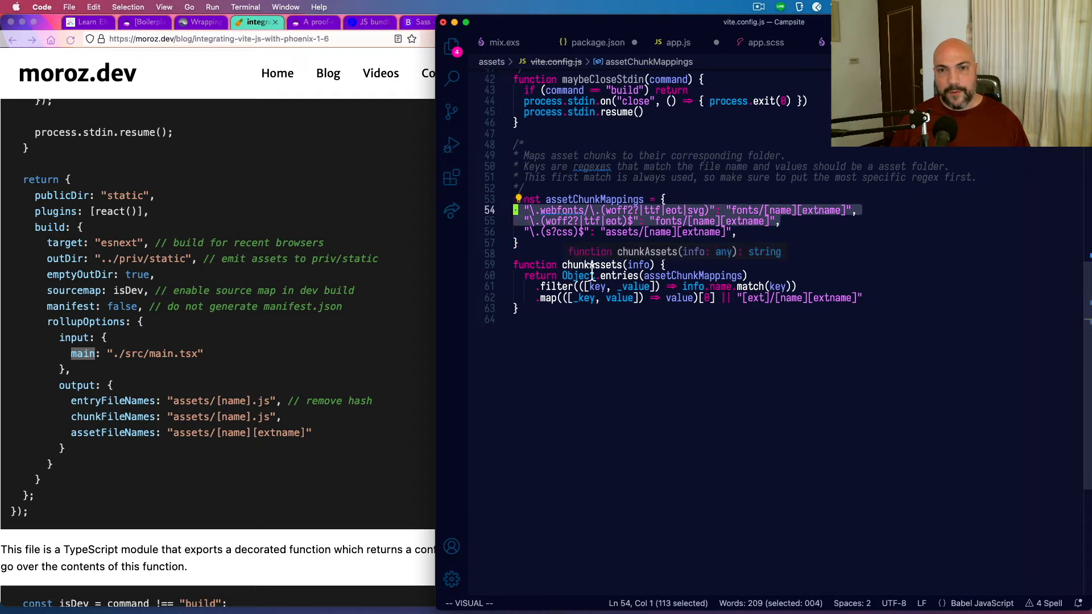
scroll(up, 3)
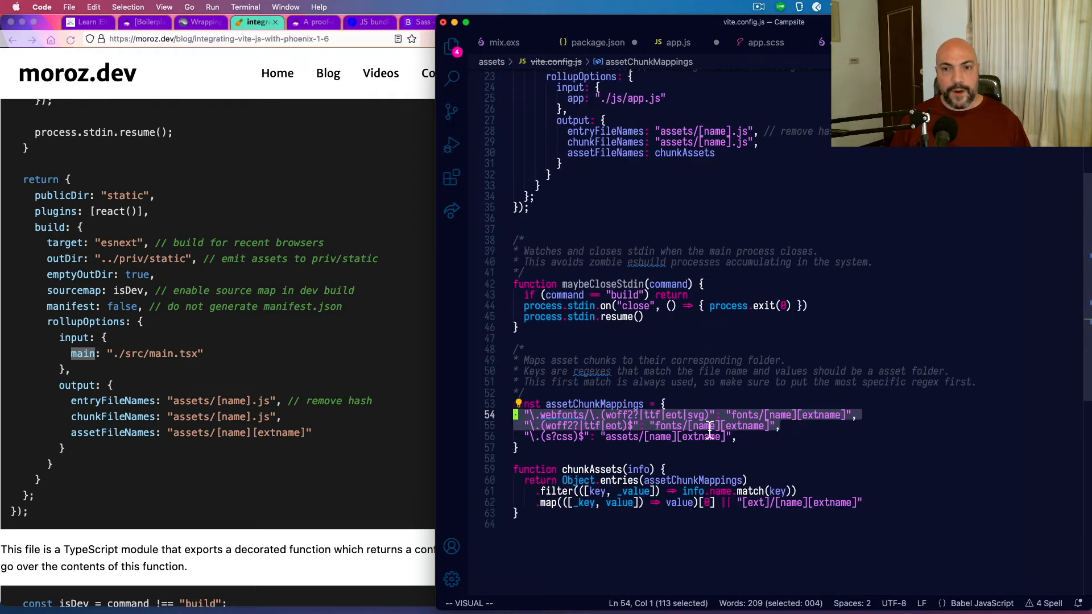
mouse_move(741, 436)
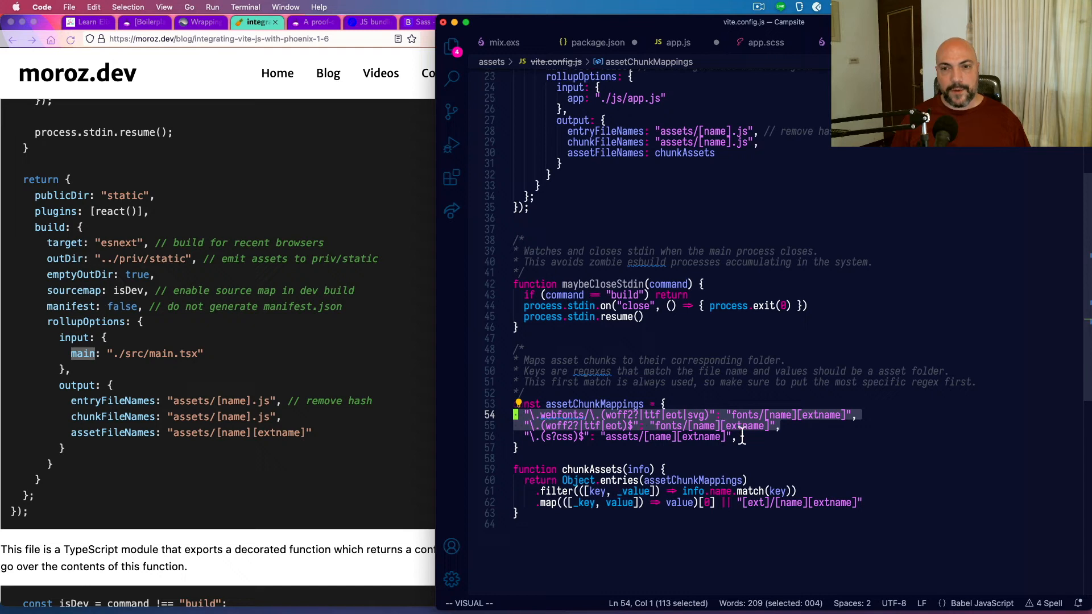
mouse_move(661, 220)
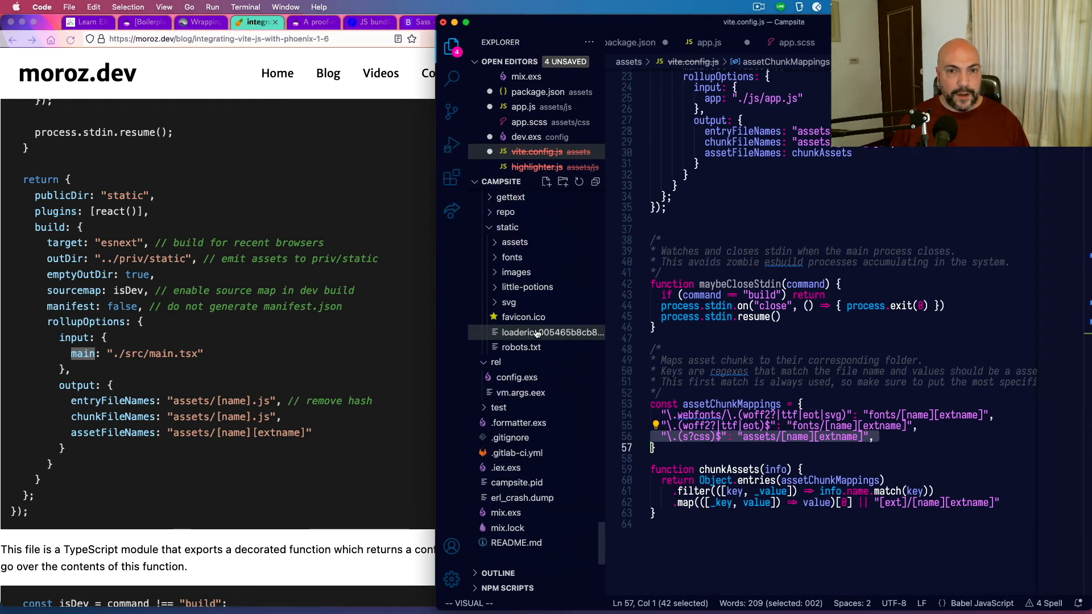
Step: Inspect the built priv/static output — Font Awesome fonts, app.css, app.js — then return to vite.config.js
click(499, 250)
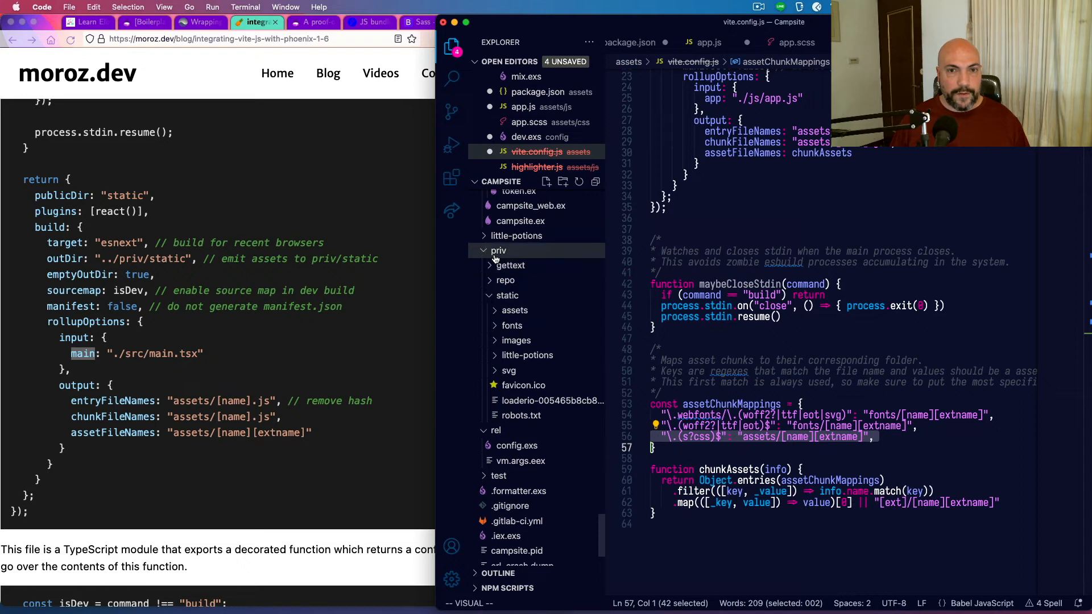
mouse_move(511, 325)
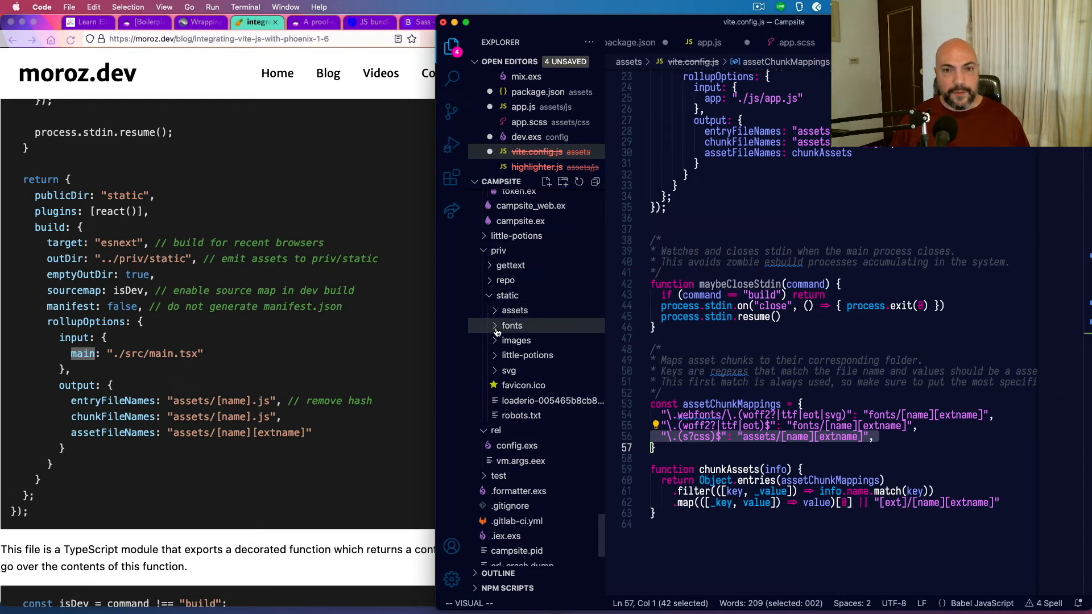
click(511, 326)
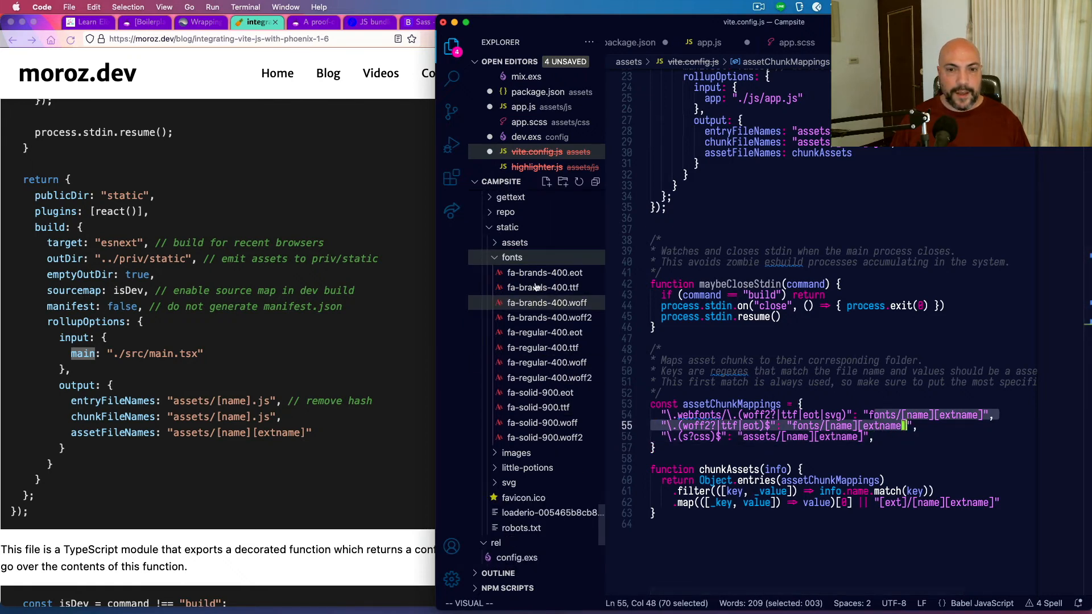
click(512, 257)
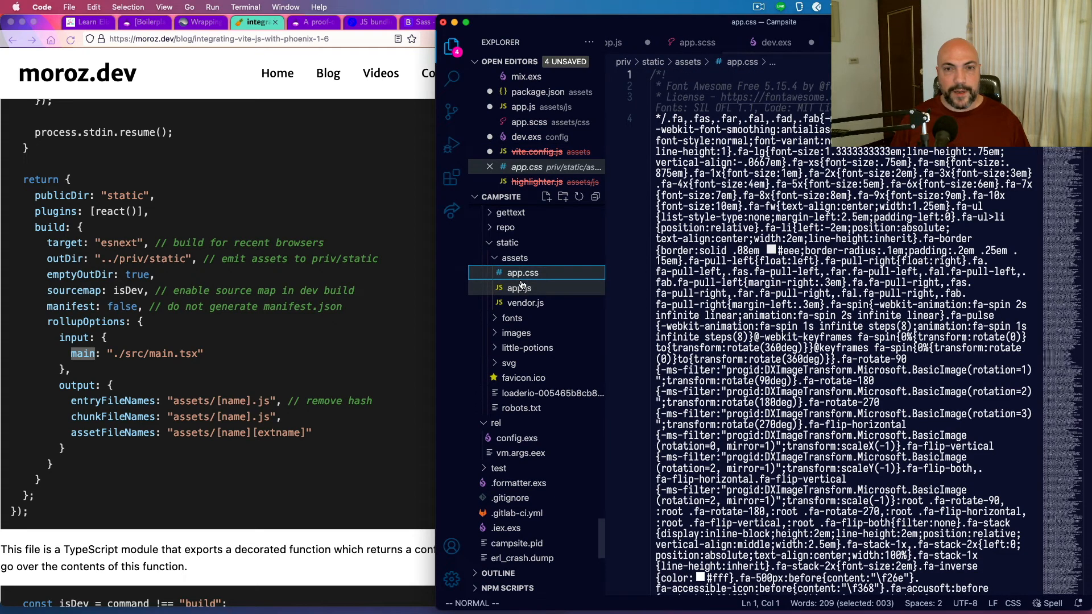
click(520, 287)
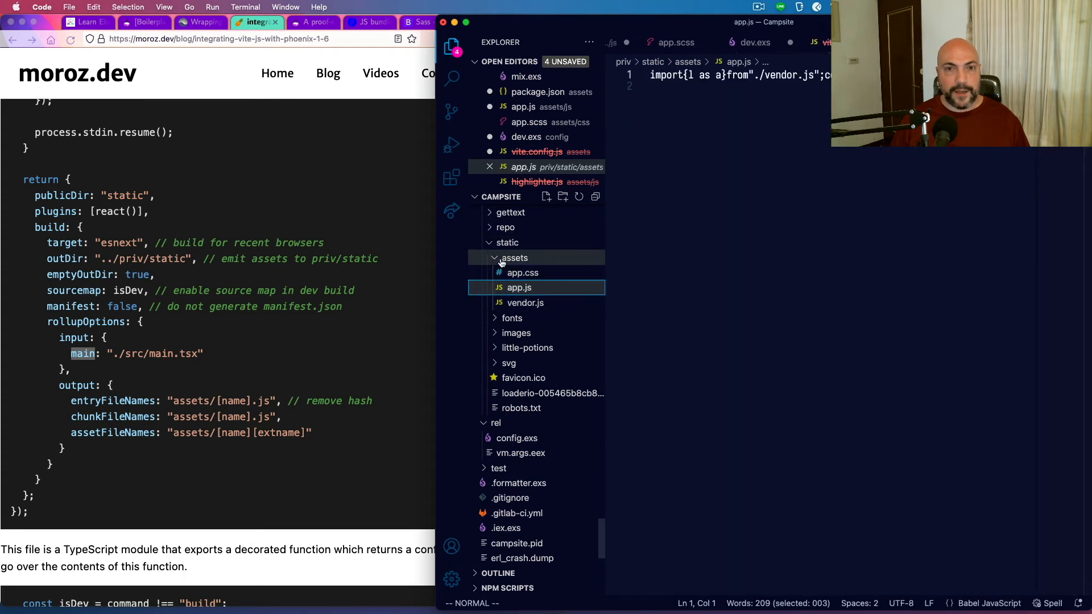
click(507, 242)
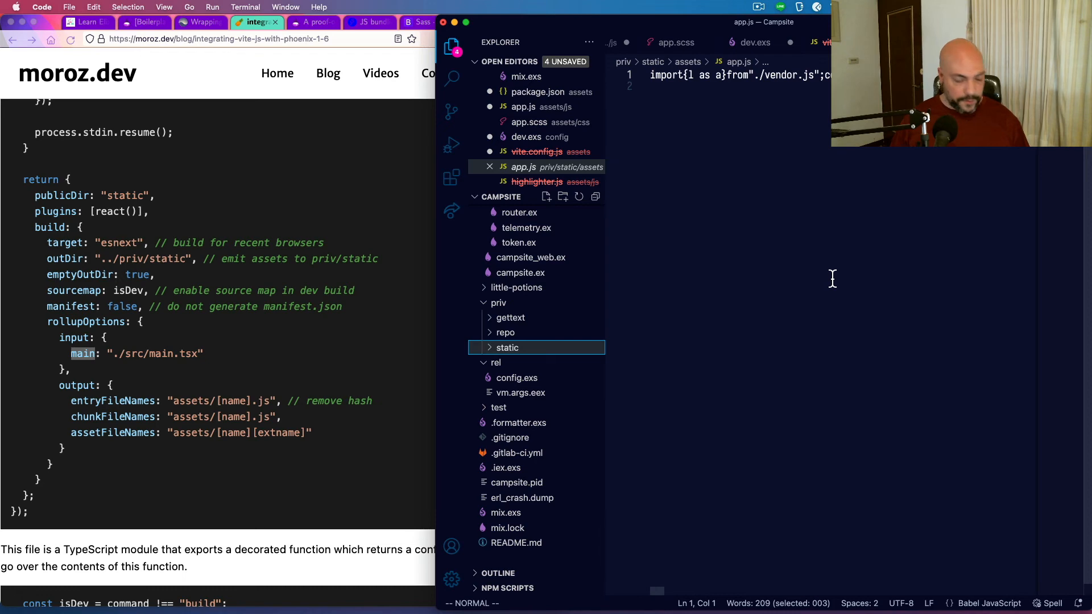
click(536, 151)
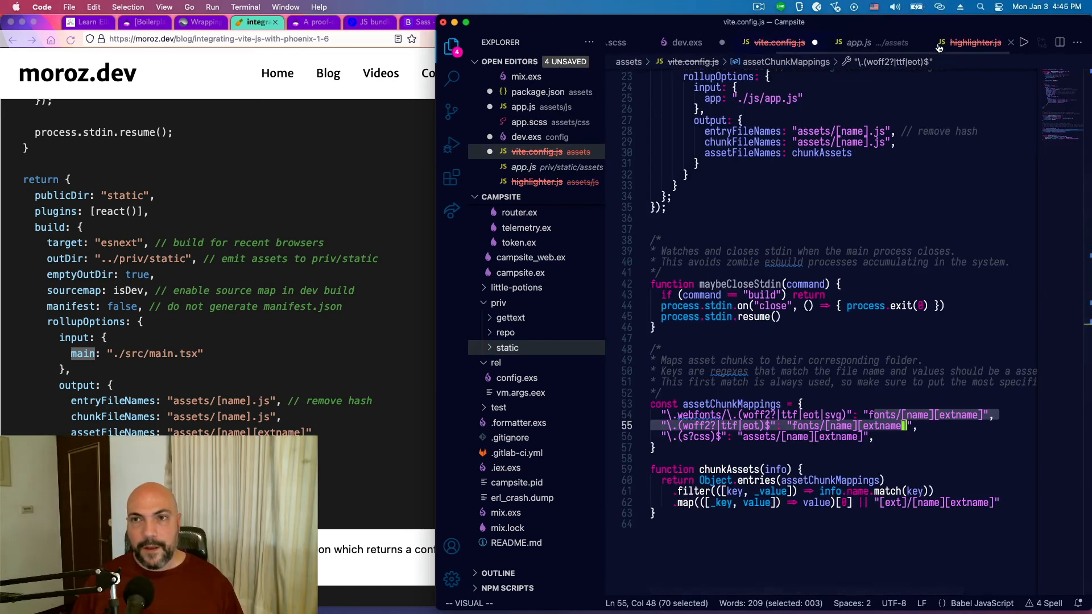
Step: Glance at highlighter.js beside vite.config.js, then view assets/css/app.scss with its style imports
click(860, 42)
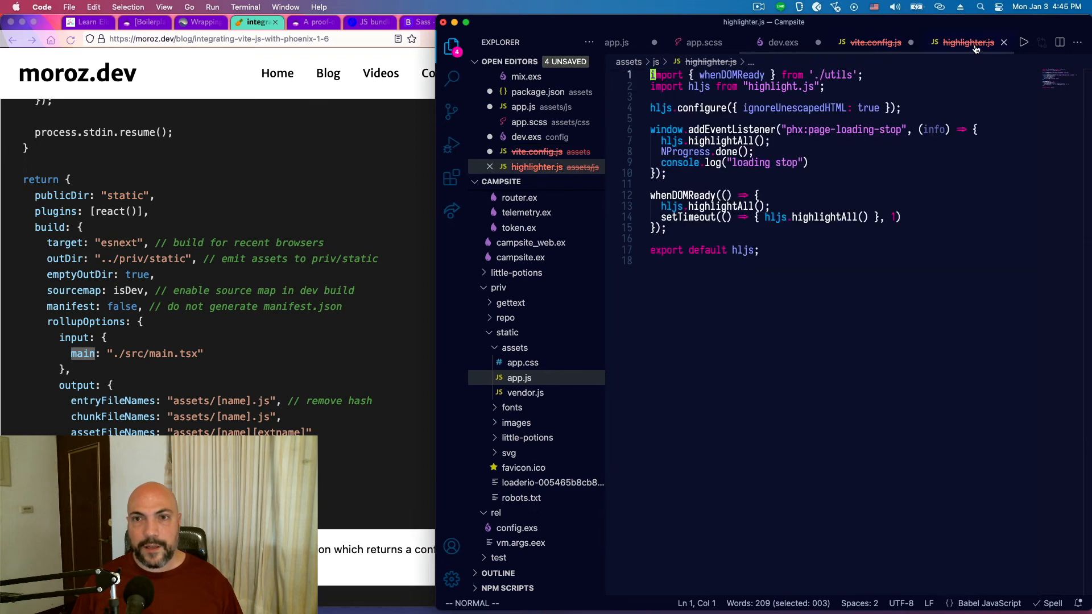
click(874, 42)
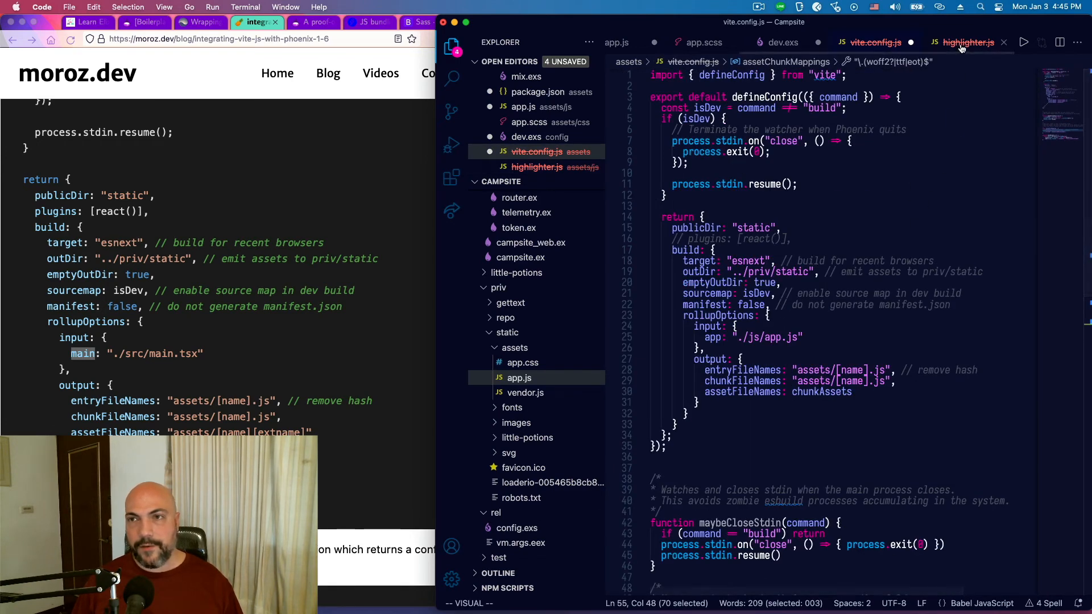
click(964, 42)
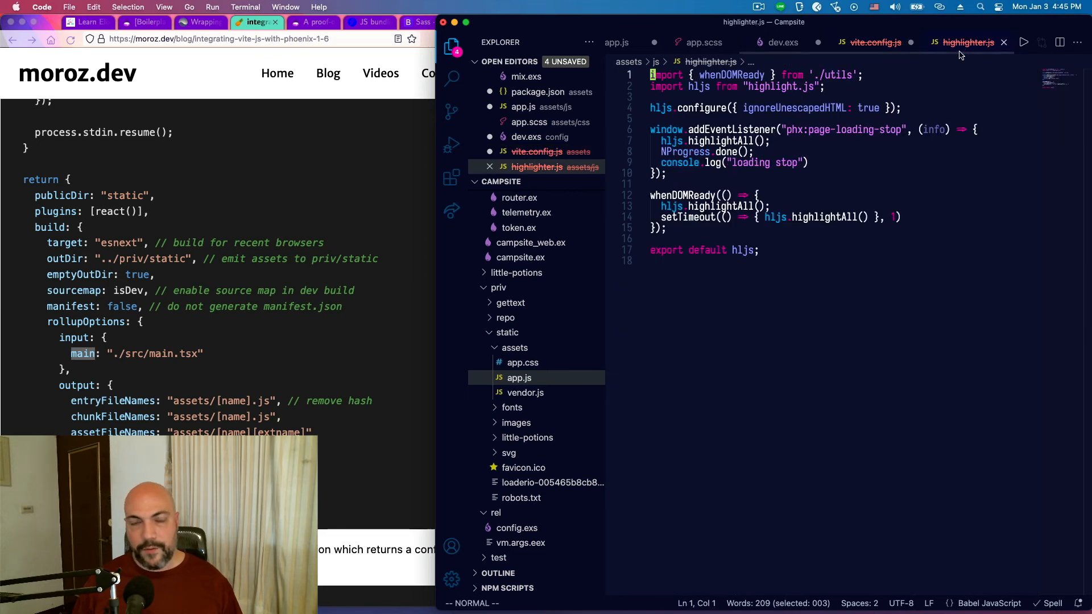
mouse_move(954, 101)
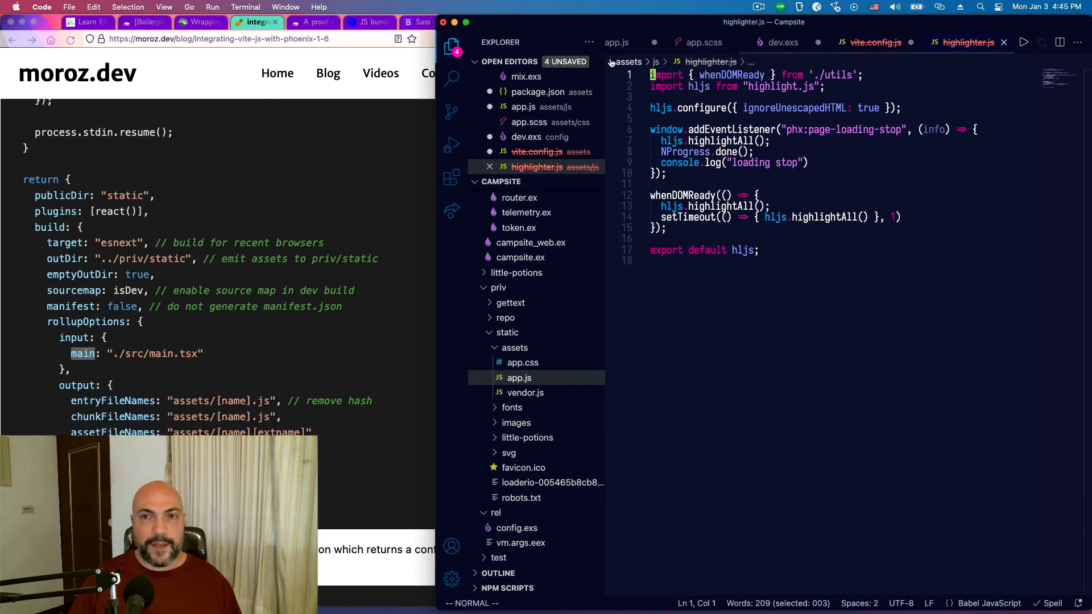
click(529, 122)
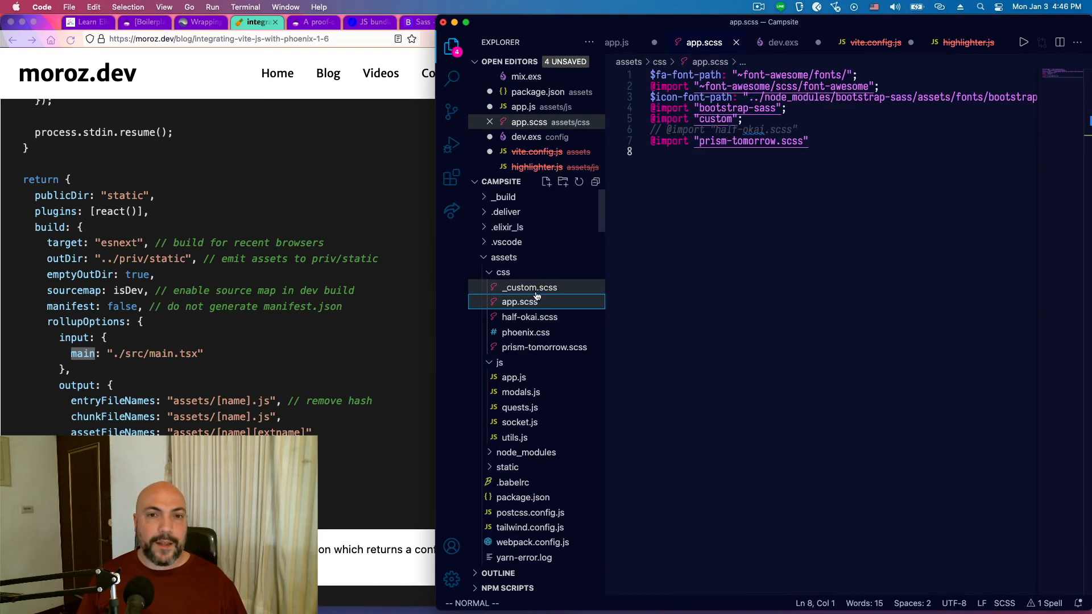
click(528, 286)
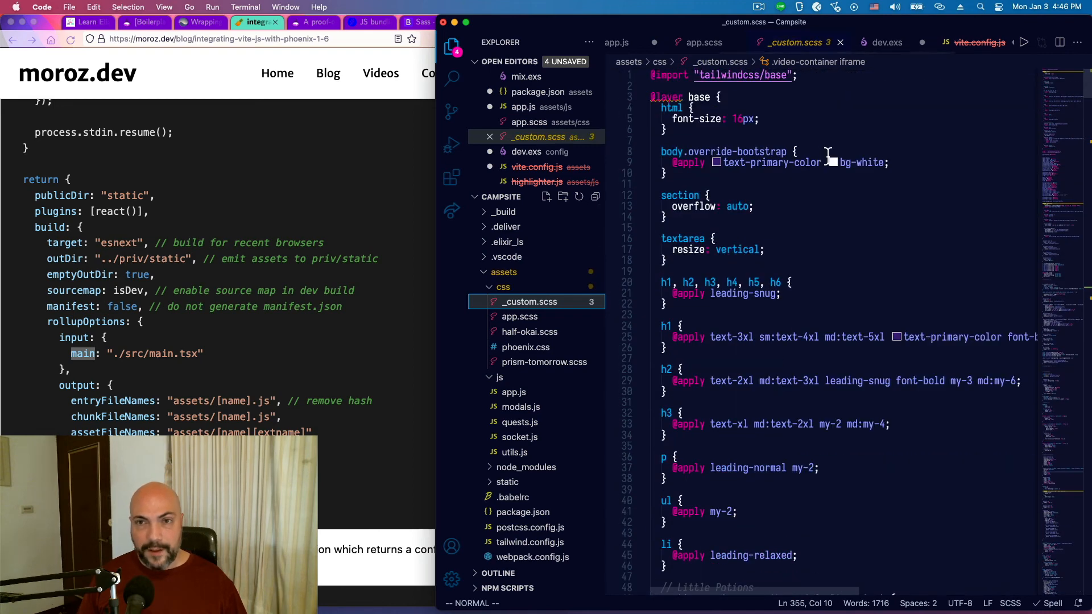
mouse_move(774, 82)
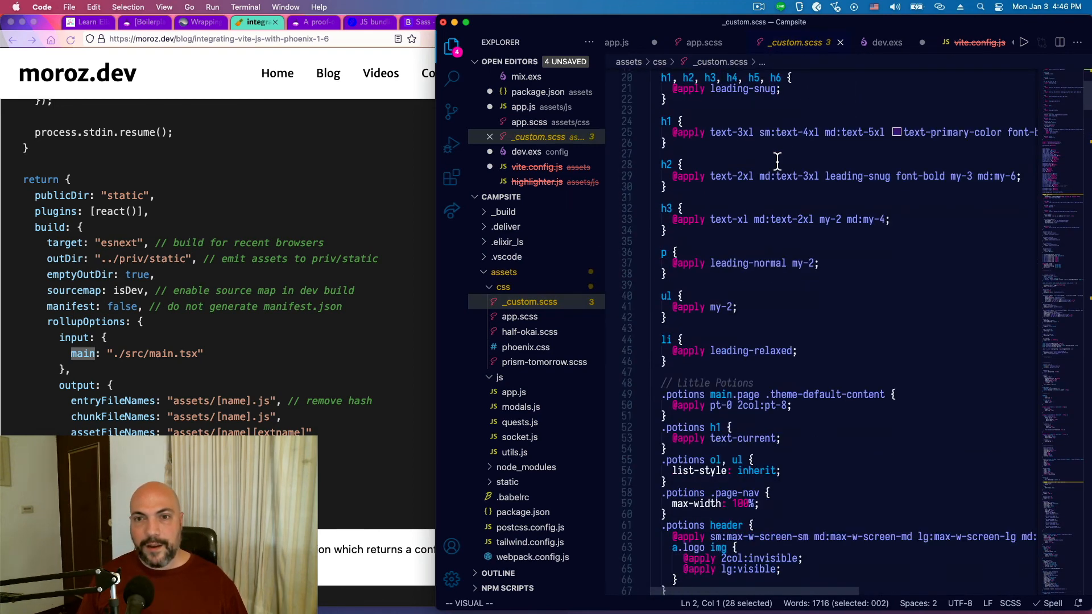
scroll(down, 3)
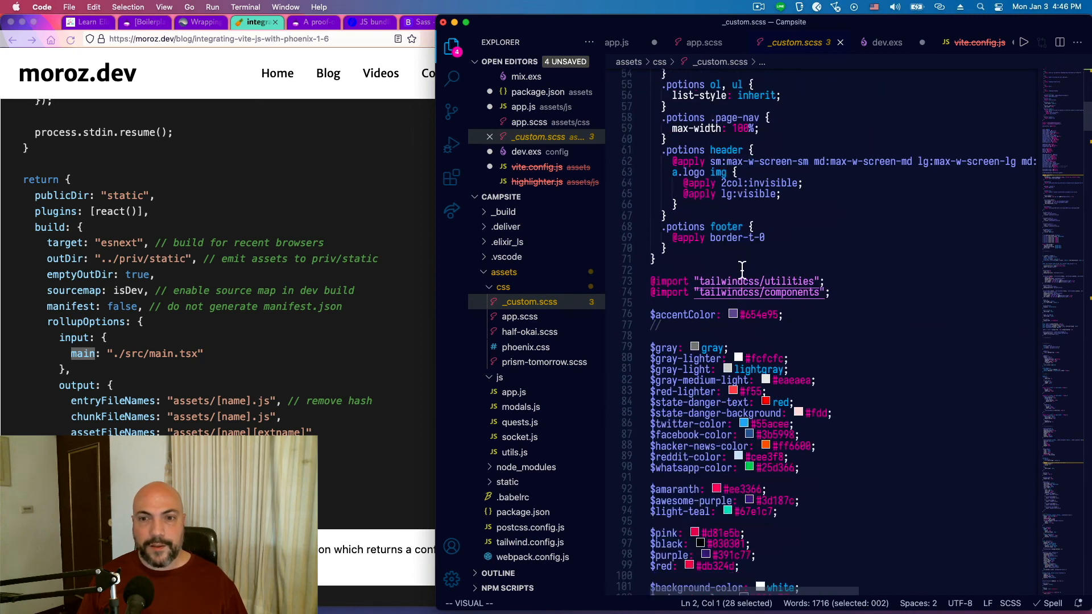
scroll(down, 3)
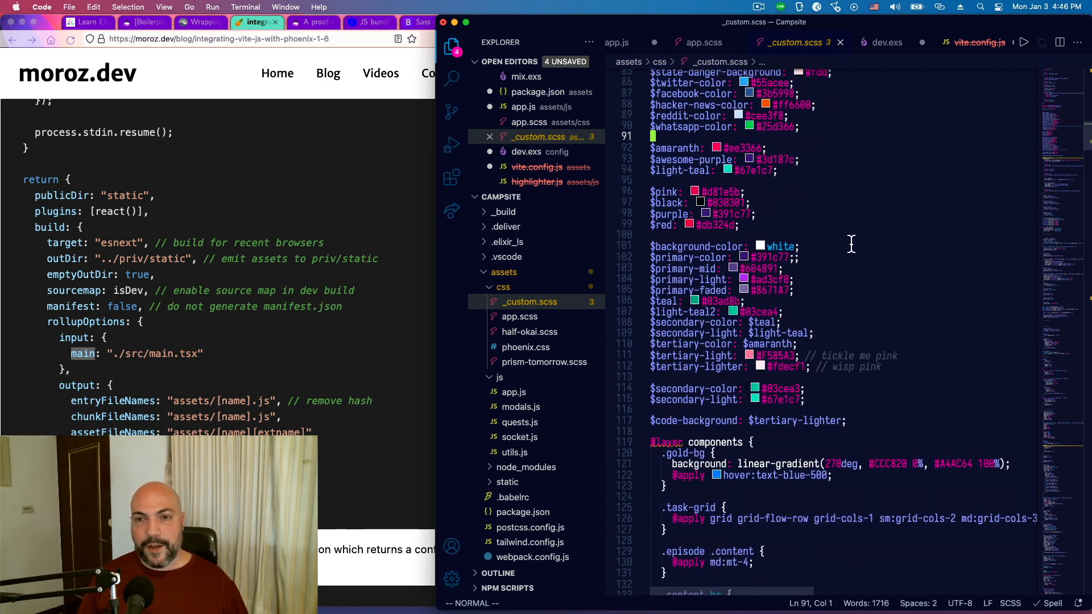
mouse_move(744, 233)
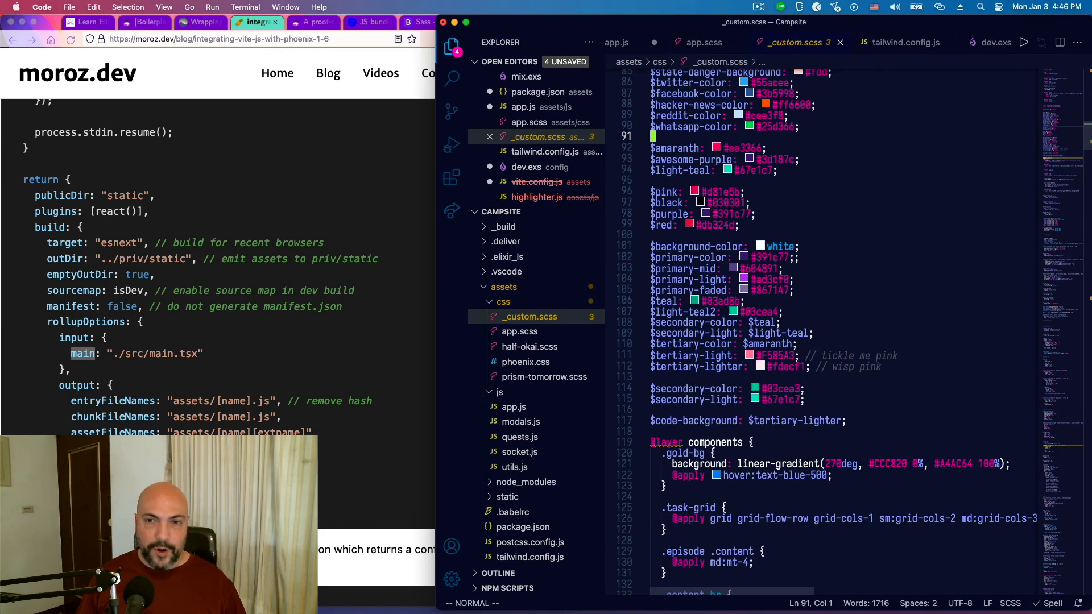
scroll(up, 3)
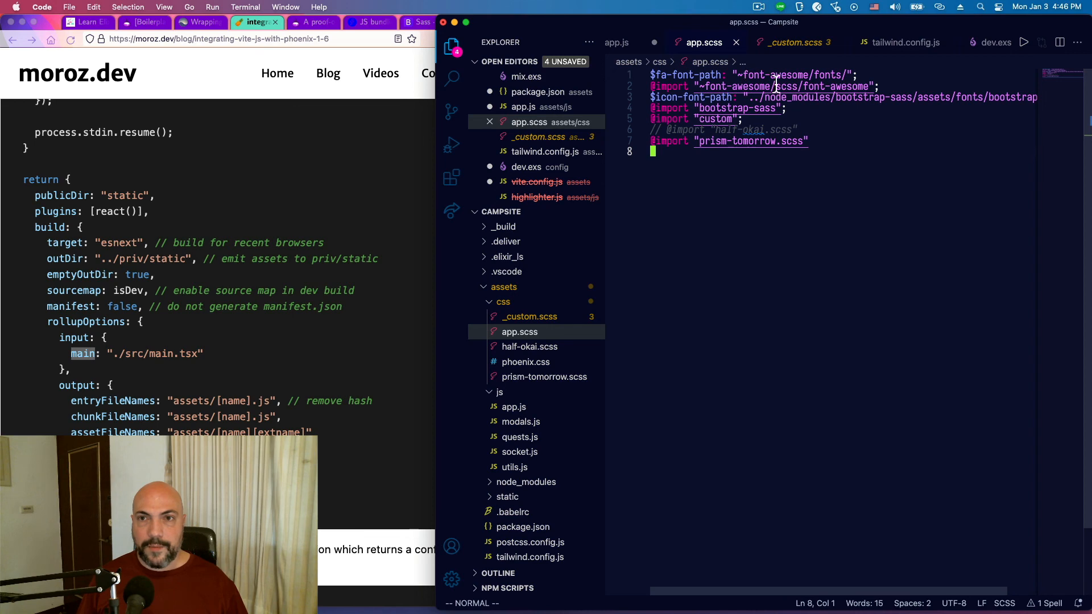
click(795, 42)
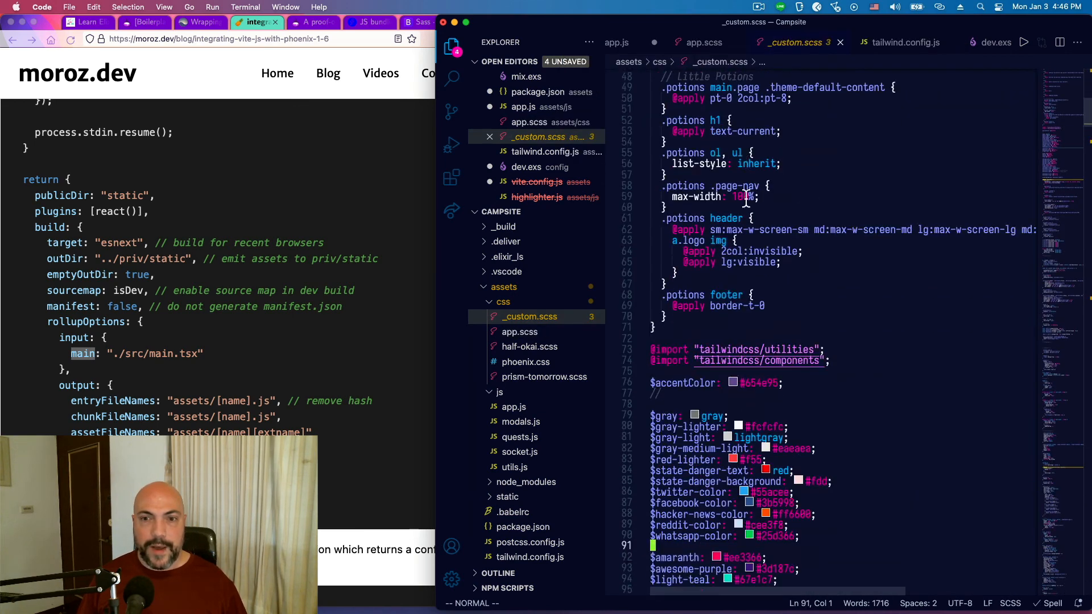
scroll(down, 3)
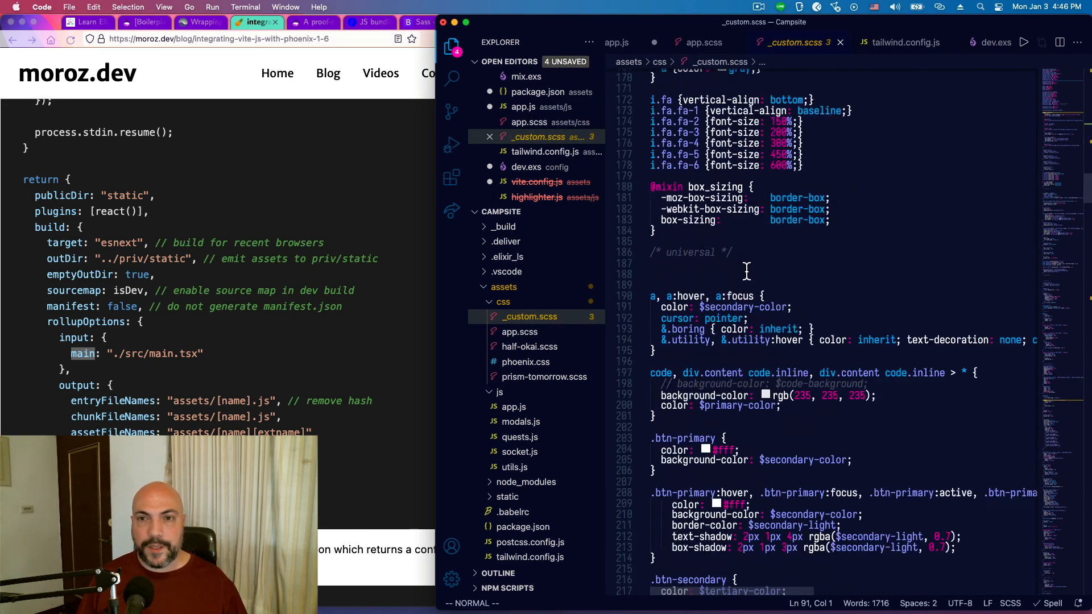
scroll(down, 3)
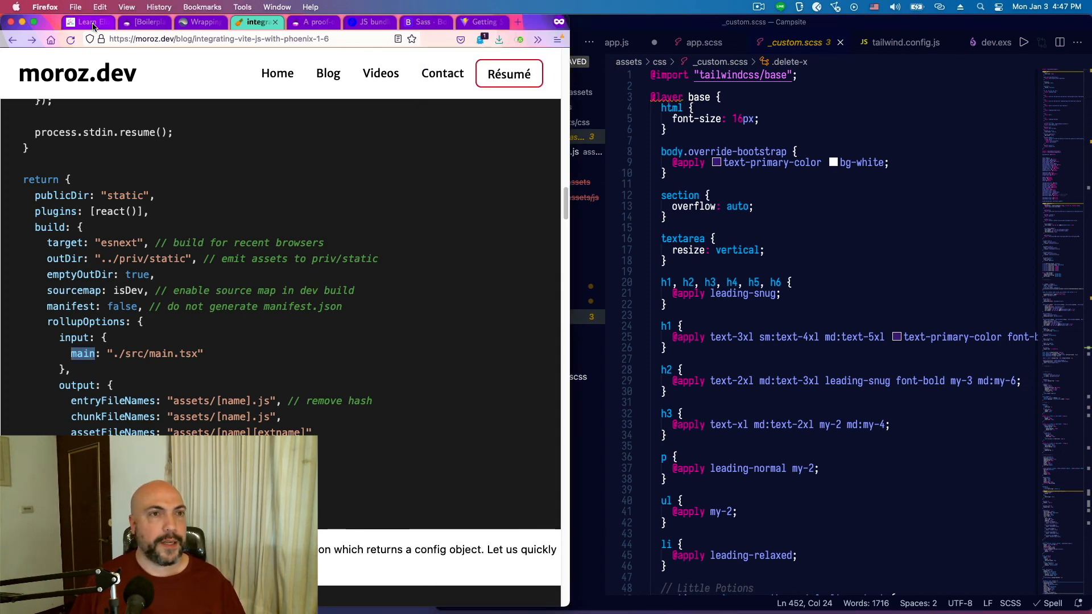
Step: Switch to the Alchemist Camp site in Firefox and show its Episodes listing
click(87, 22)
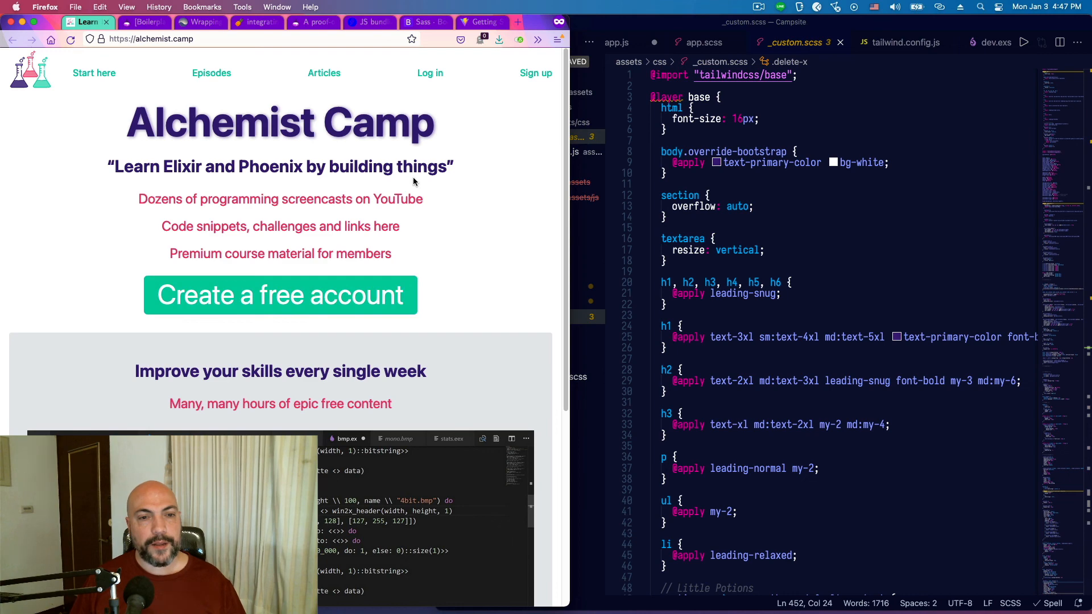
click(211, 73)
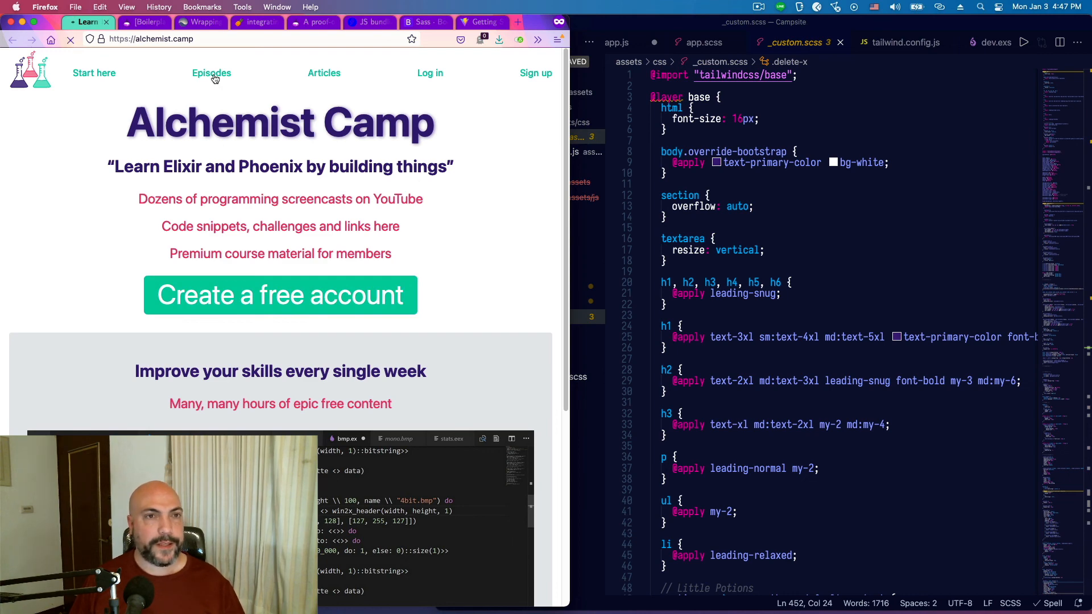
click(212, 73)
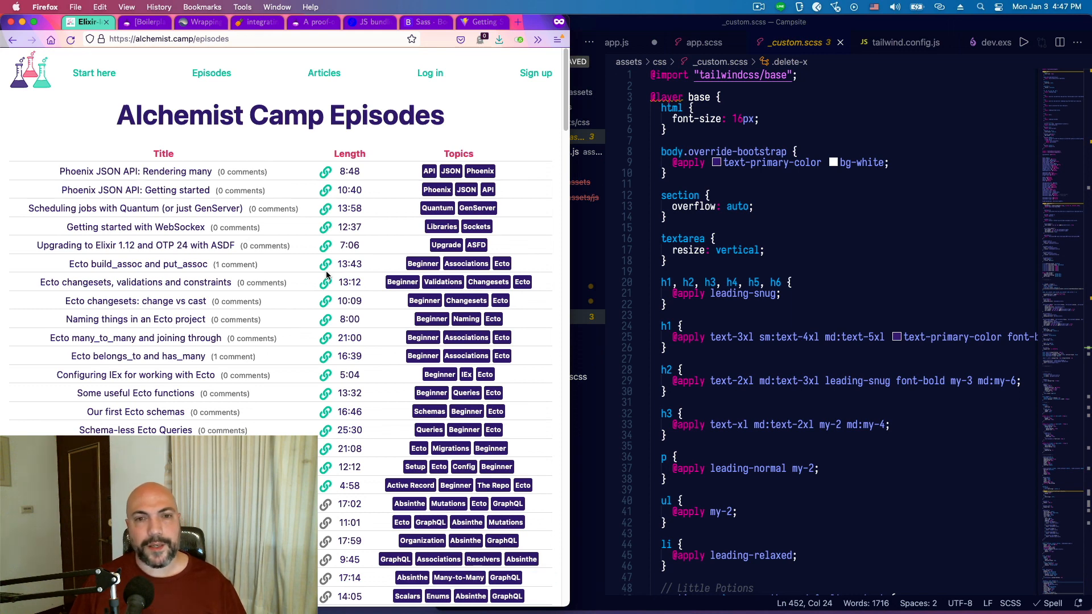
mouse_move(337, 140)
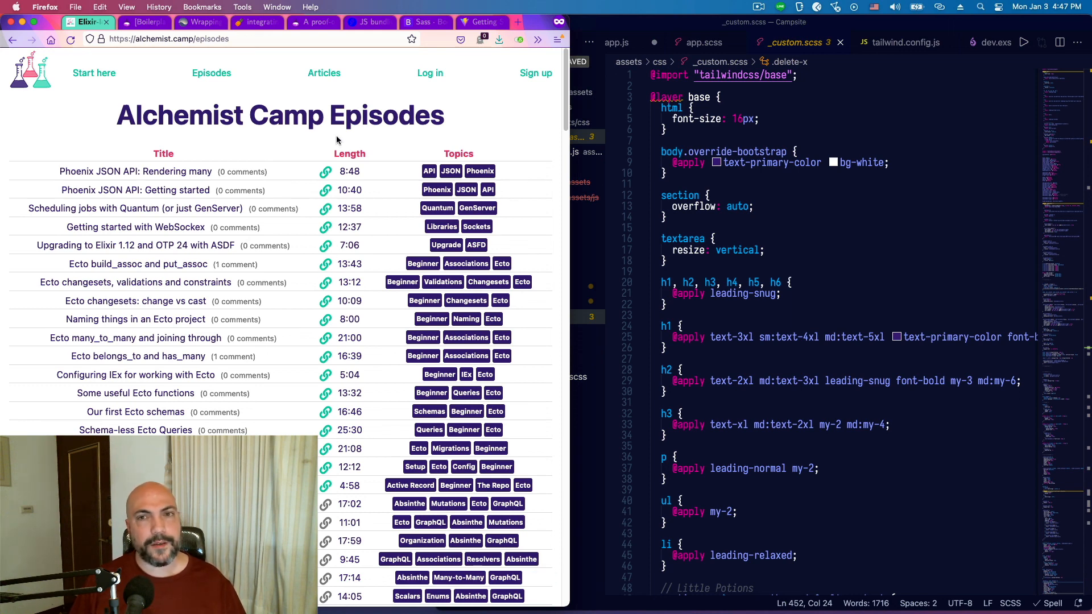